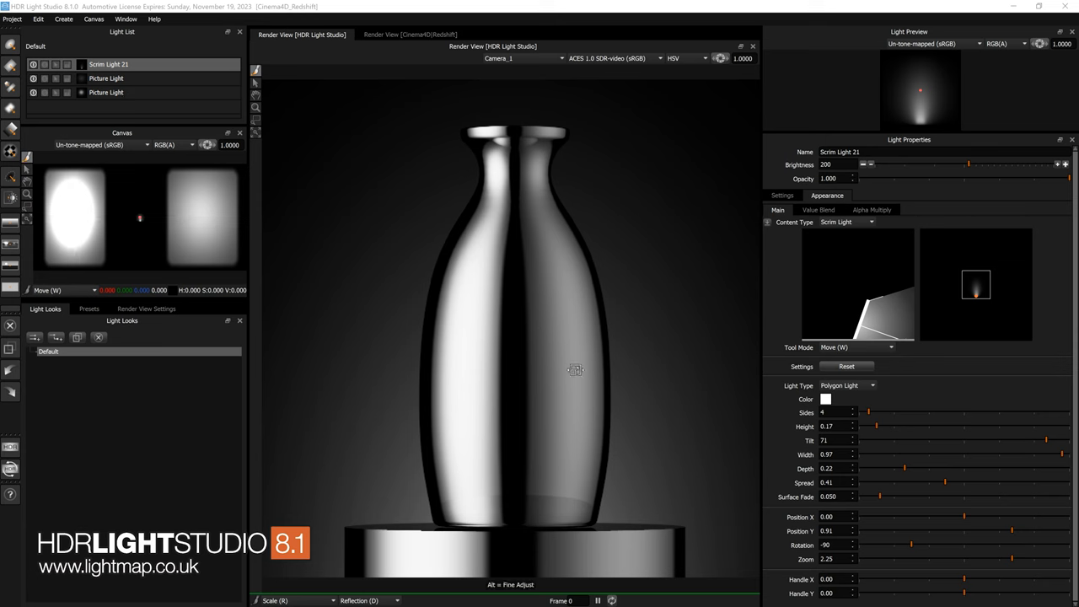
mouse_move(537, 348)
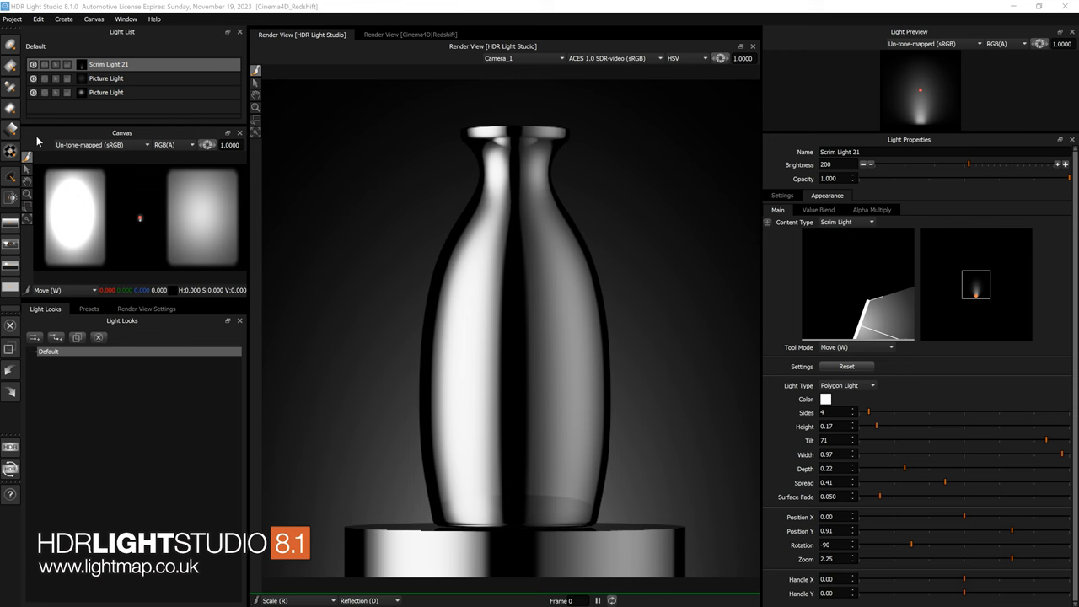
Step: Review both Picture Lights, then create a new empty look containing a single scrim light
left_click(106, 91)
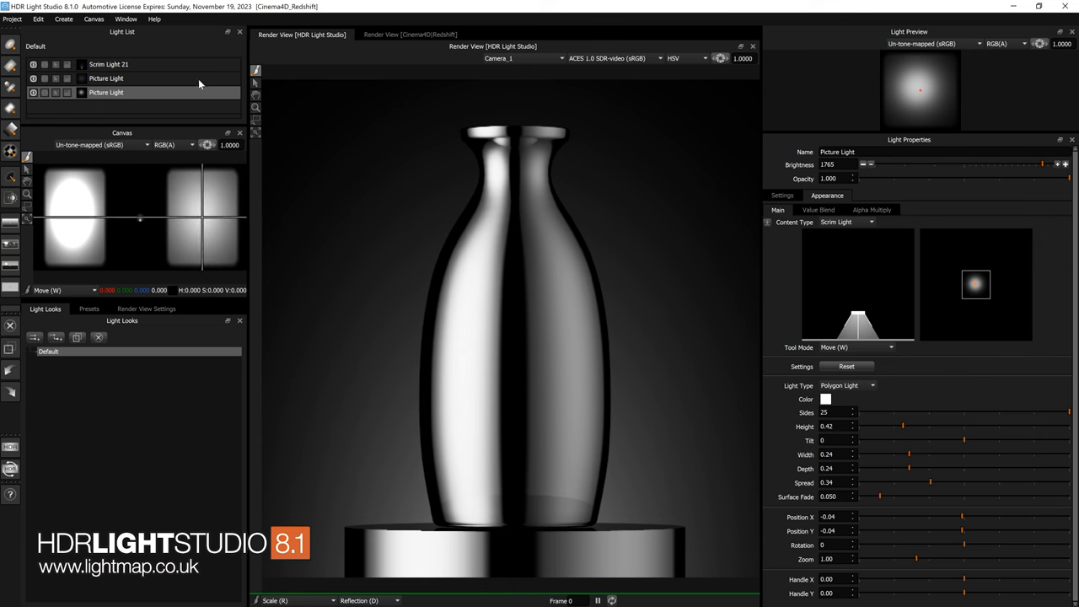
left_click(105, 78)
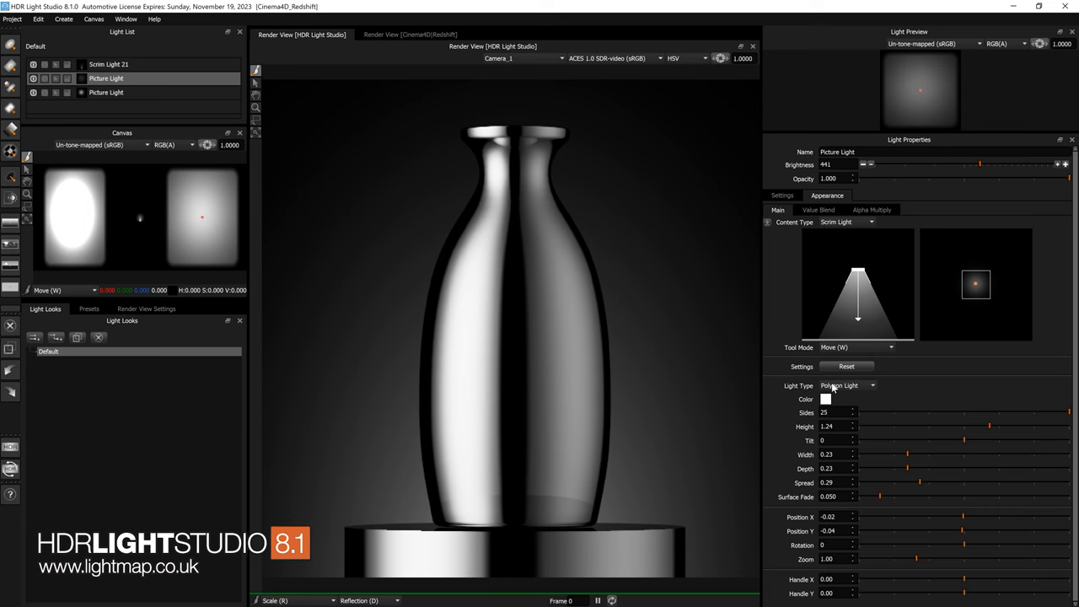
mouse_move(963, 393)
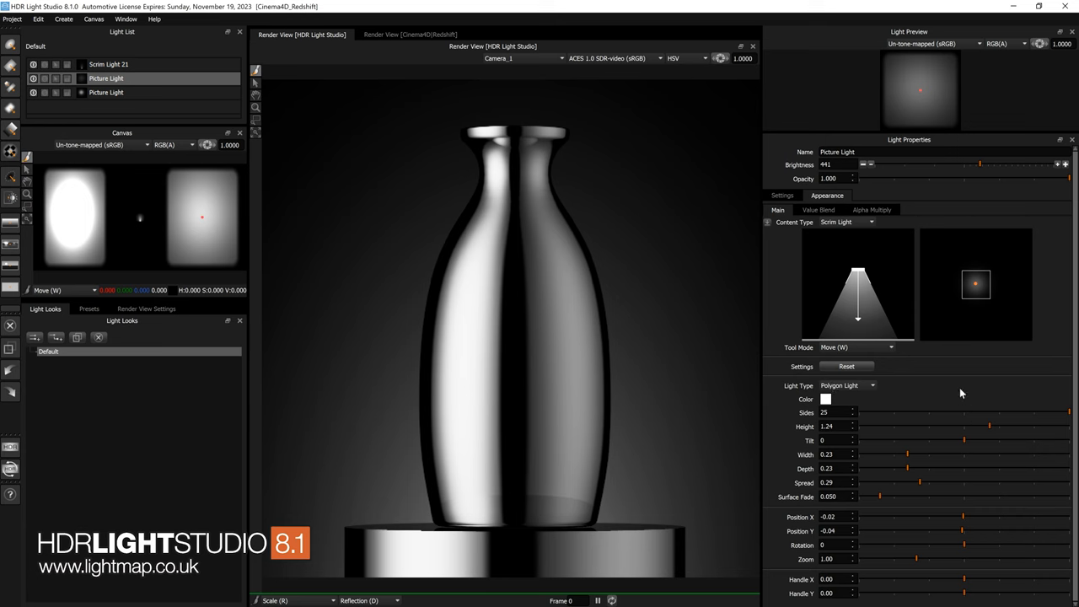
mouse_move(941, 368)
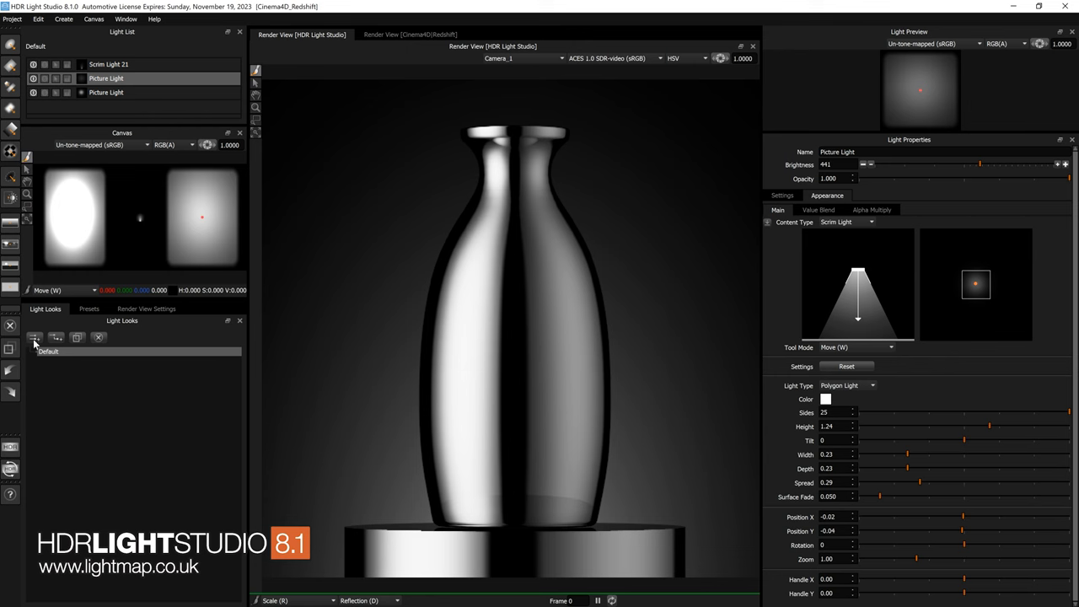
left_click(35, 338)
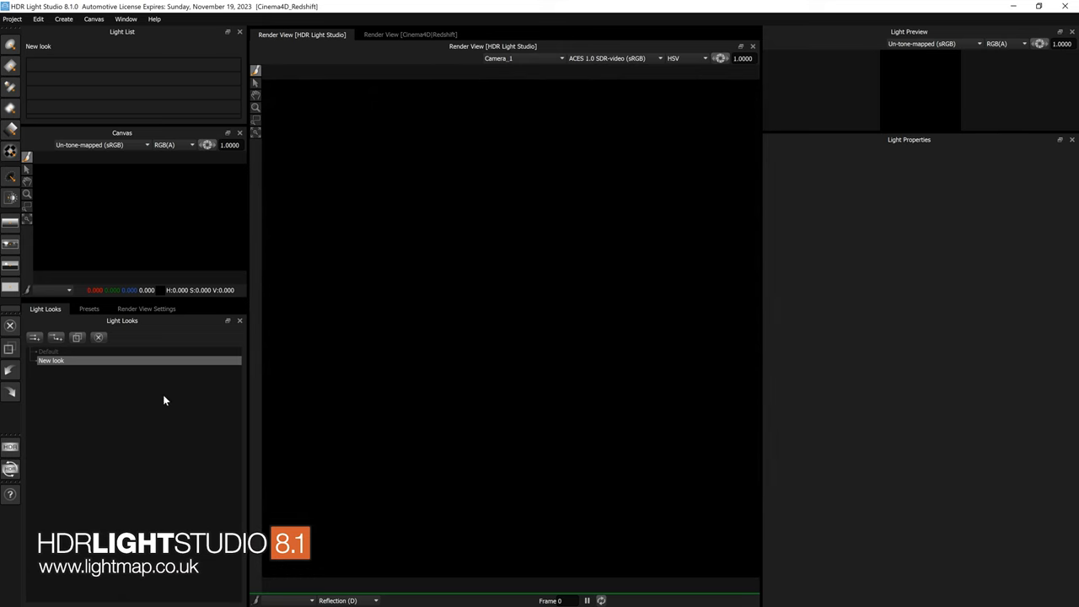
mouse_move(127, 402)
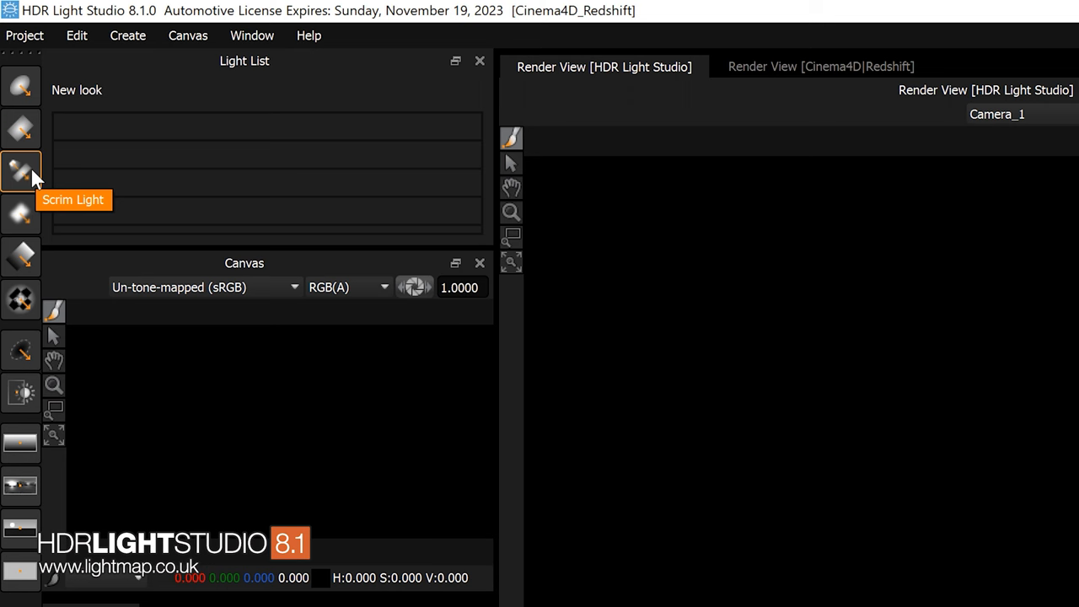
mouse_move(19, 187)
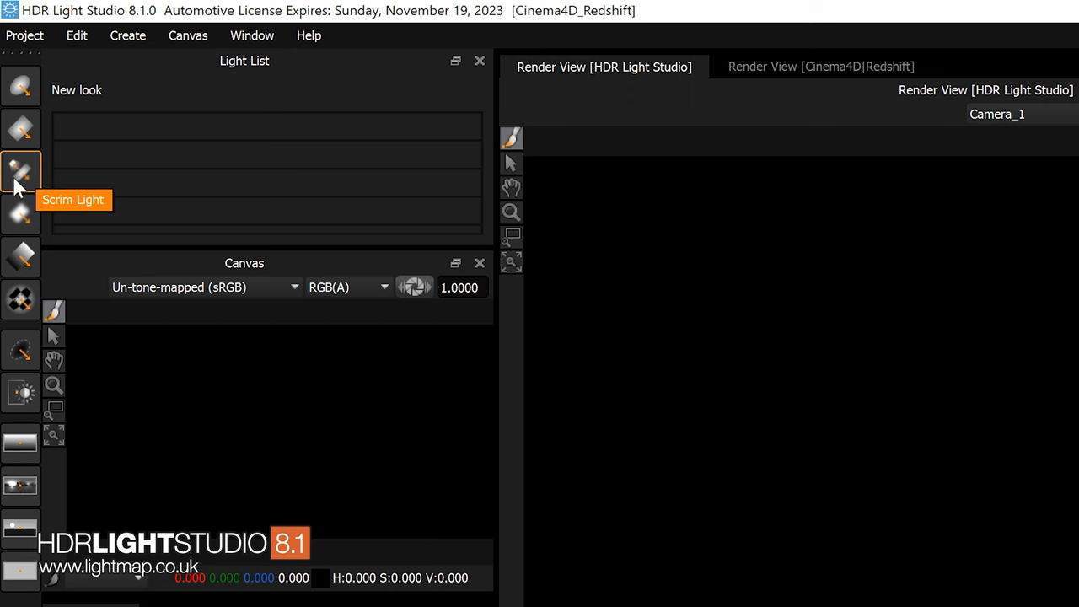
left_click(20, 172)
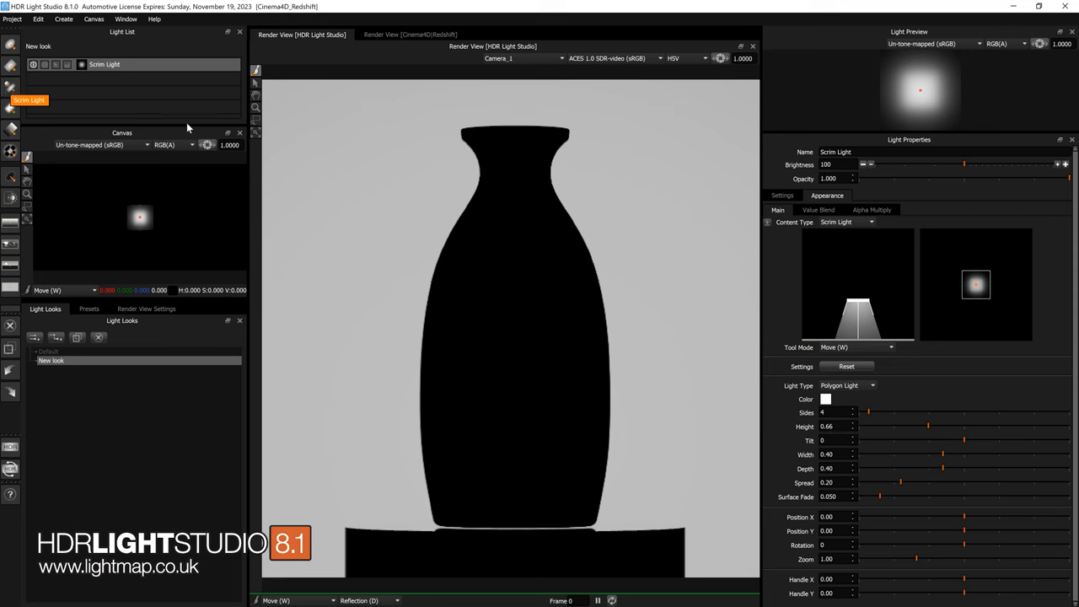
mouse_move(558, 328)
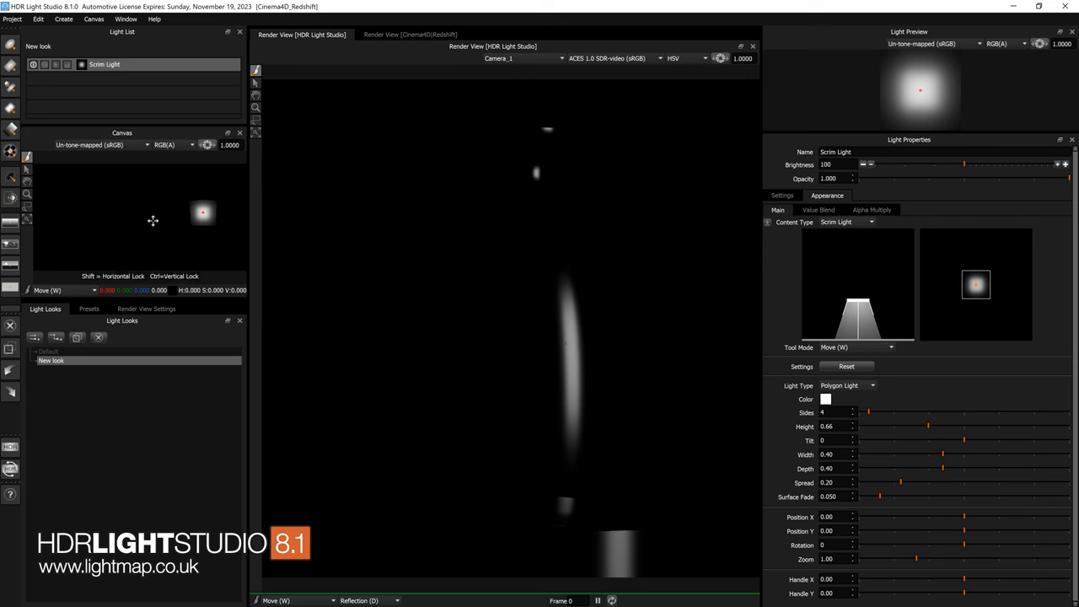
Step: Move and stretch the scrim light to cast a tall vertical highlight down the bottle's side
key("r")
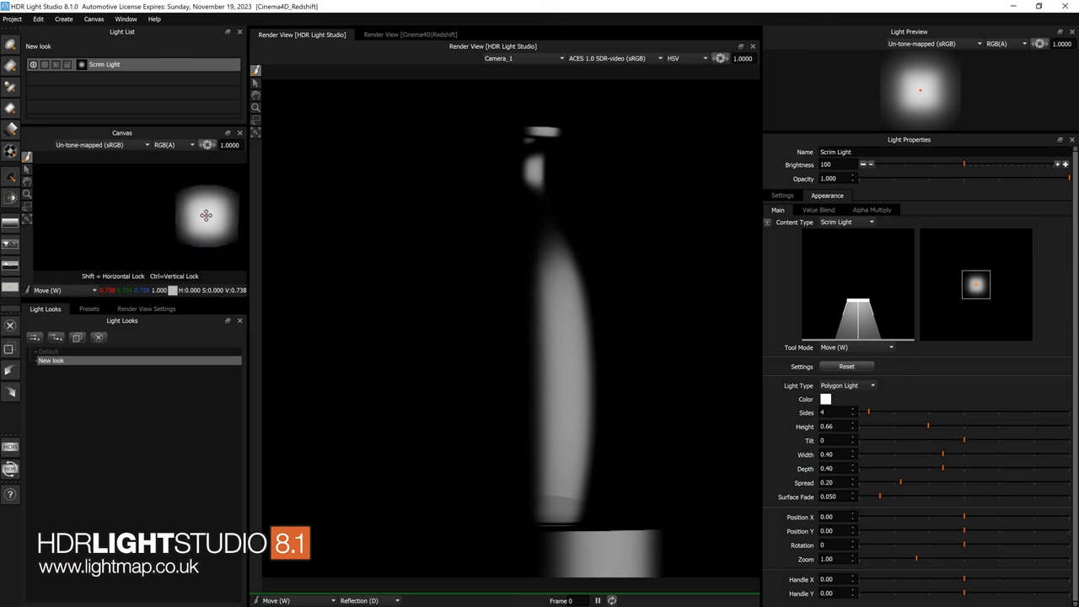
key("shift")
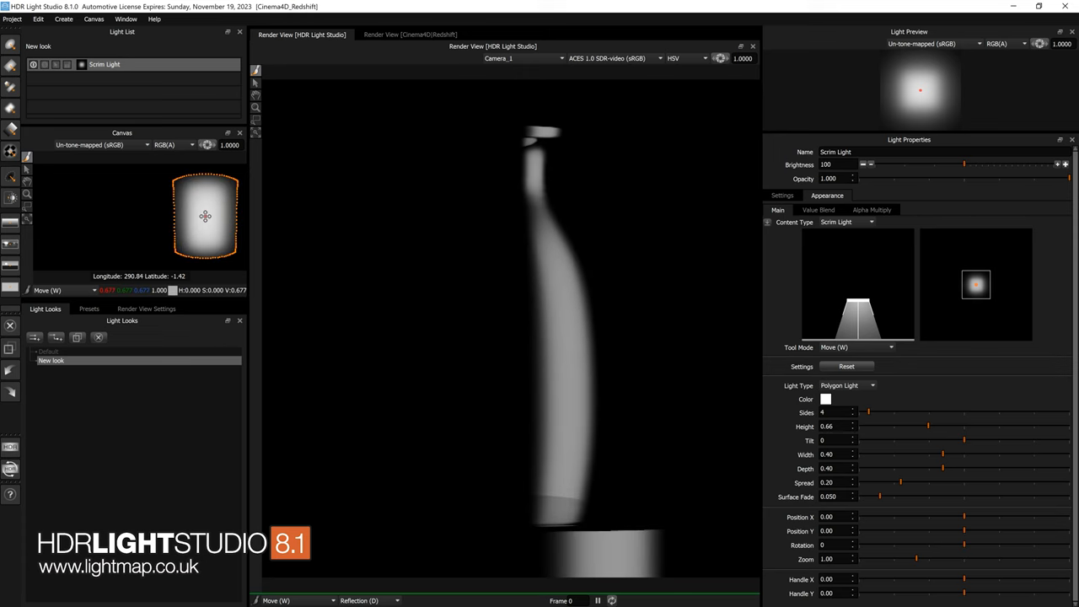
left_click_drag(206, 216, 206, 215)
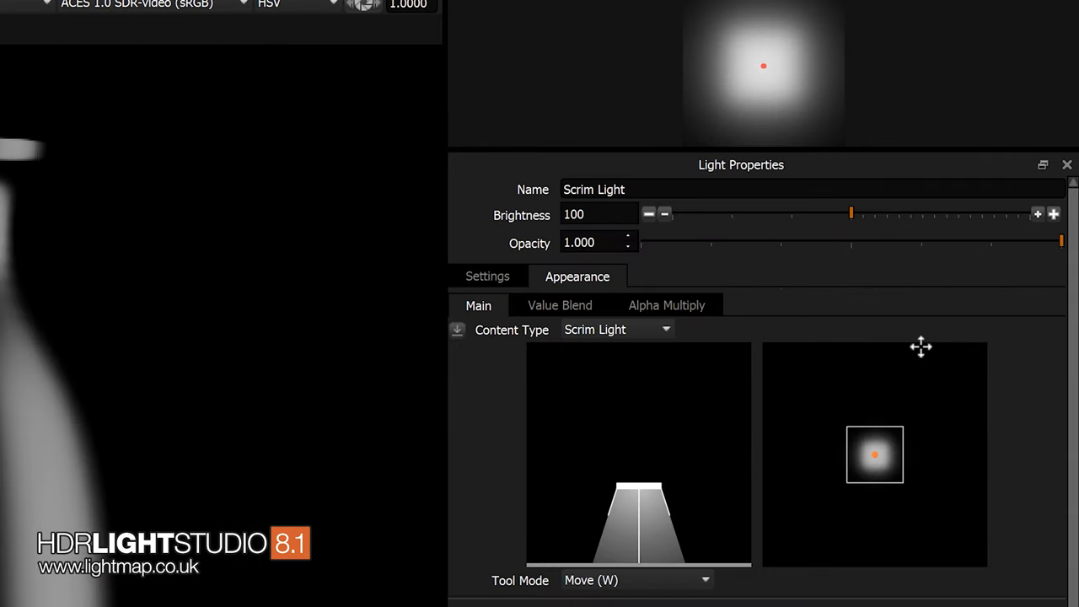
mouse_move(597, 341)
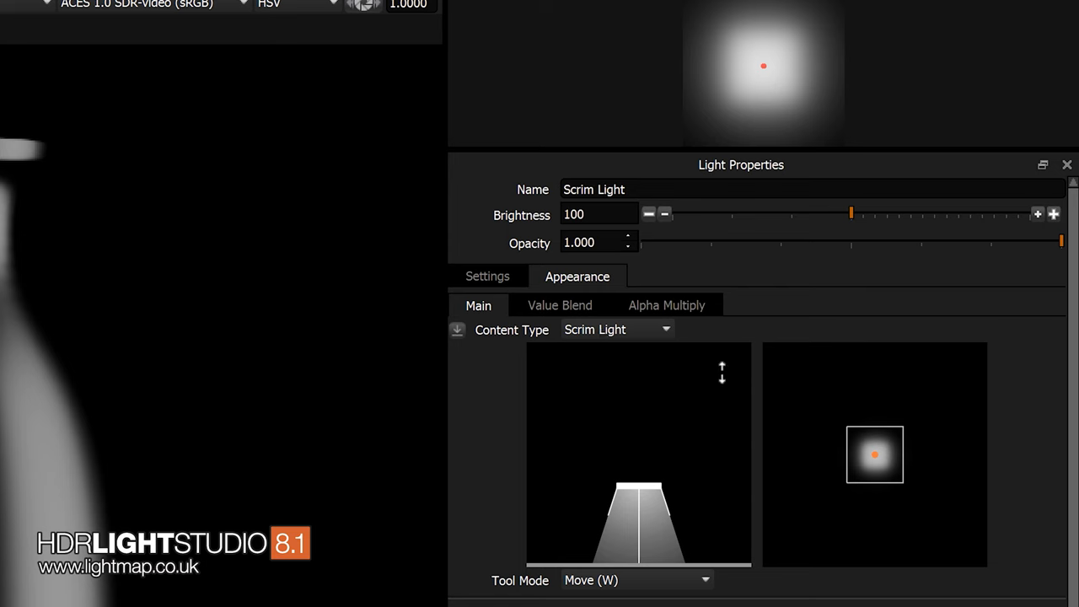
mouse_move(594, 496)
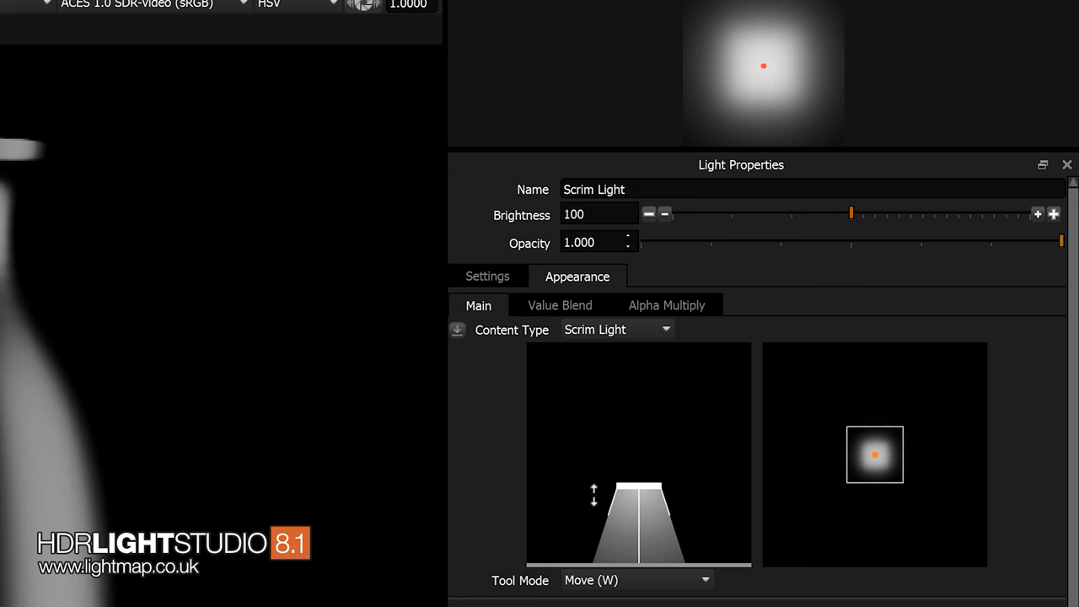
mouse_move(533, 522)
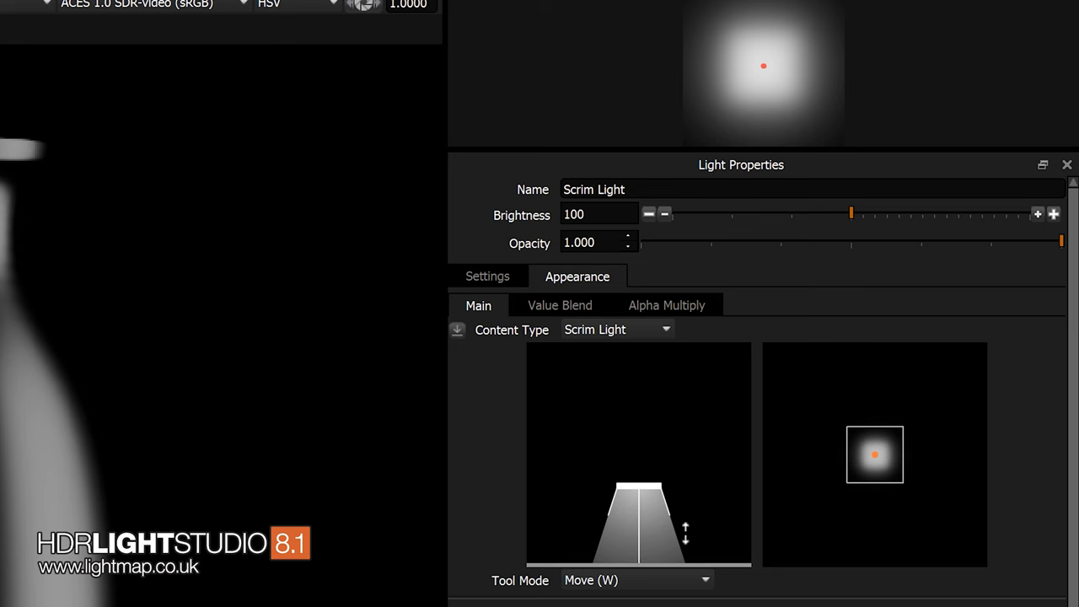
mouse_move(826, 495)
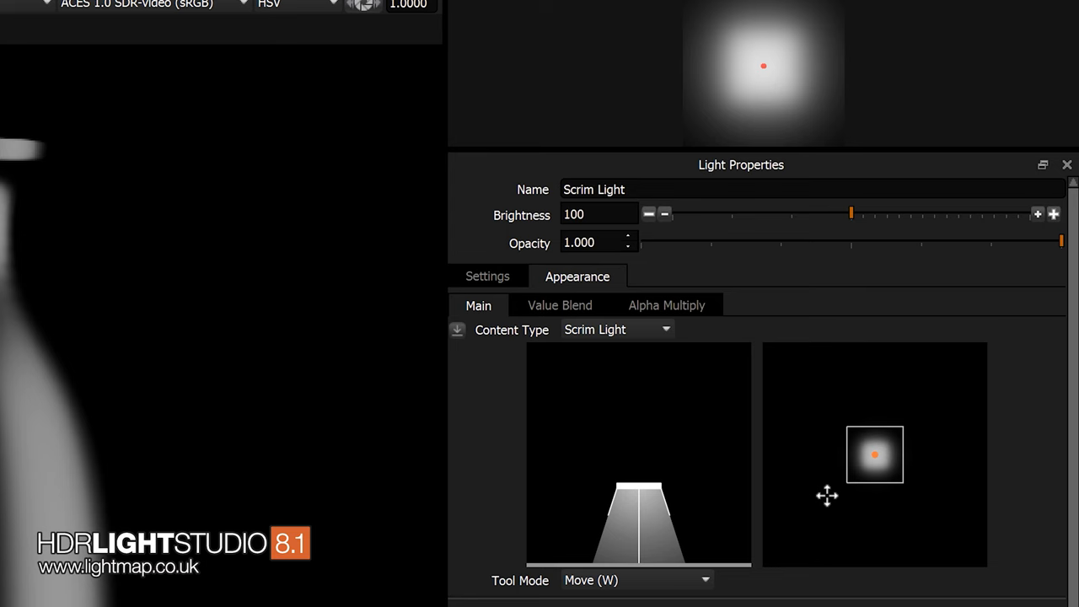
mouse_move(904, 478)
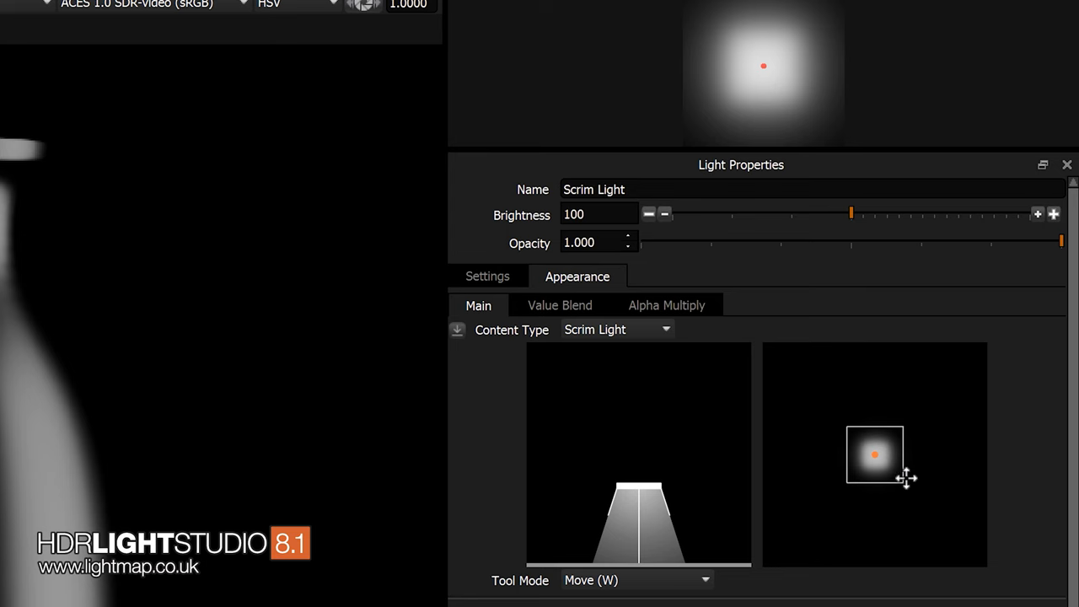
mouse_move(854, 420)
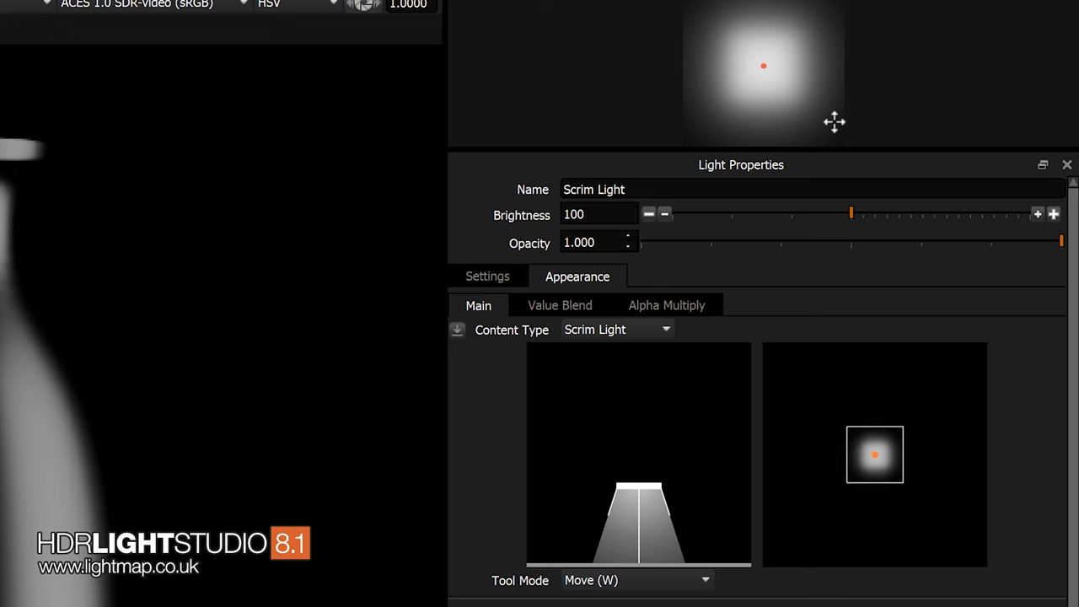
mouse_move(891, 536)
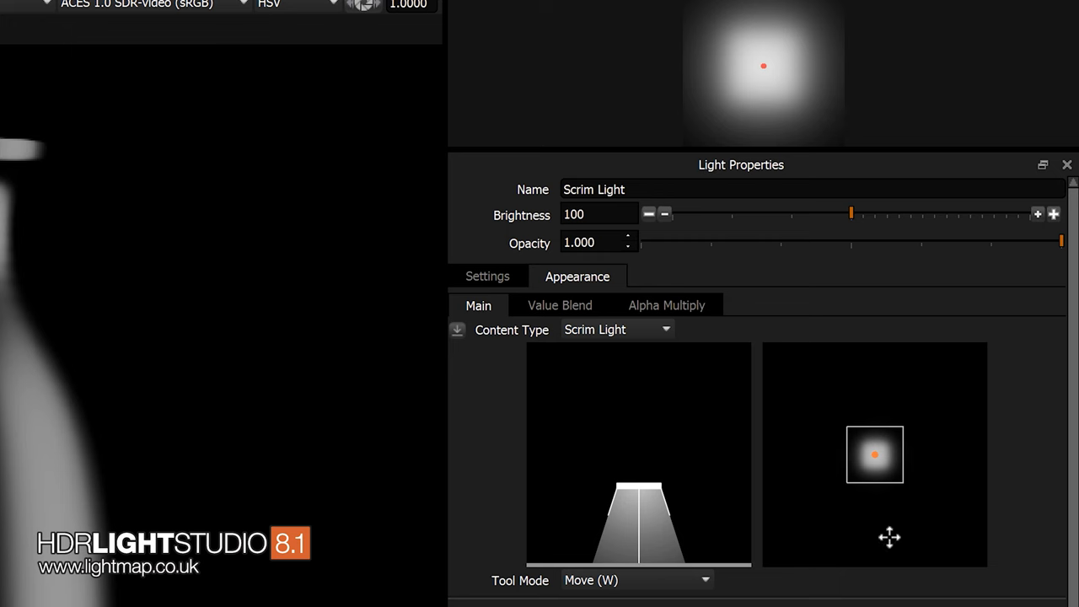
mouse_move(788, 509)
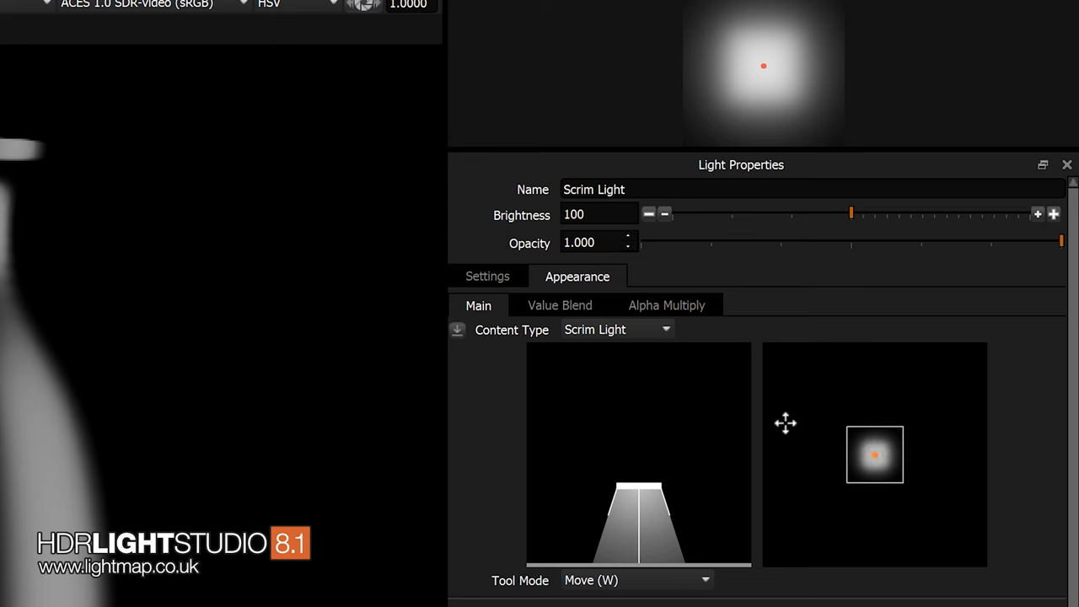
mouse_move(939, 455)
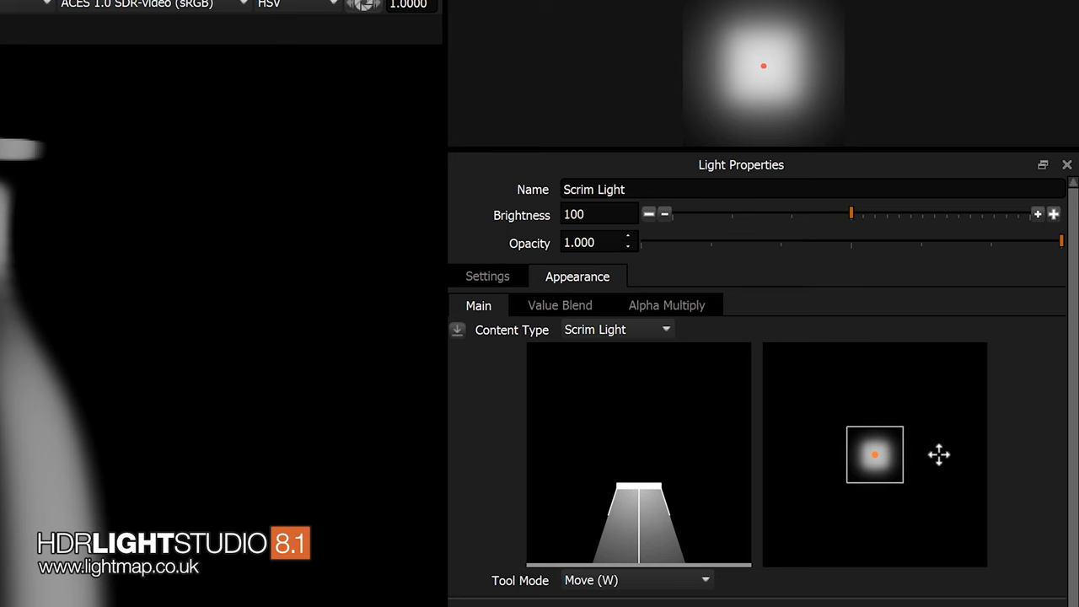
mouse_move(946, 527)
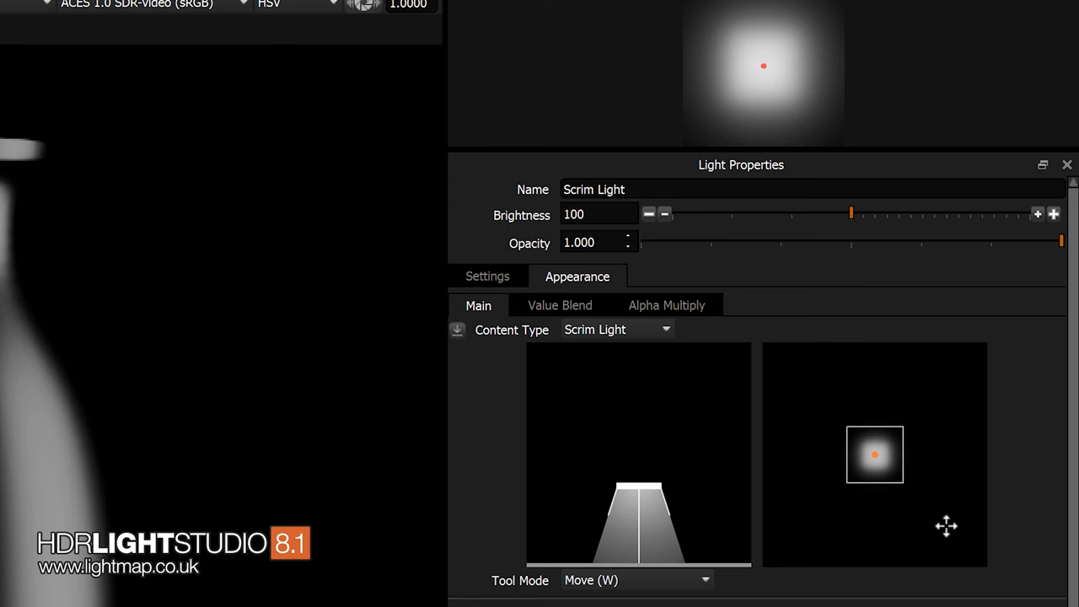
mouse_move(836, 388)
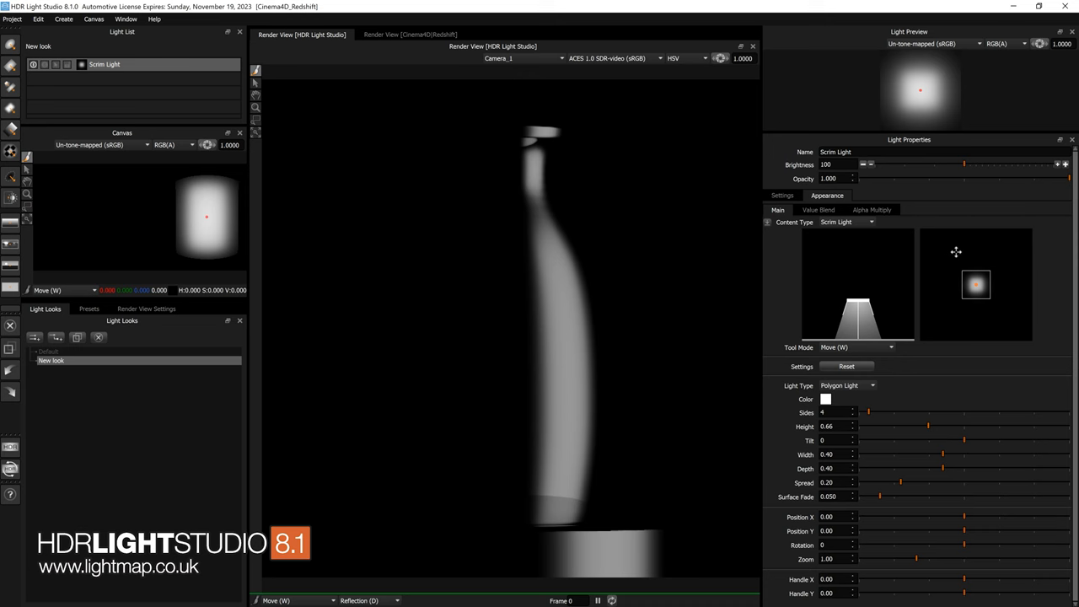
mouse_move(931, 270)
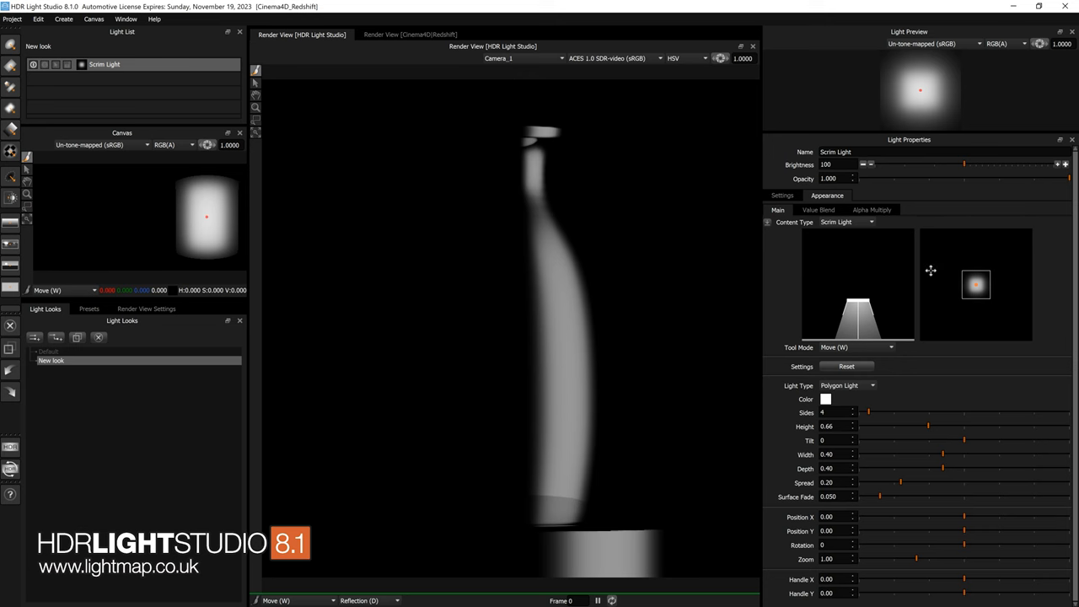
mouse_move(885, 315)
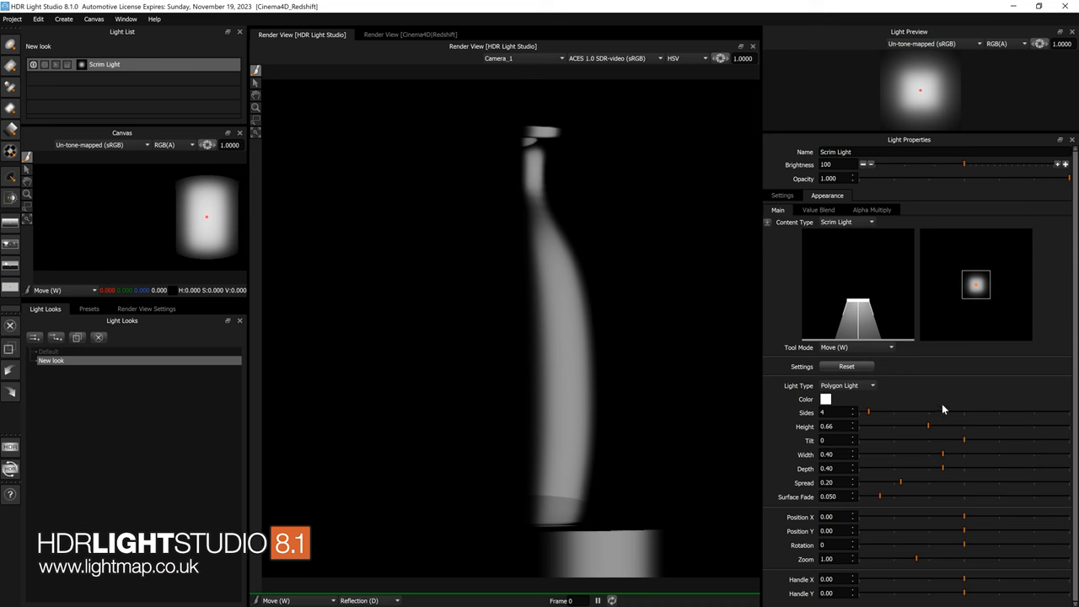
mouse_move(919, 540)
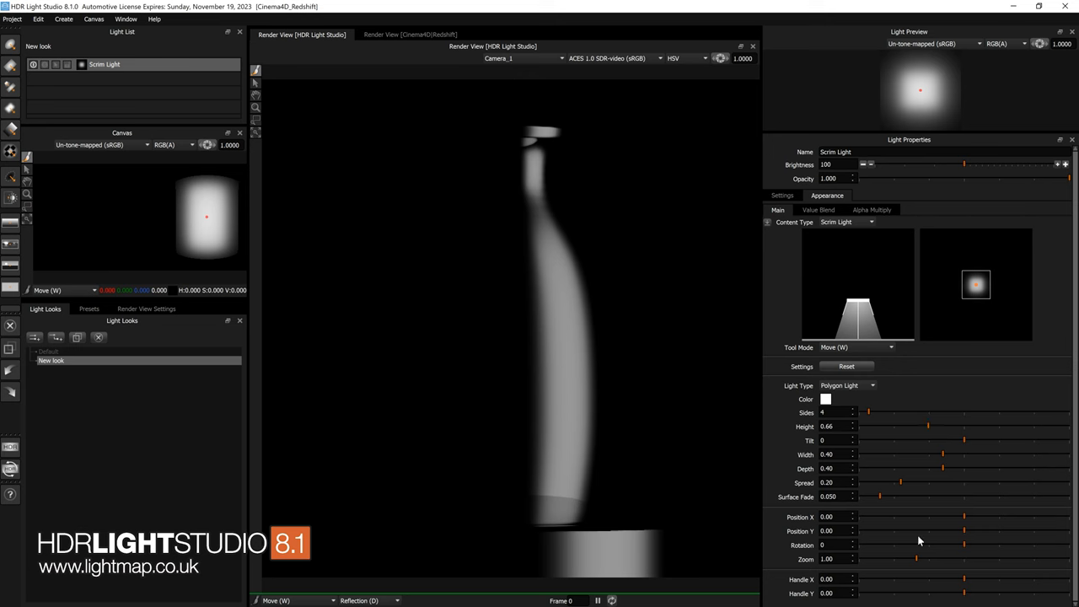
mouse_move(890, 315)
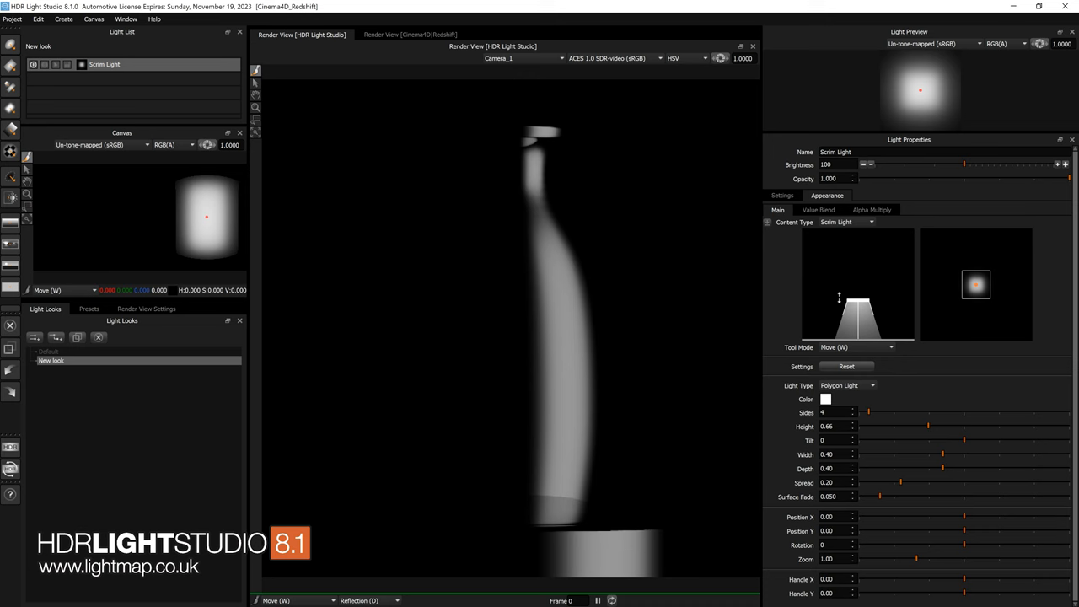
mouse_move(818, 302)
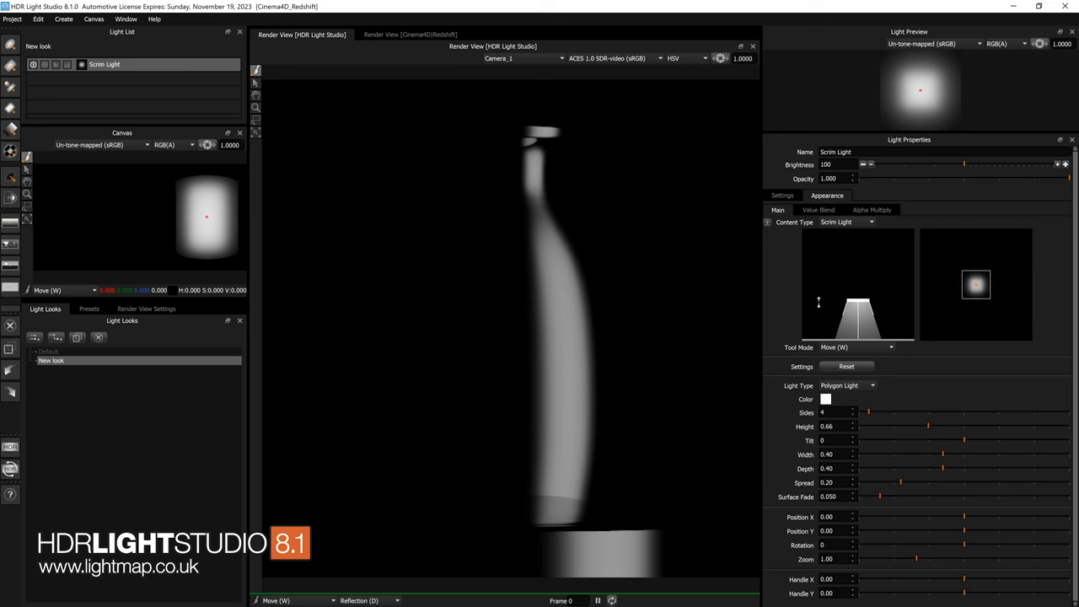
mouse_move(862, 259)
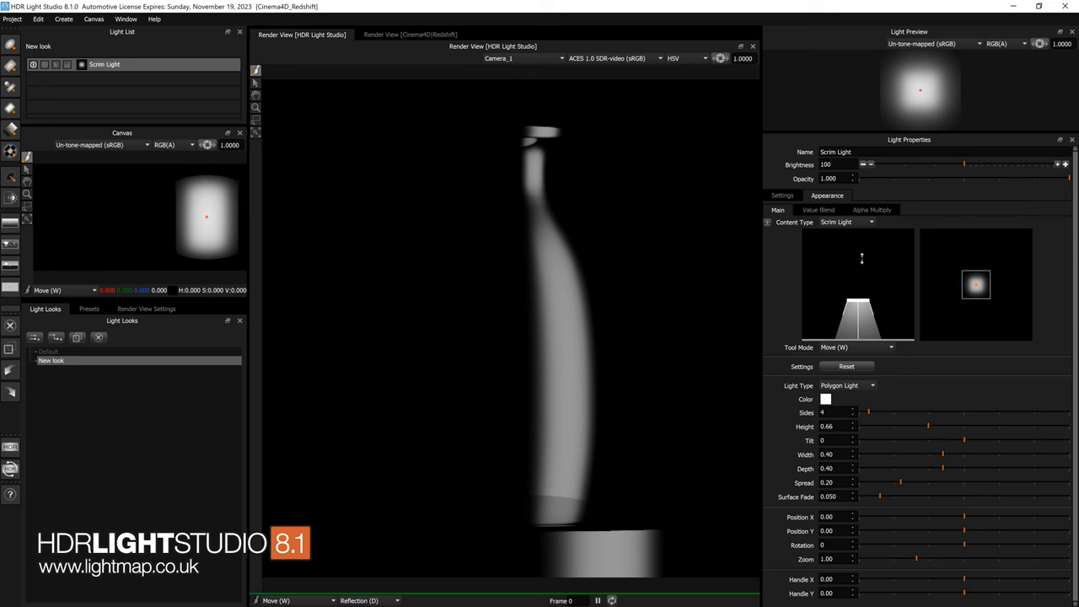
mouse_move(897, 258)
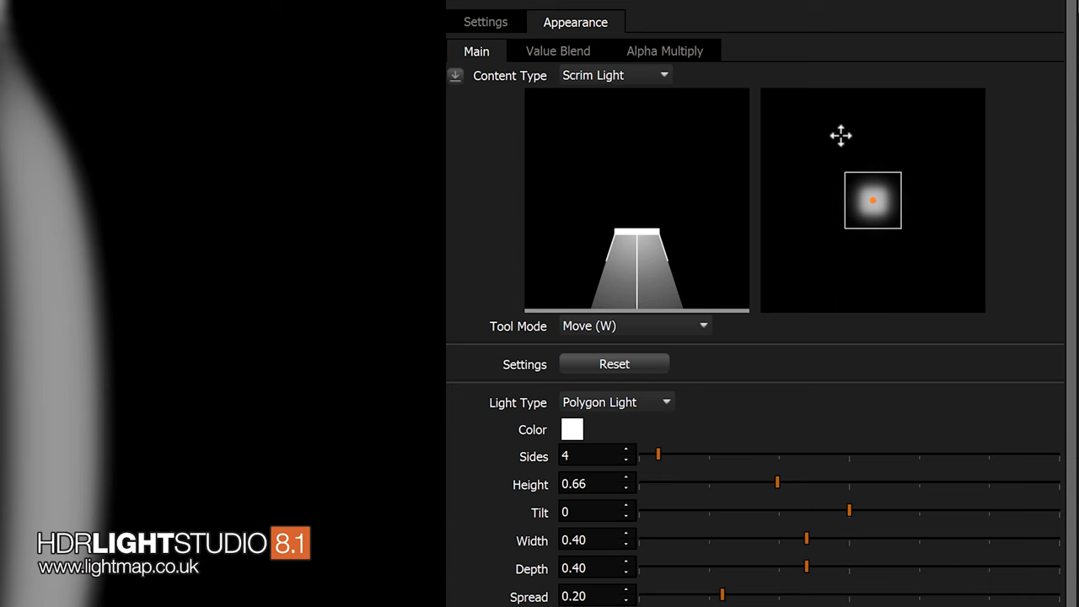
mouse_move(624, 150)
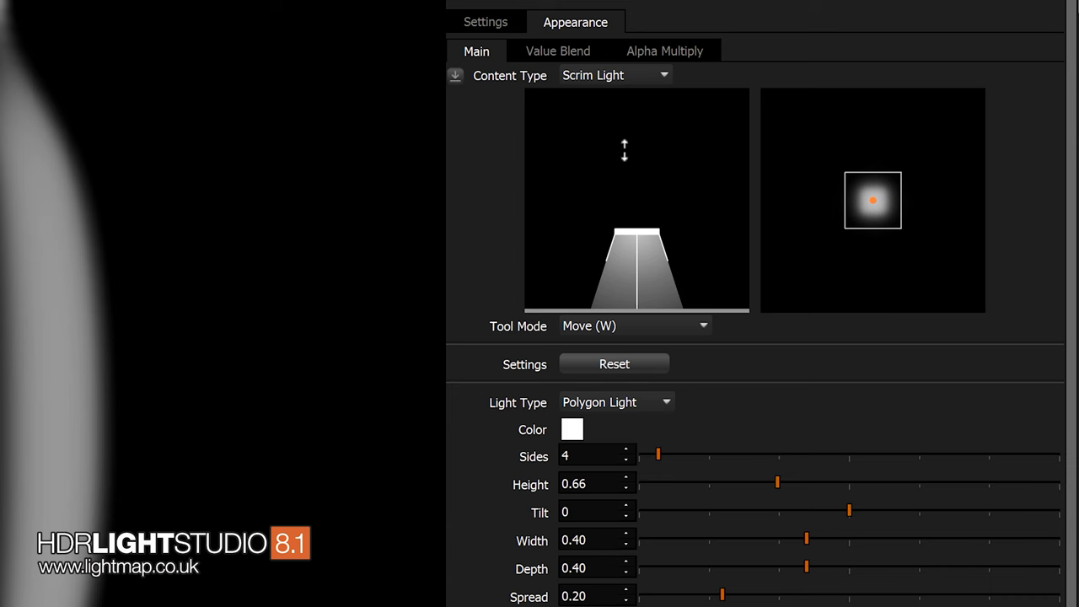
mouse_move(781, 141)
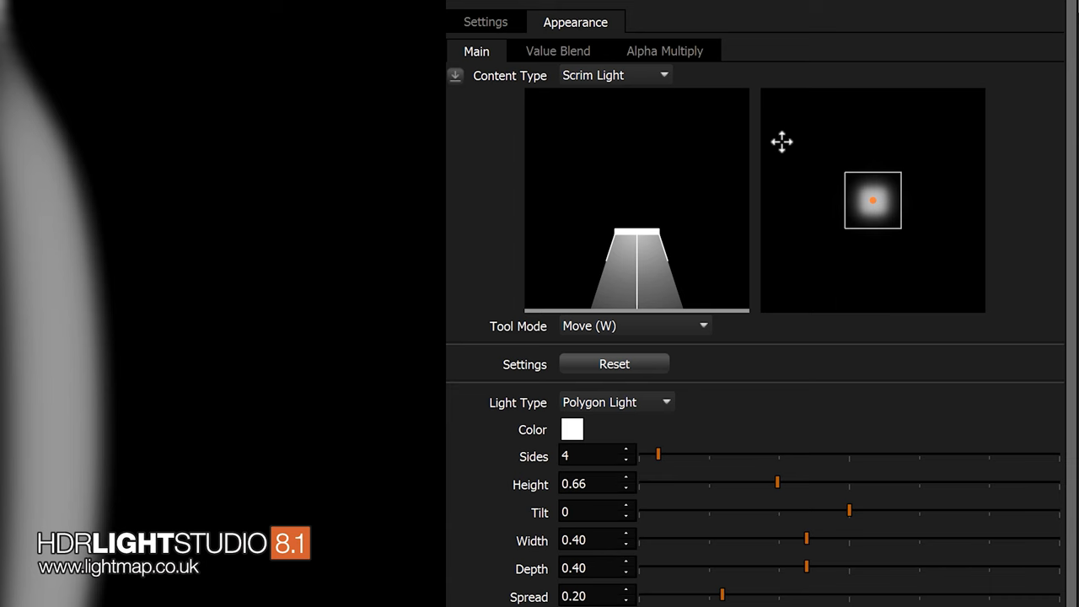
mouse_move(813, 142)
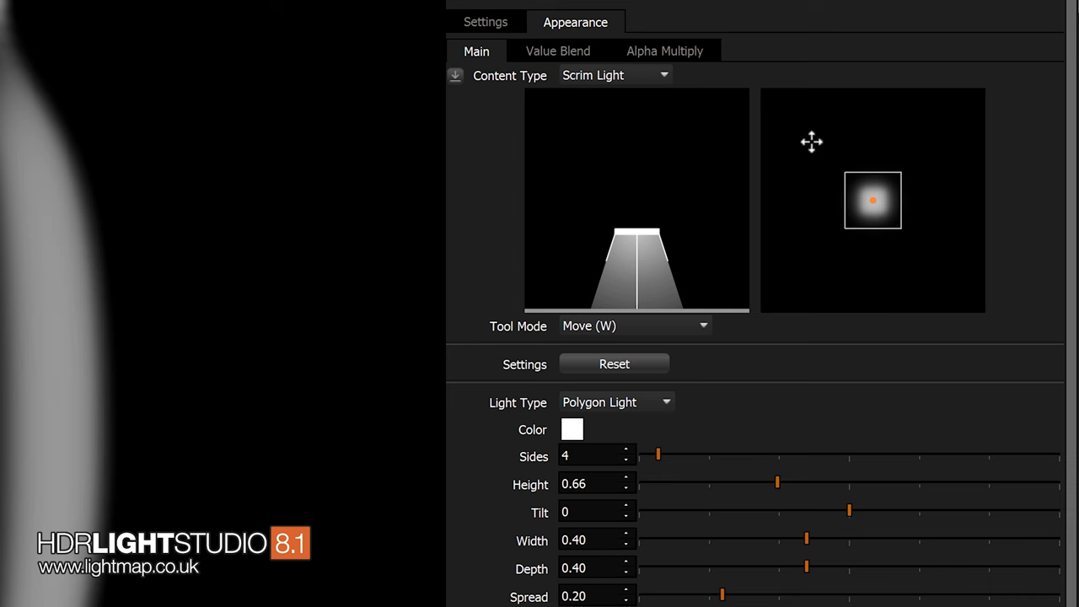
mouse_move(489, 334)
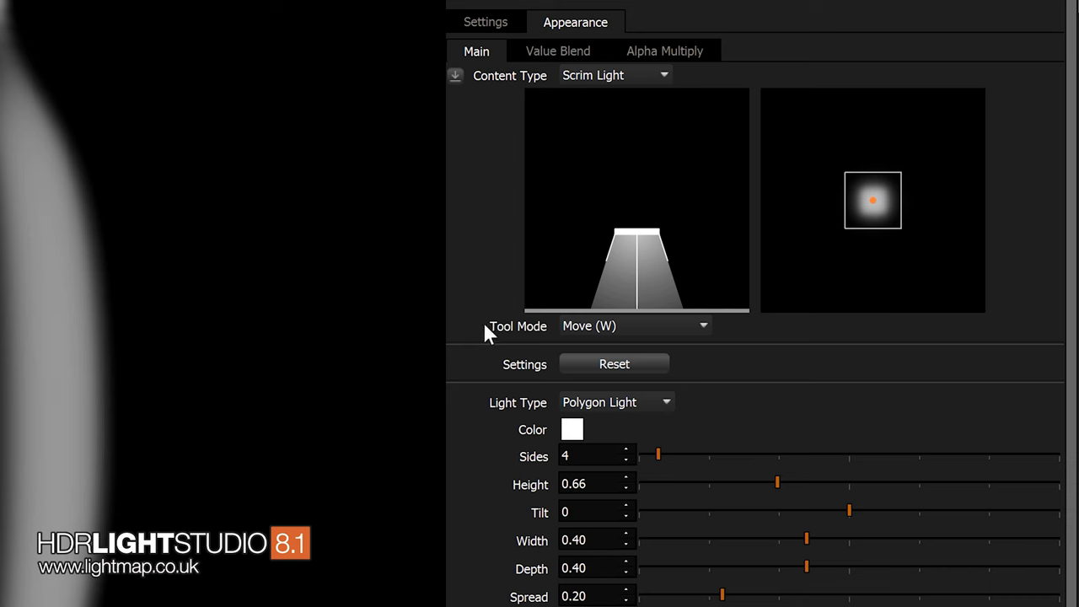
mouse_move(661, 334)
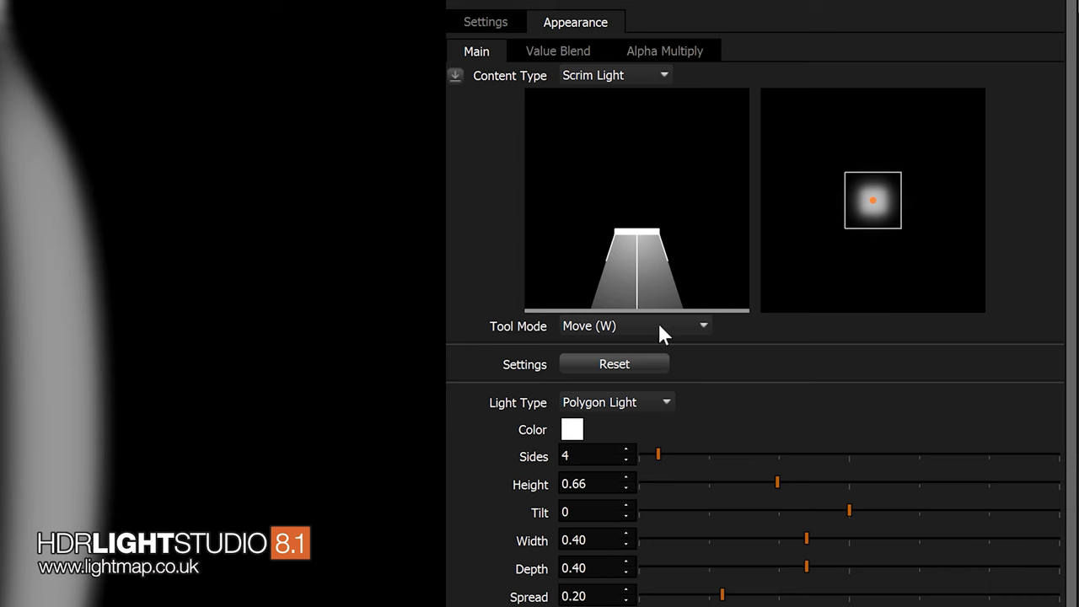
Step: In Move mode, slide the taller scrim side to side and settle it just left of centre (X -0.14, Y 0.02)
left_click(633, 328)
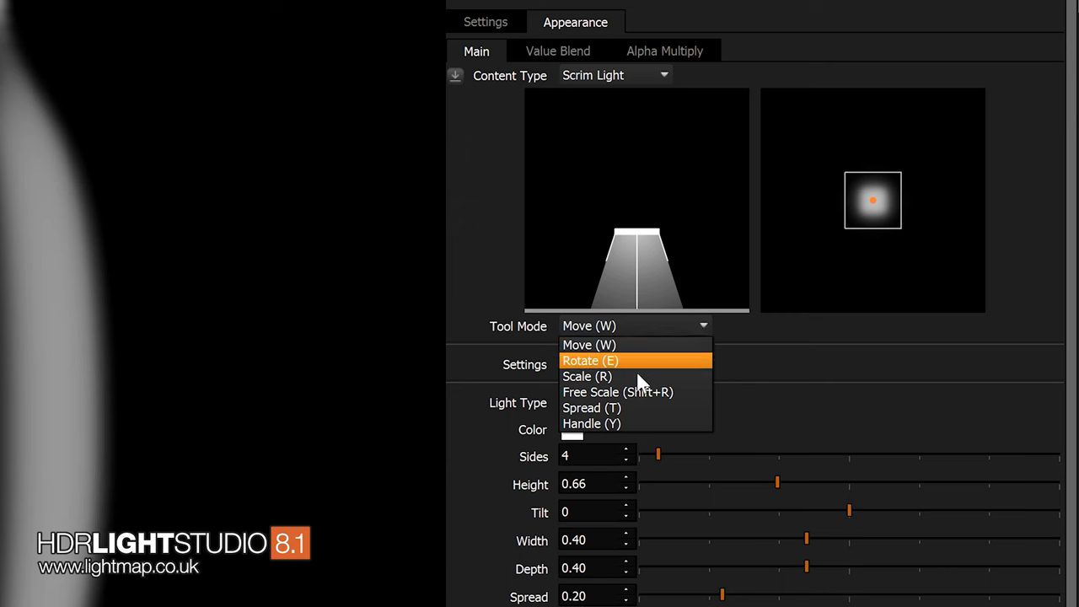
mouse_move(640, 406)
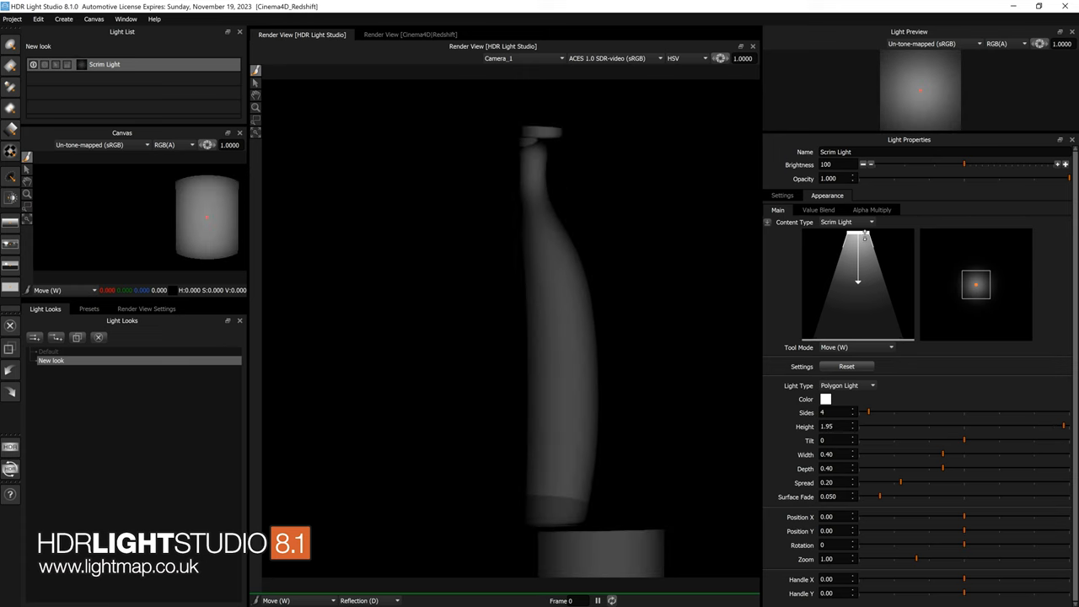
mouse_move(890, 243)
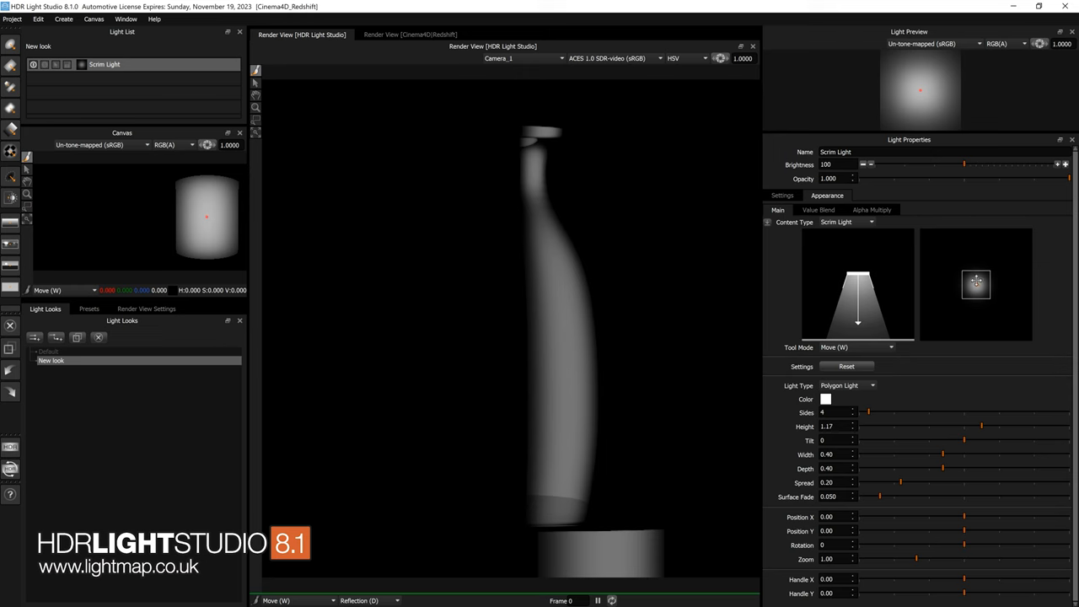
left_click_drag(975, 283, 963, 283)
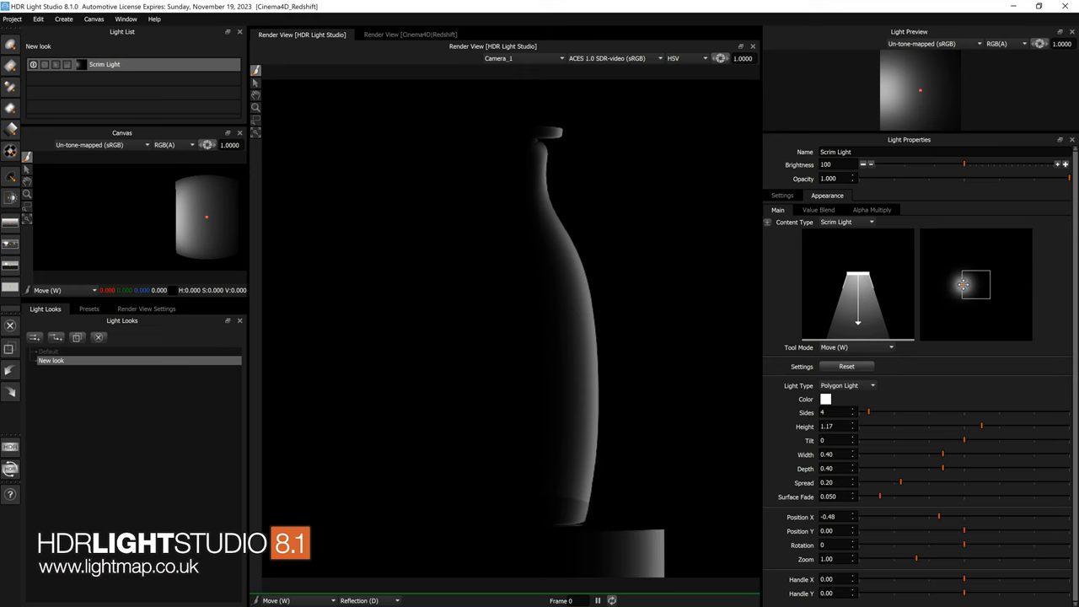
left_click_drag(963, 283, 974, 269)
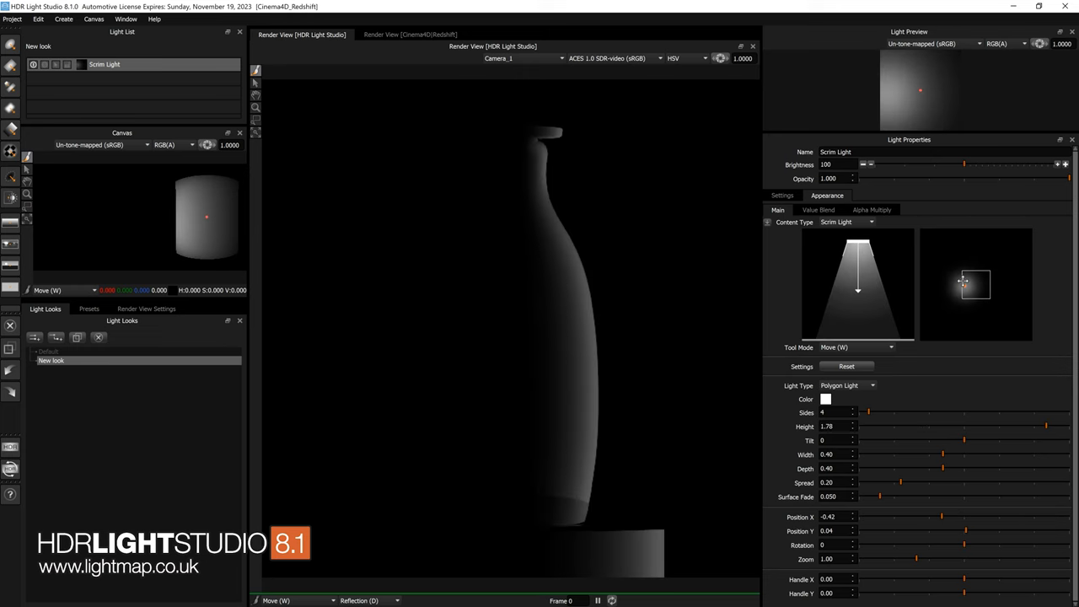
left_click_drag(963, 282, 970, 284)
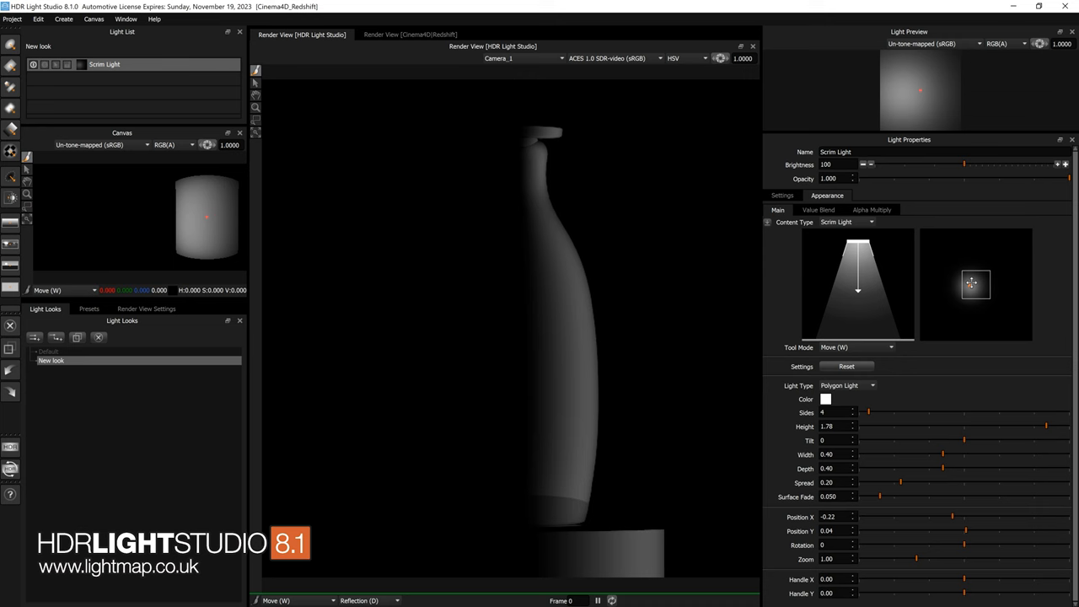
left_click_drag(975, 283, 975, 283)
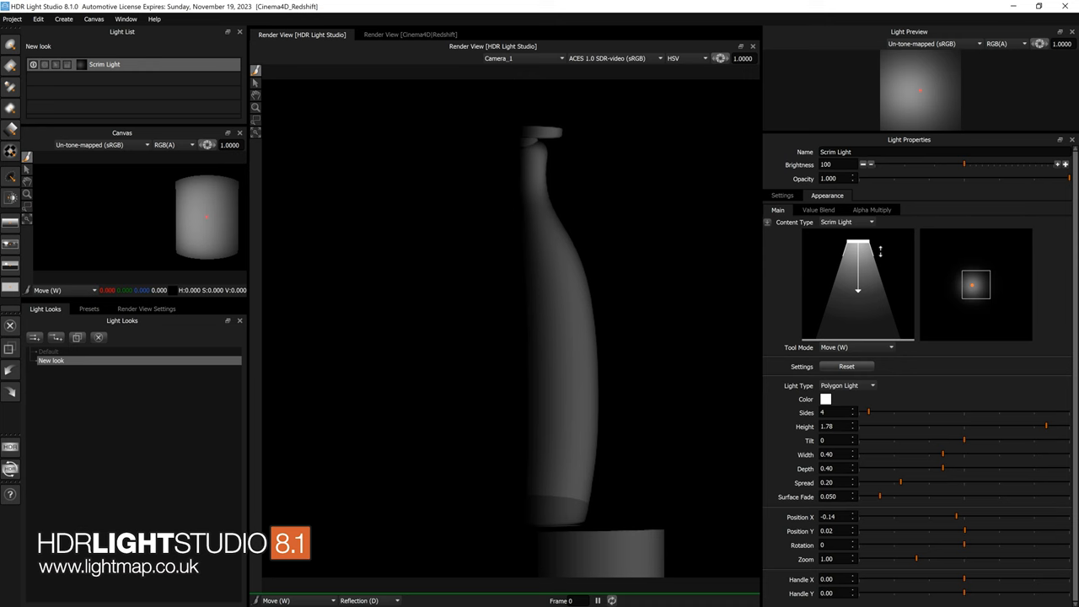
Step: Using Scale and Move modes, shrink the scrim to about 0.31 wide and deep and 0.66 high
left_click(856, 347)
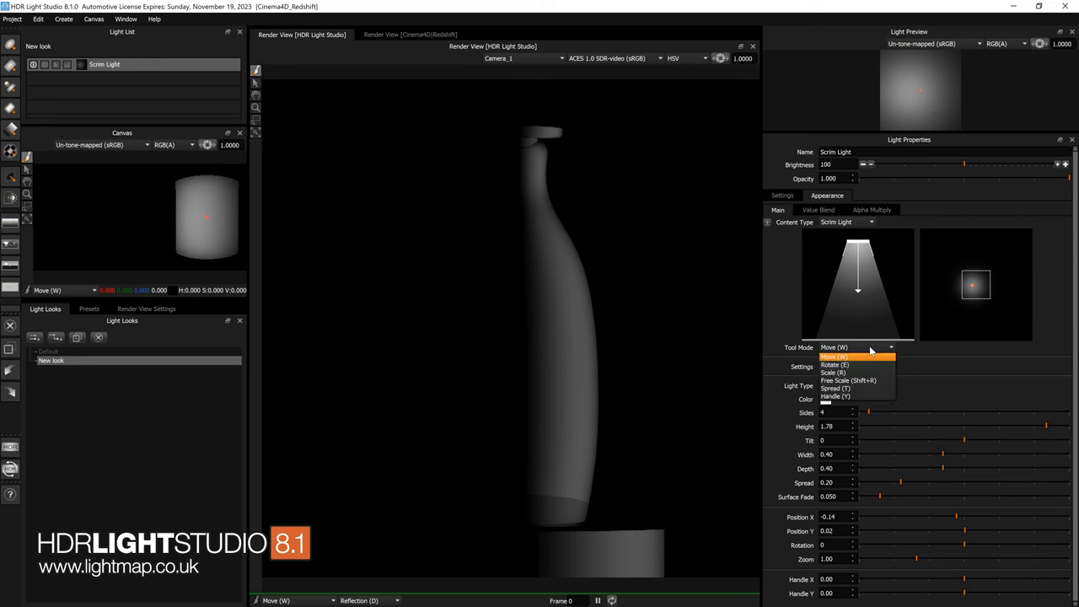
mouse_move(857, 373)
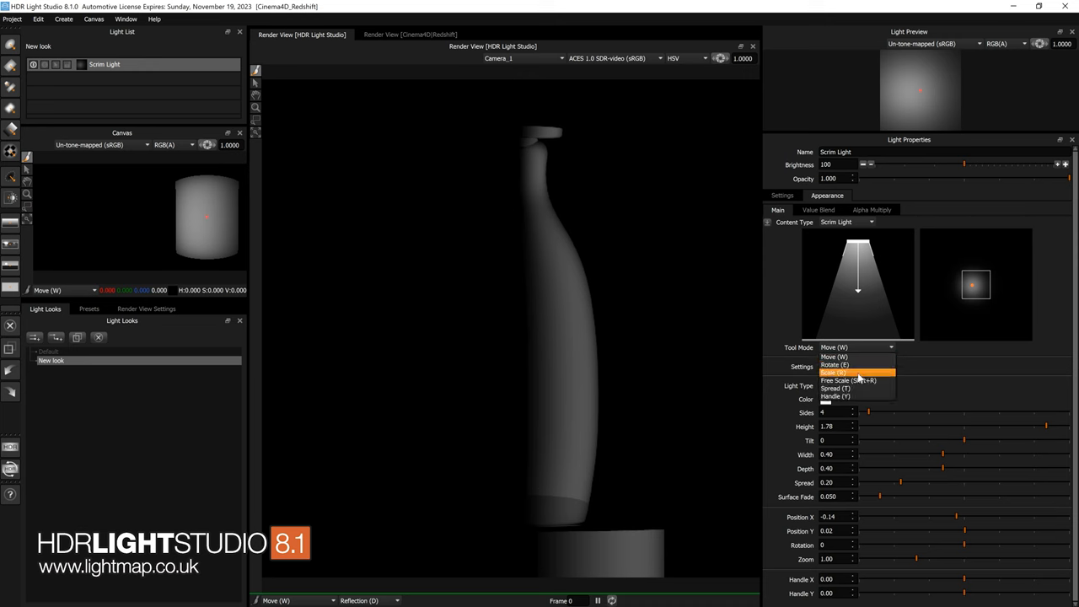
left_click(835, 373)
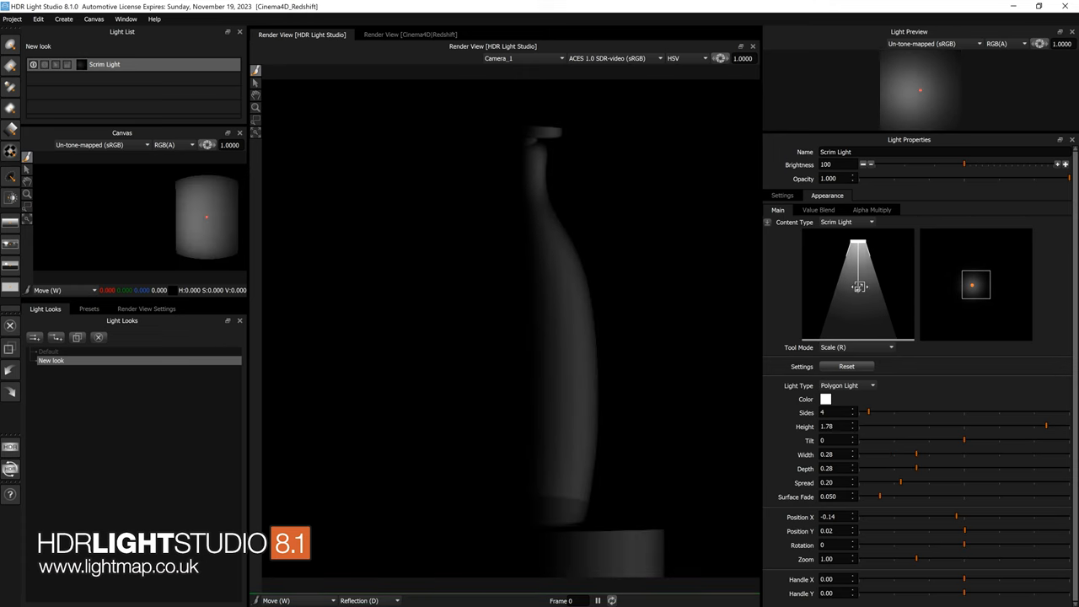
left_click(891, 347)
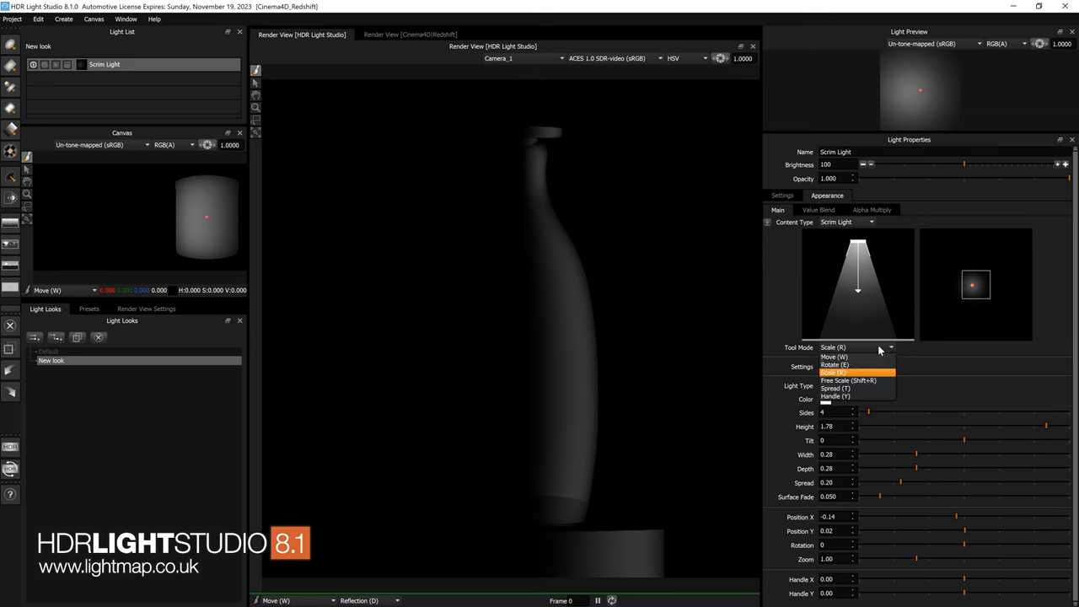
left_click(833, 356)
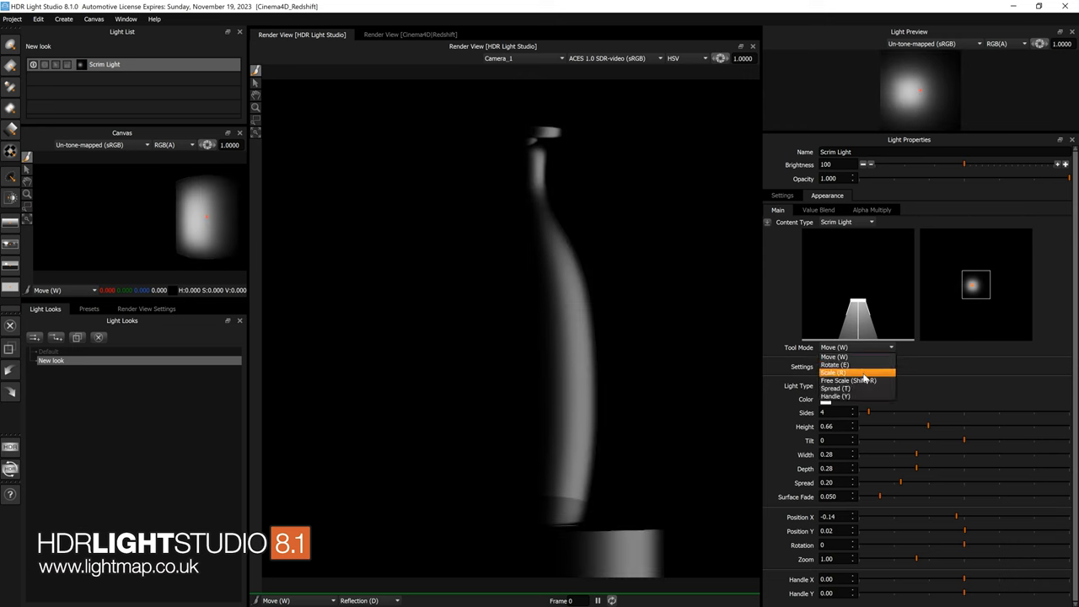
left_click(836, 373)
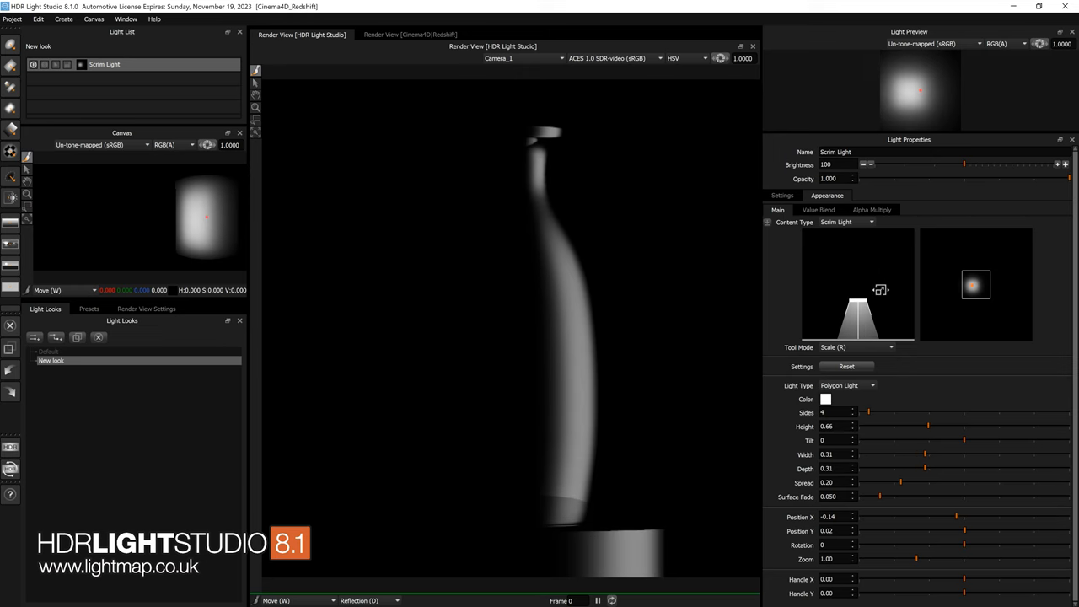
left_click(891, 347)
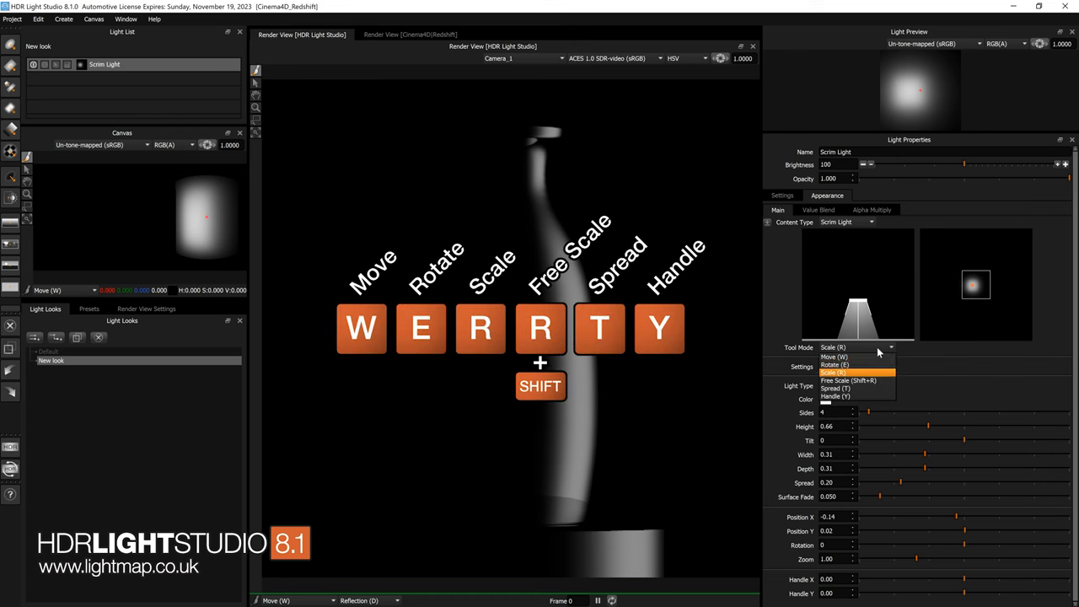
mouse_move(857, 365)
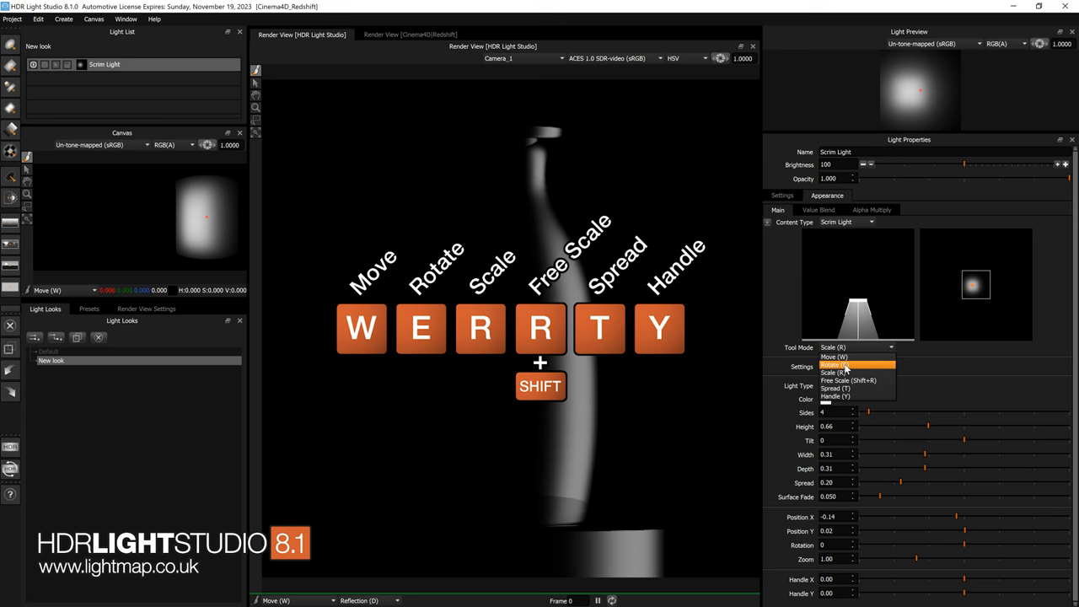
mouse_move(864, 387)
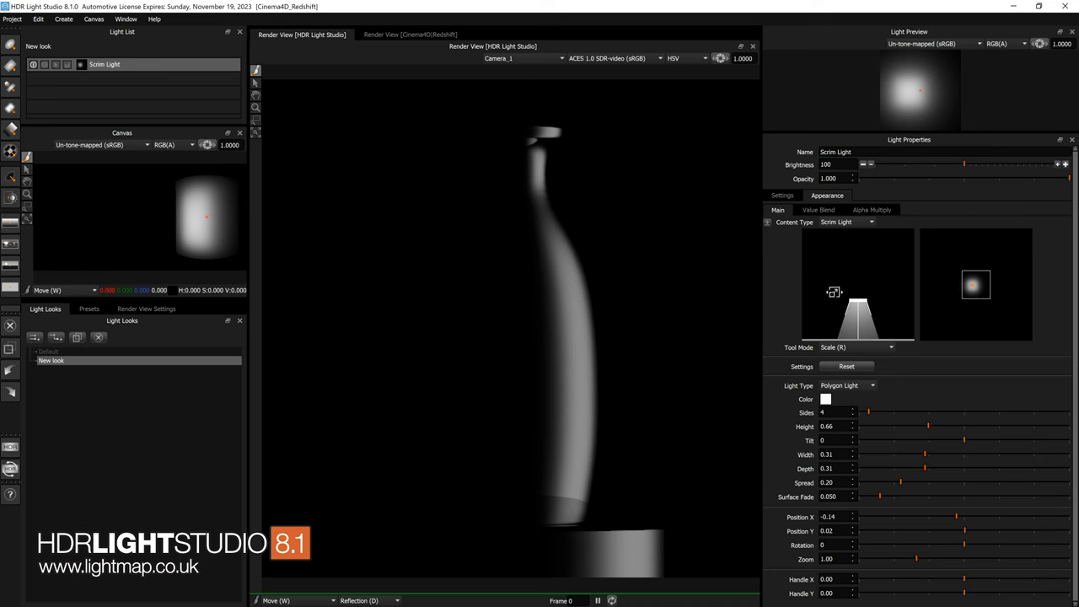
mouse_move(870, 277)
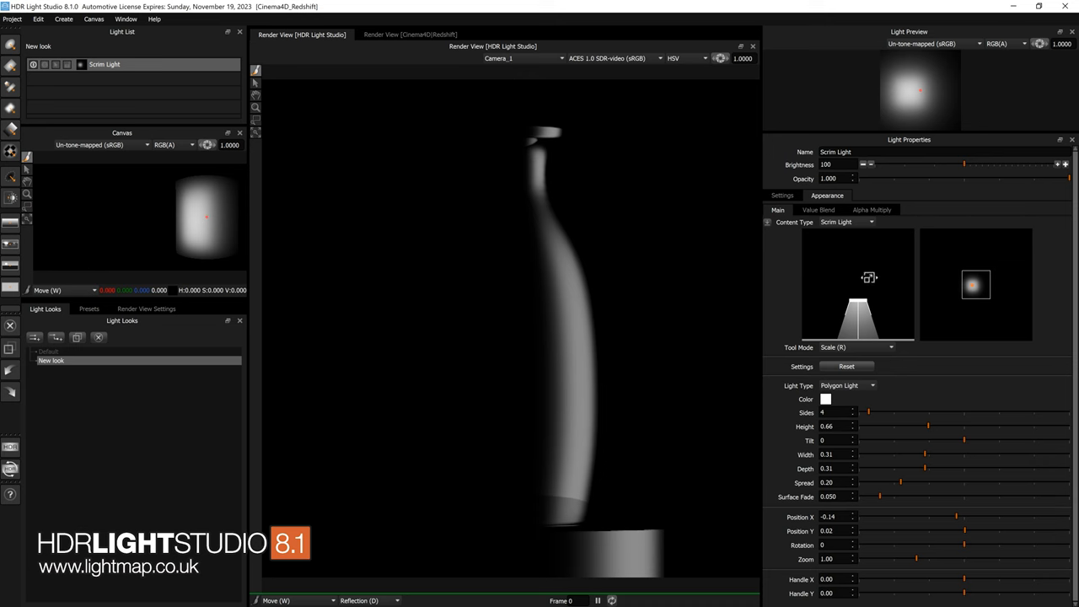
Step: Set the scrim height to 0.29 in Move mode, then widen it in Scale mode
key("w")
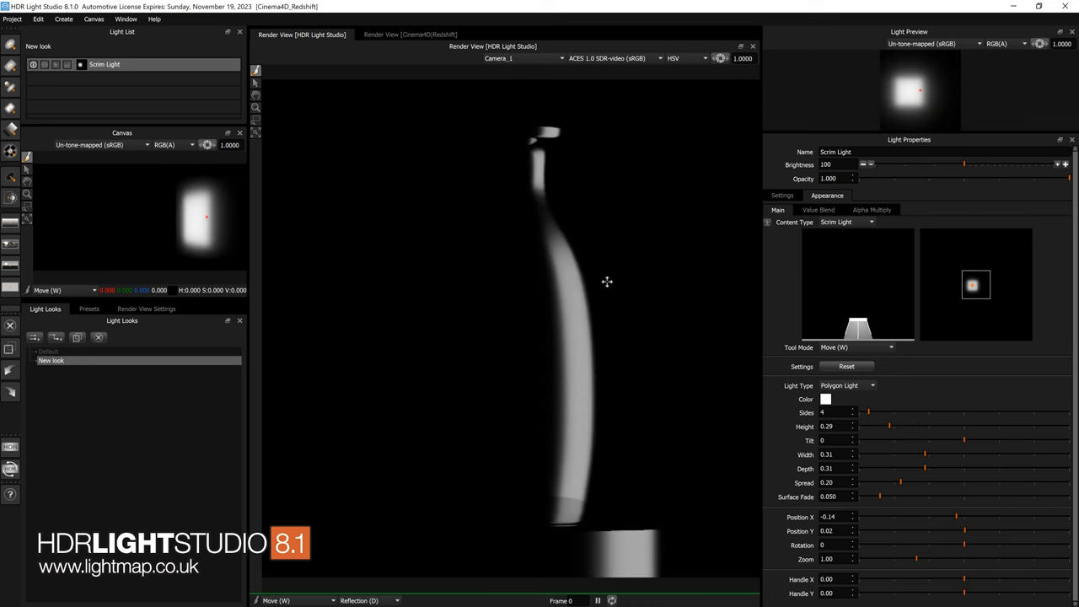
mouse_move(589, 280)
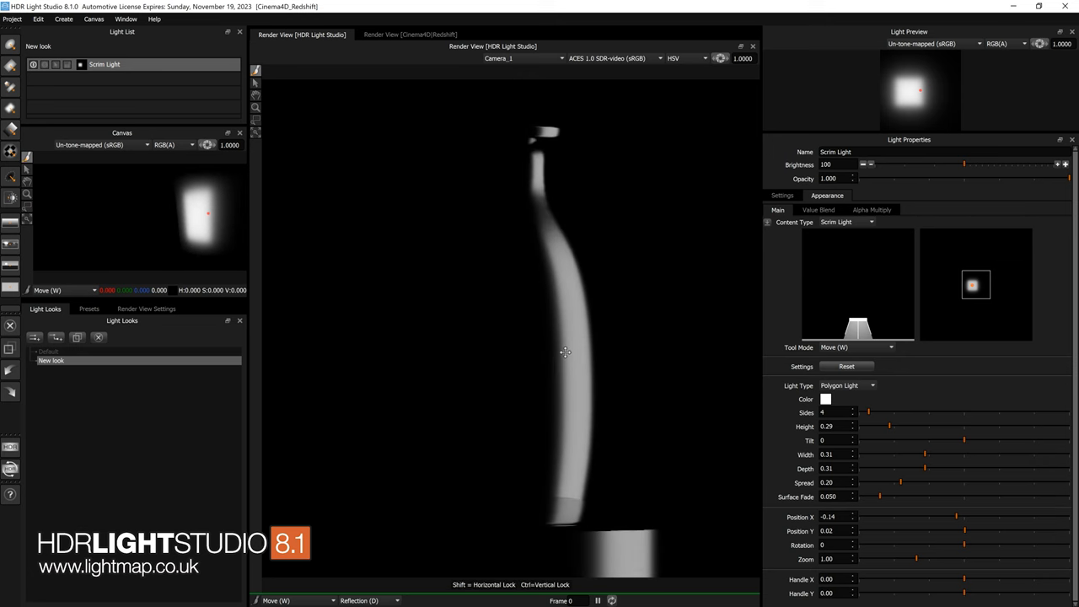
key("r")
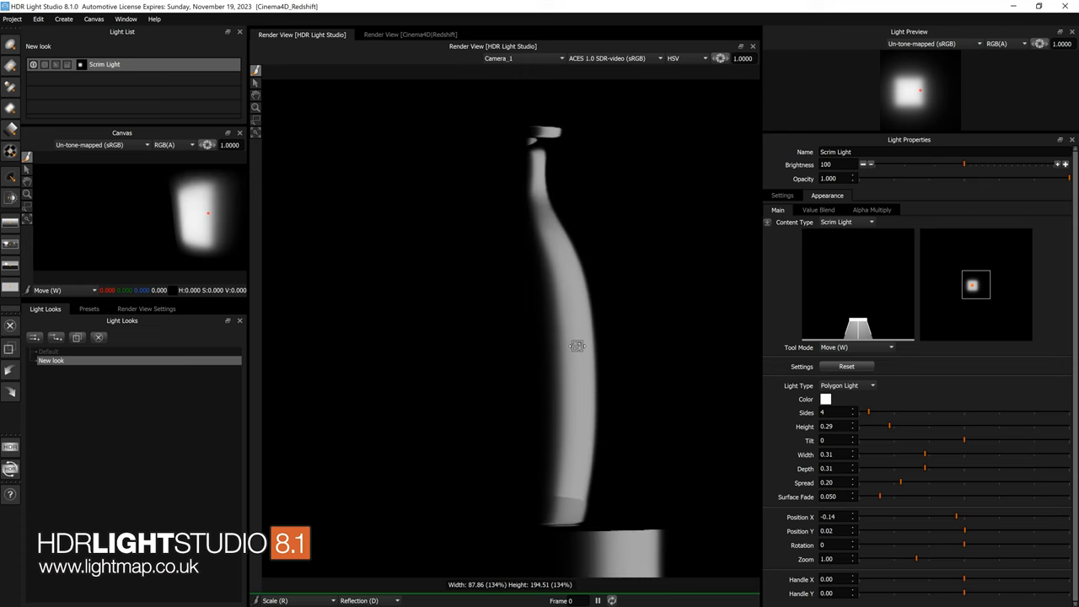
mouse_move(863, 270)
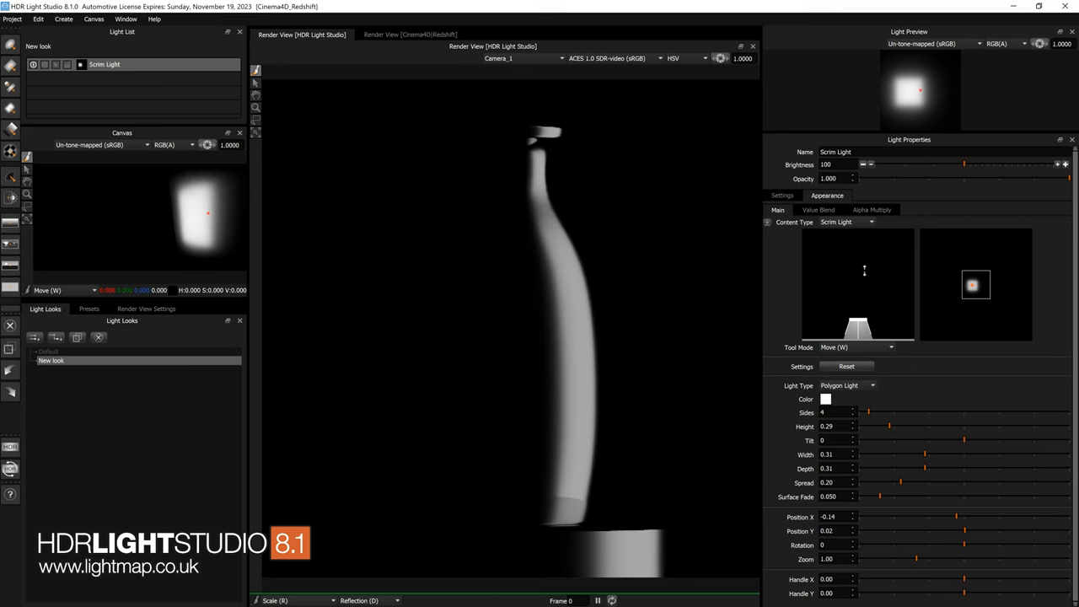
mouse_move(902, 265)
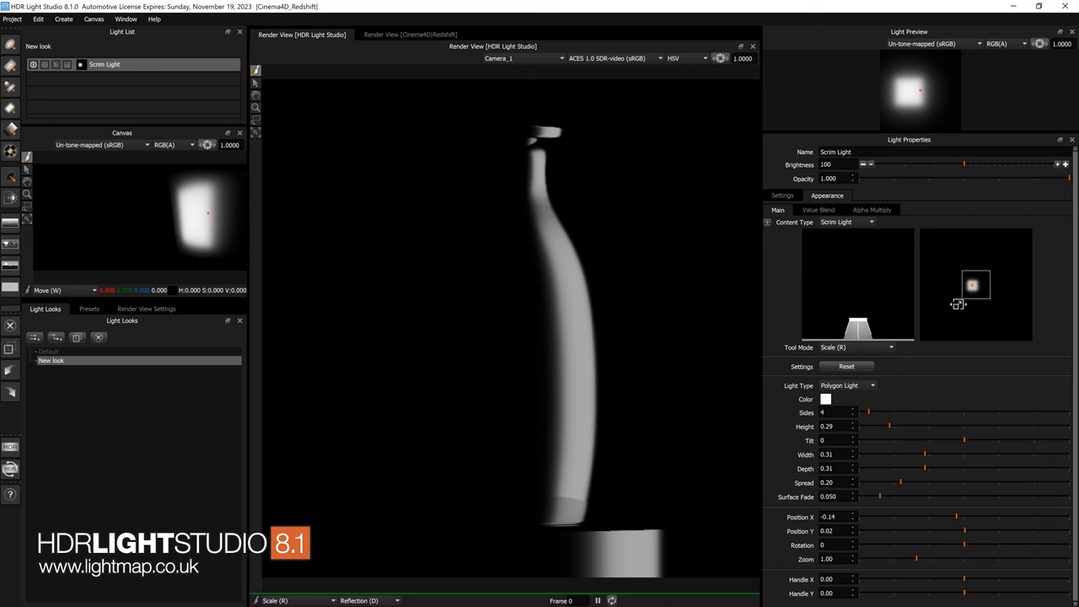
mouse_move(860, 285)
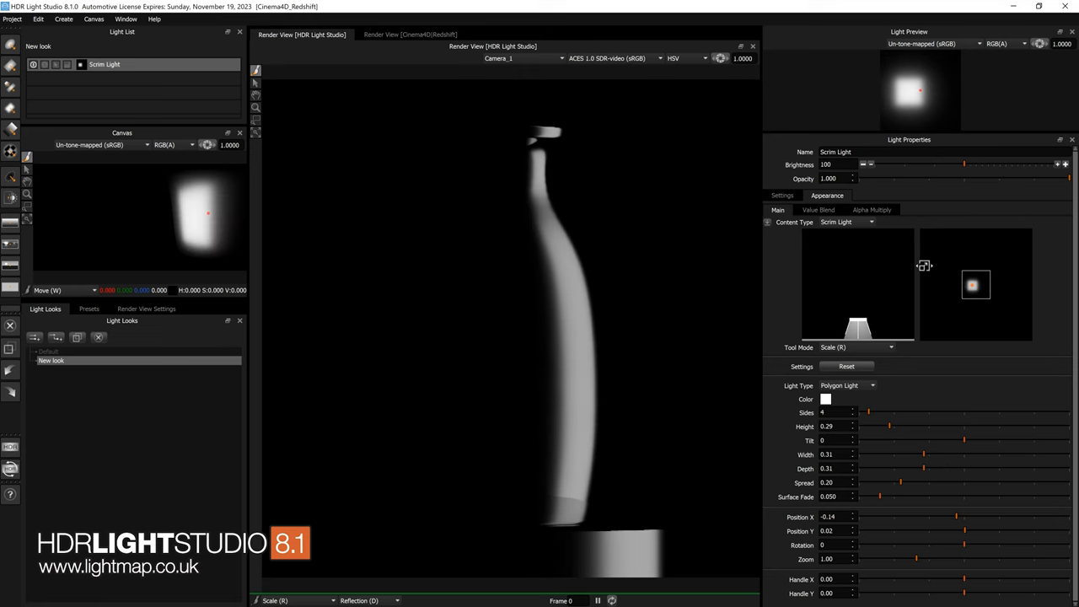
mouse_move(543, 253)
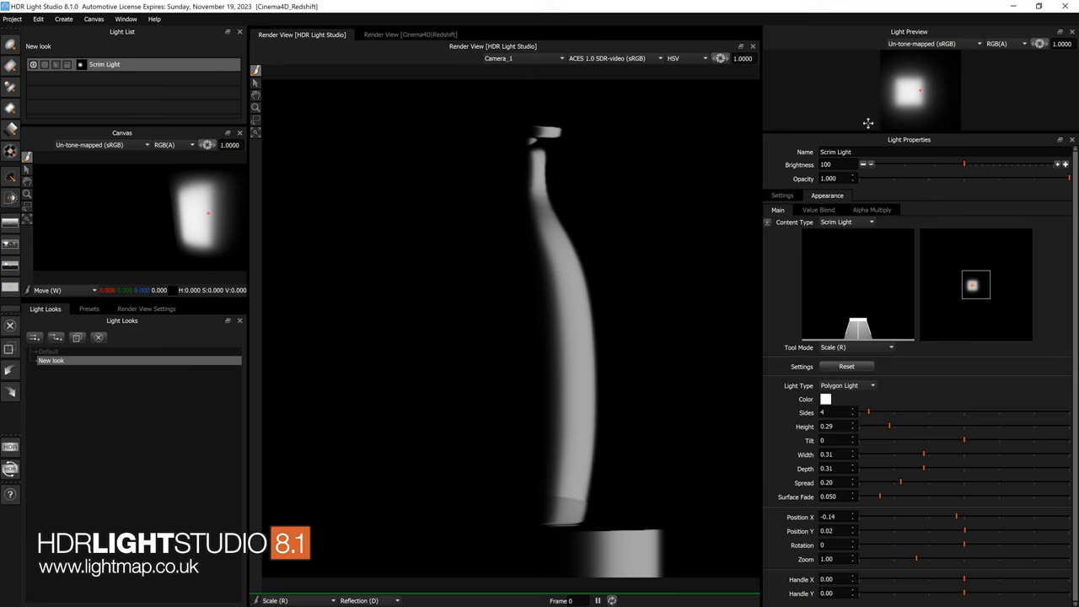
mouse_move(872, 280)
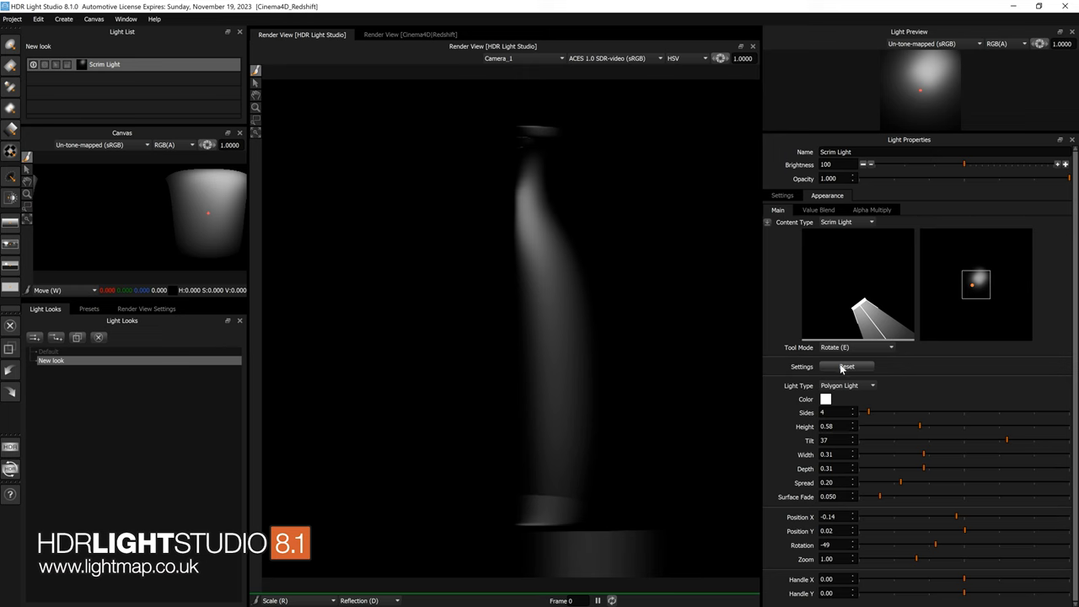
Step: Restore the scrim's defaults and set its Tool Mode to Free Scale (Shift+R)
left_click(847, 366)
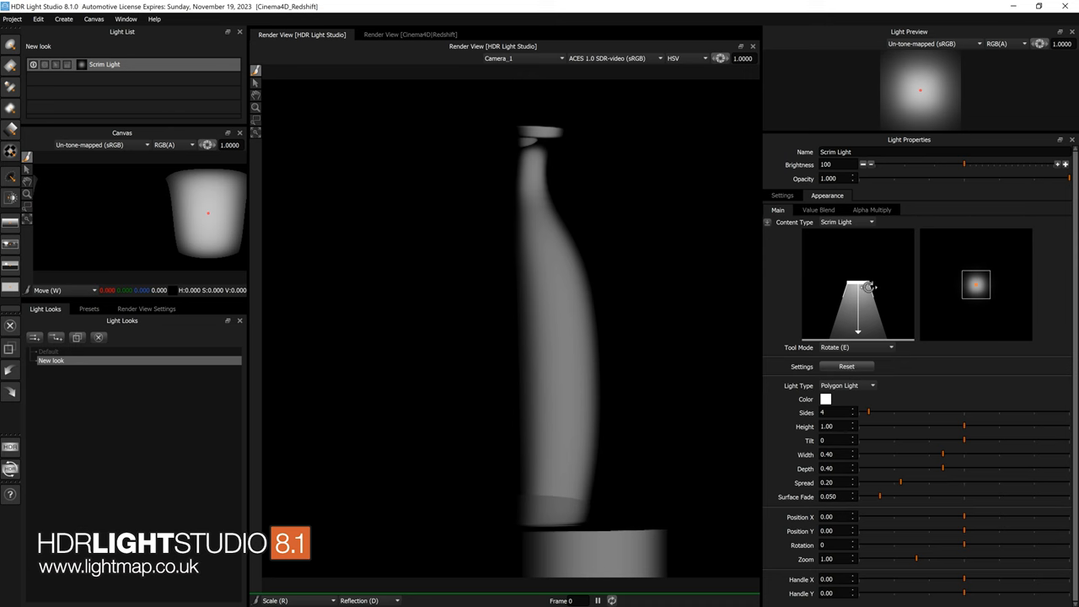
left_click(852, 348)
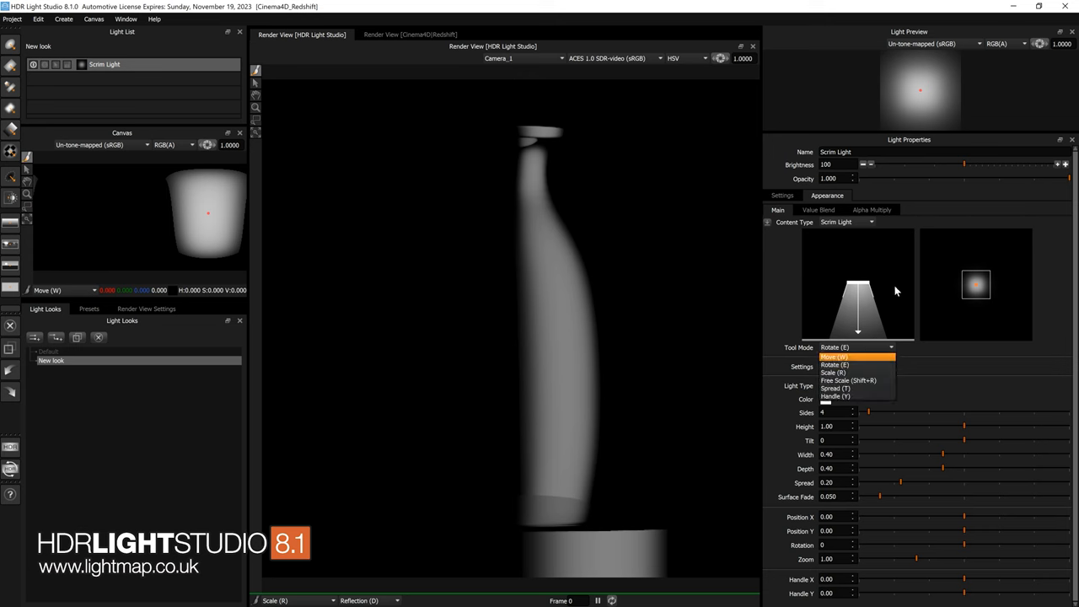
left_click(849, 381)
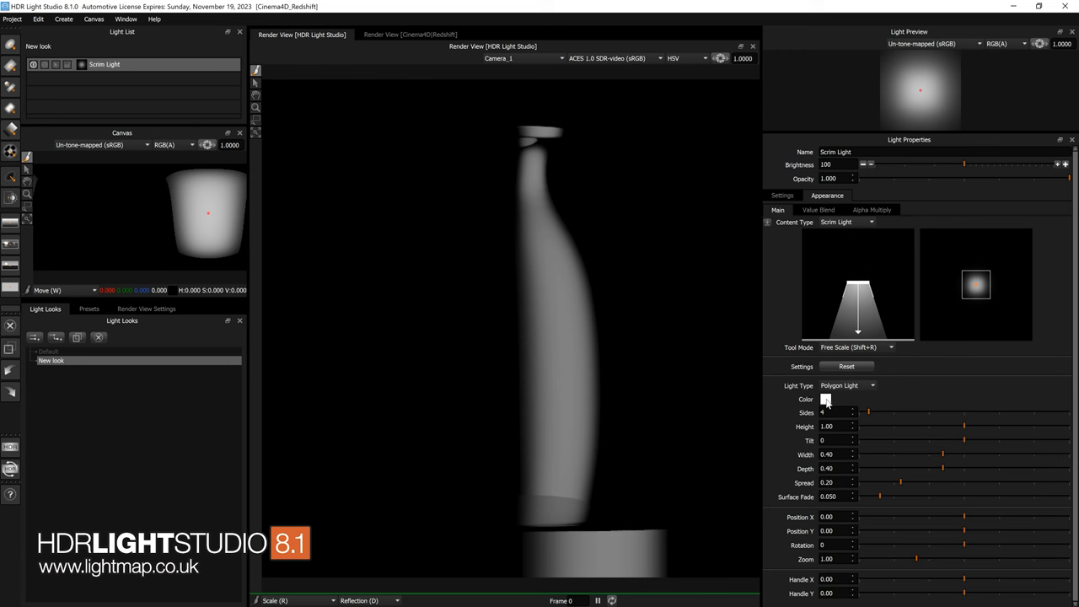
Step: Try a 25-sided scrim at several heights, ending around 0.89 high with four sides
left_click(826, 398)
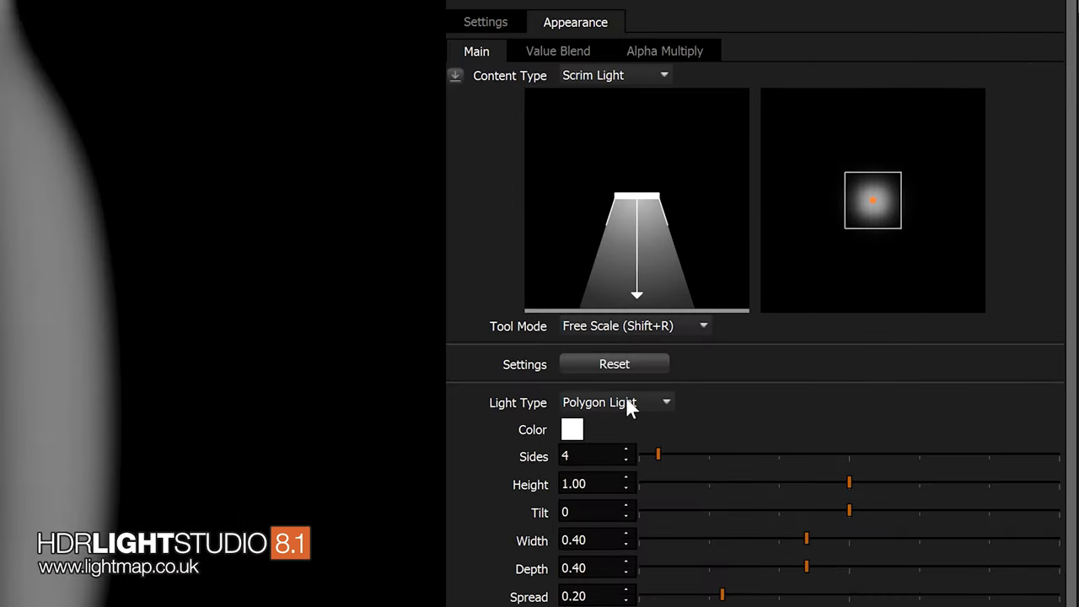
mouse_move(637, 406)
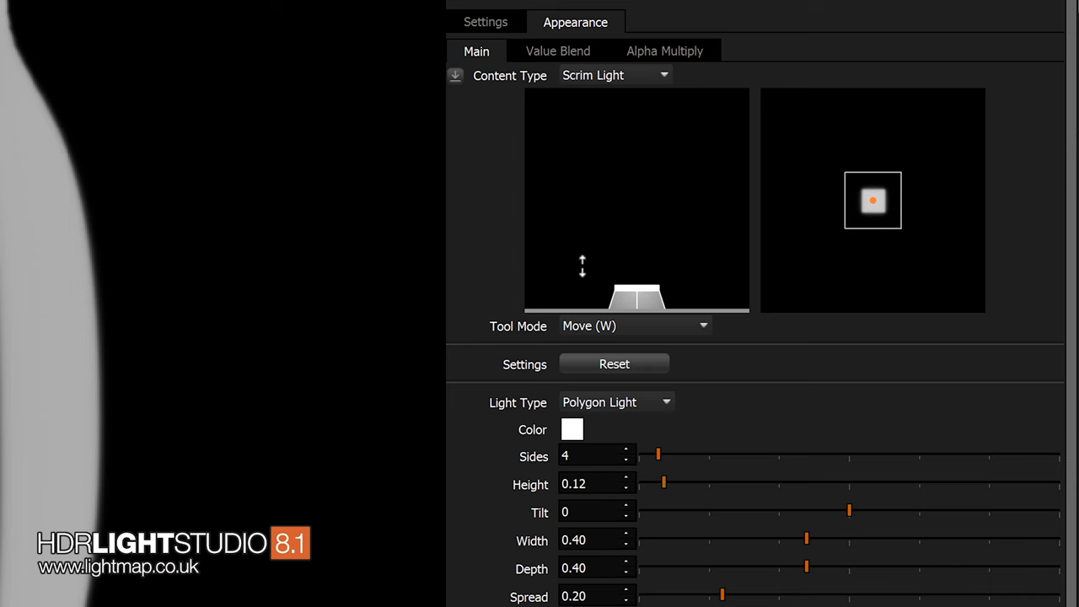
mouse_move(668, 462)
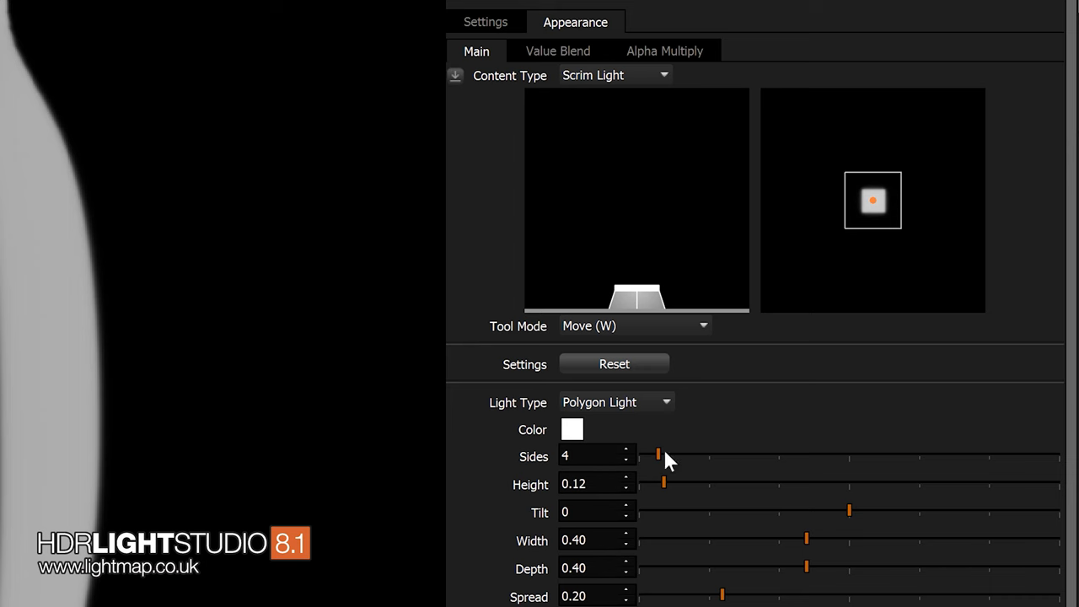
left_click_drag(658, 456, 749, 455)
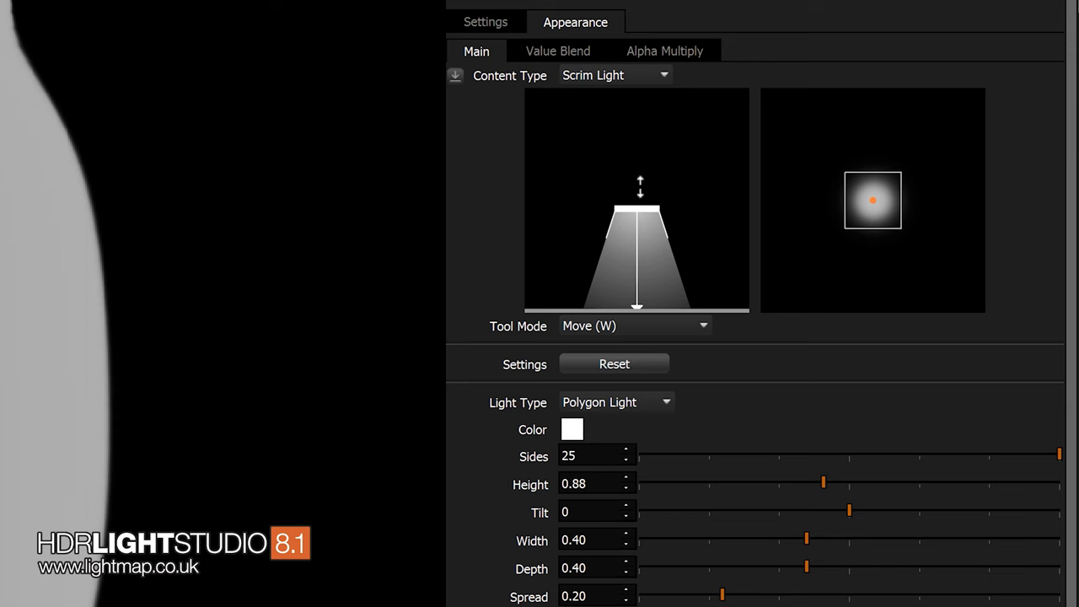
left_click_drag(824, 483, 656, 482)
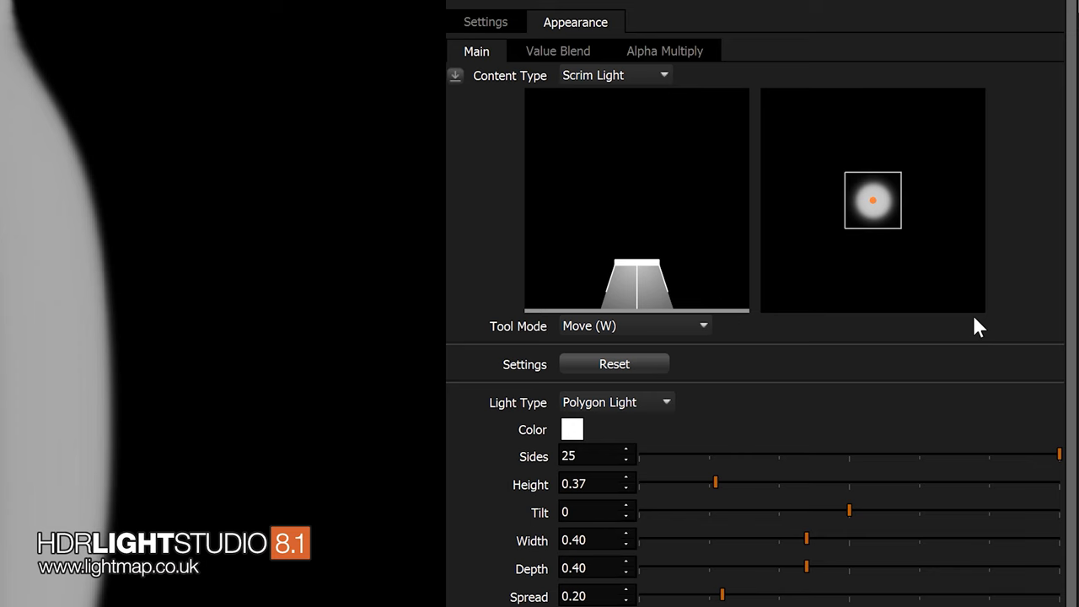
mouse_move(678, 202)
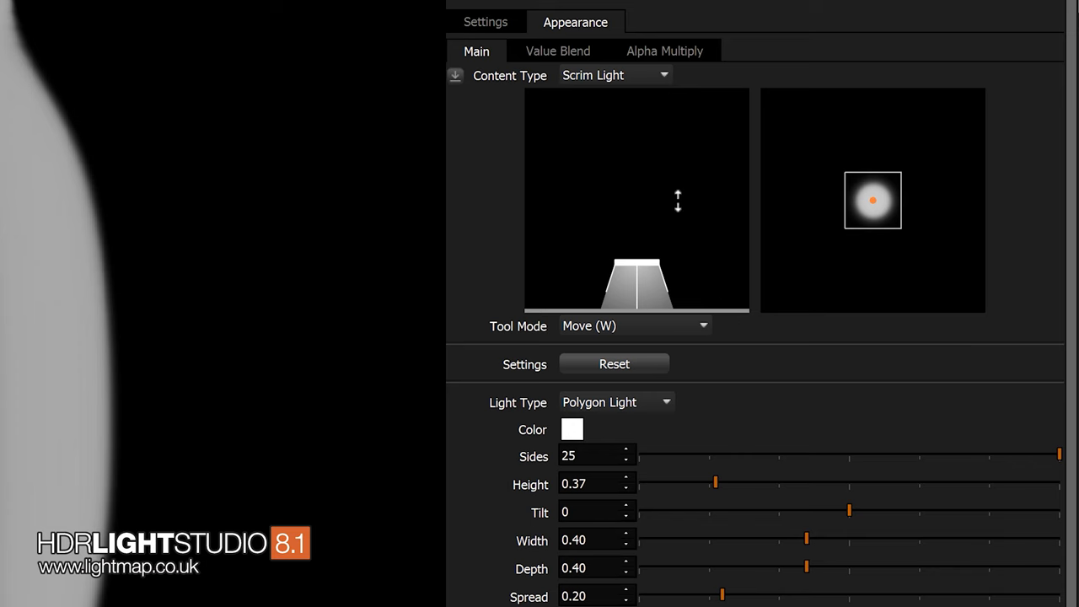
left_click_drag(715, 482, 732, 483)
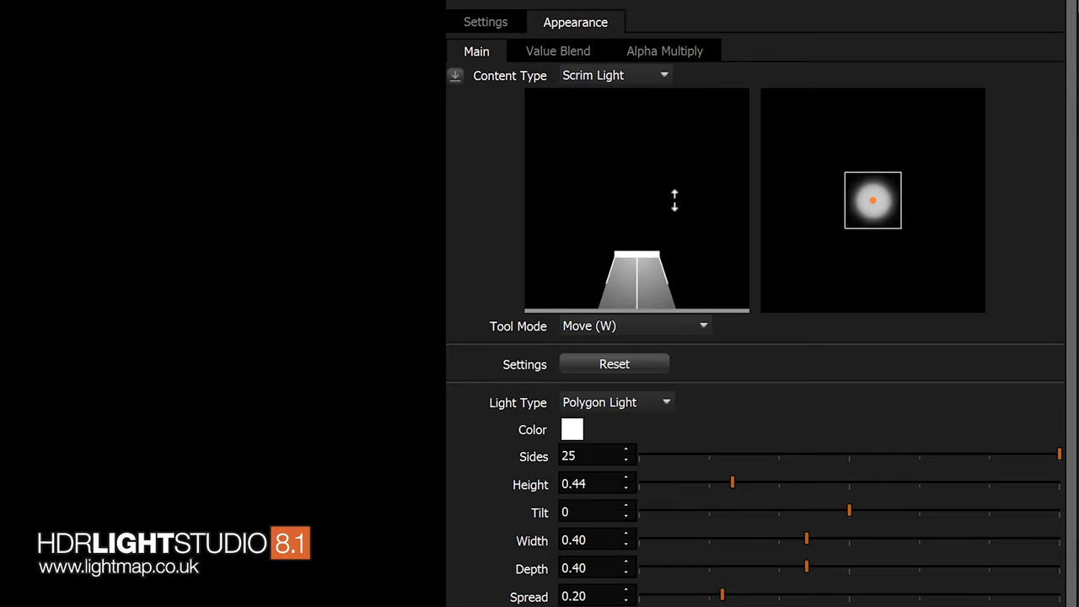
left_click_drag(732, 482, 678, 483)
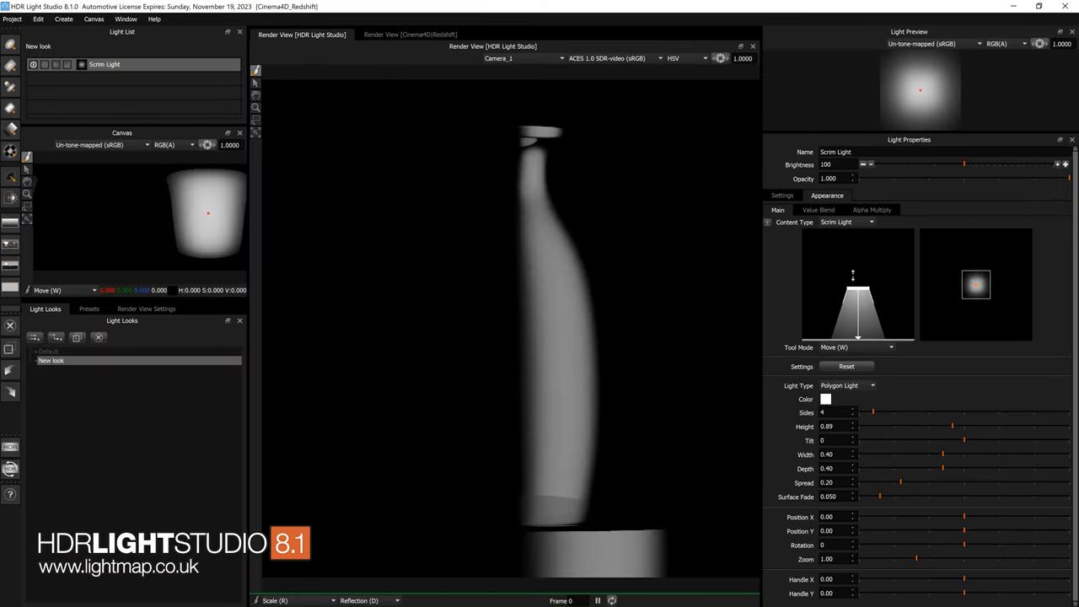
Step: Make the scrim a low 90°-tilted panel with Spread 0.99, Height 0.28 and full 1.00 width and depth
left_click_drag(954, 425, 924, 425)
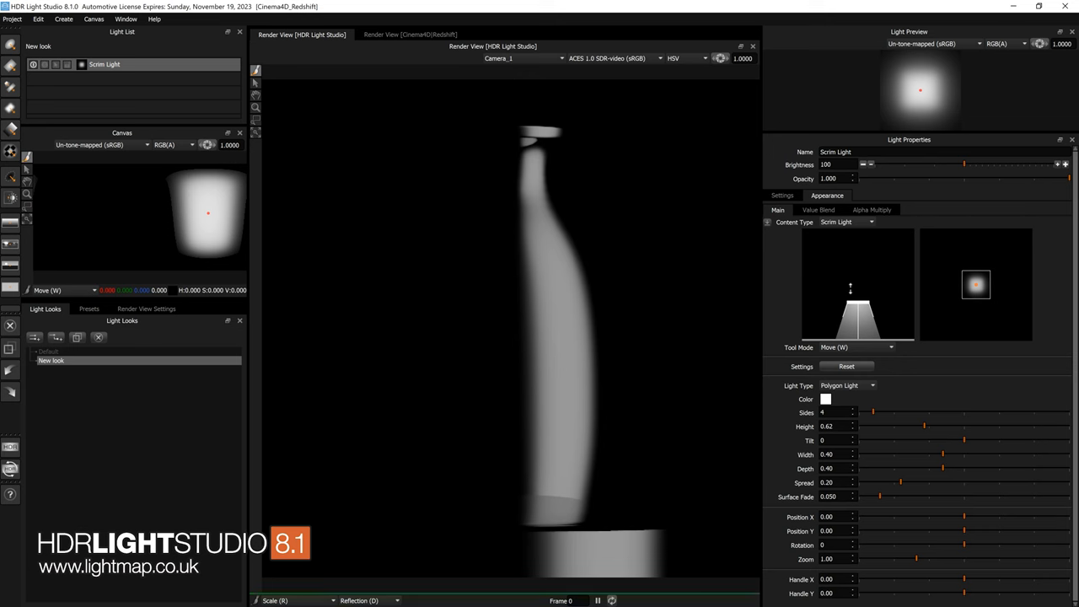
key("t")
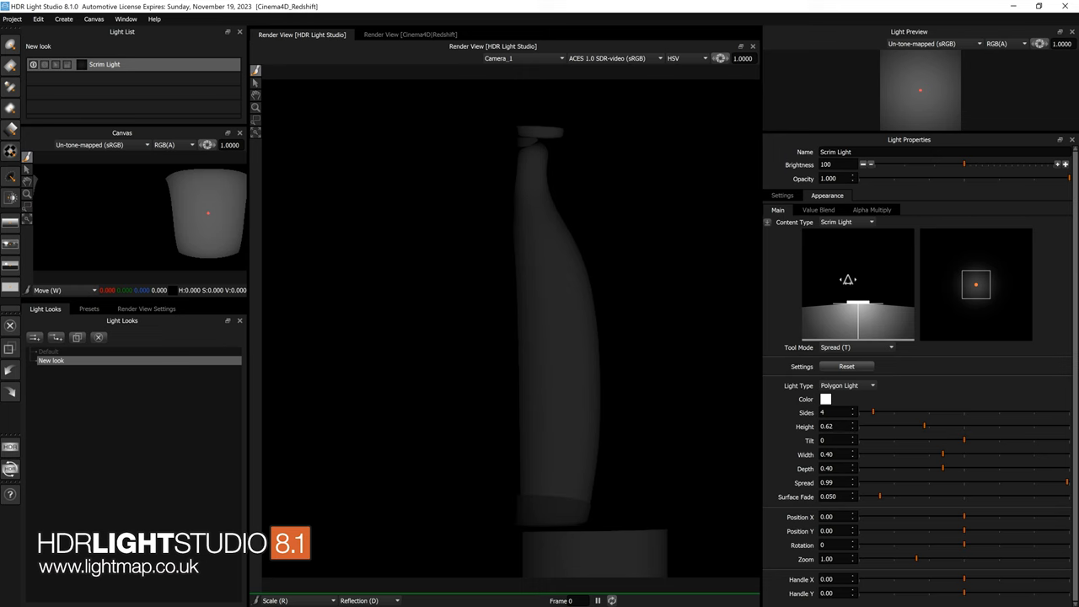
key("w")
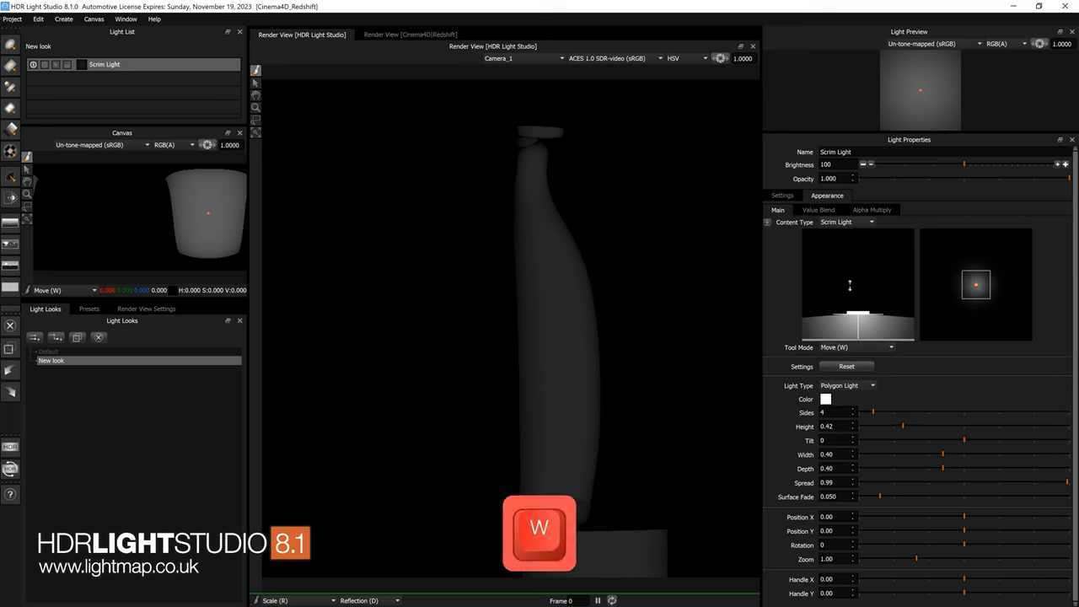
key("e")
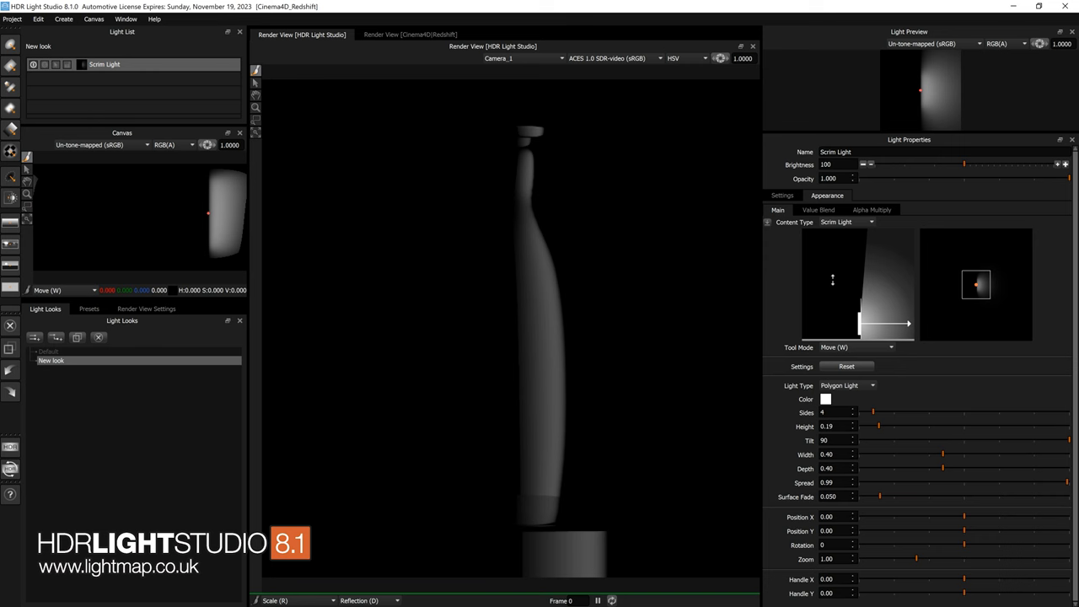
key("r")
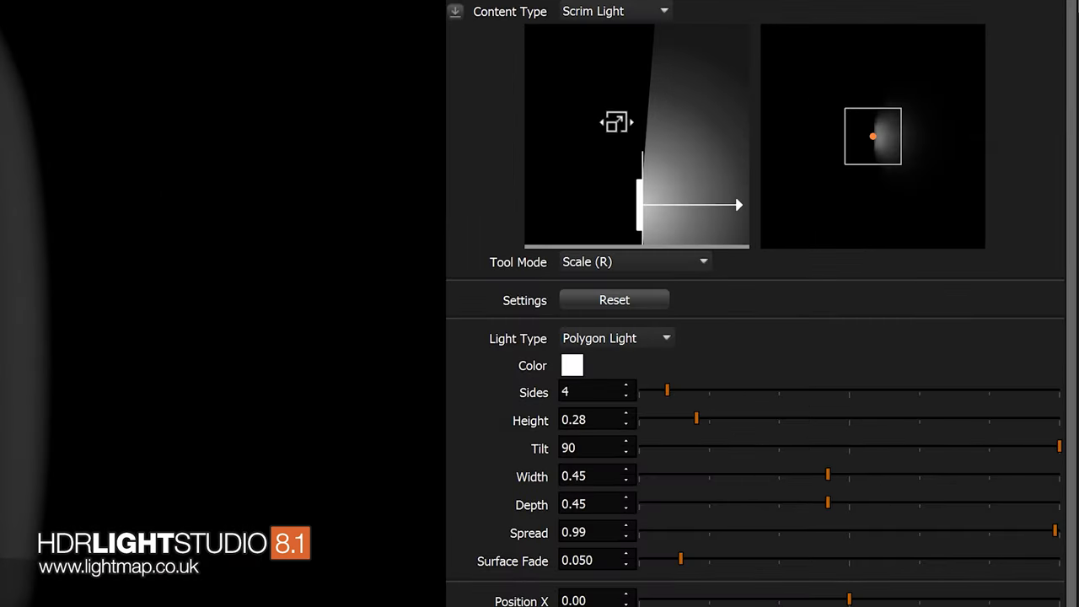
left_click_drag(617, 122, 647, 237)
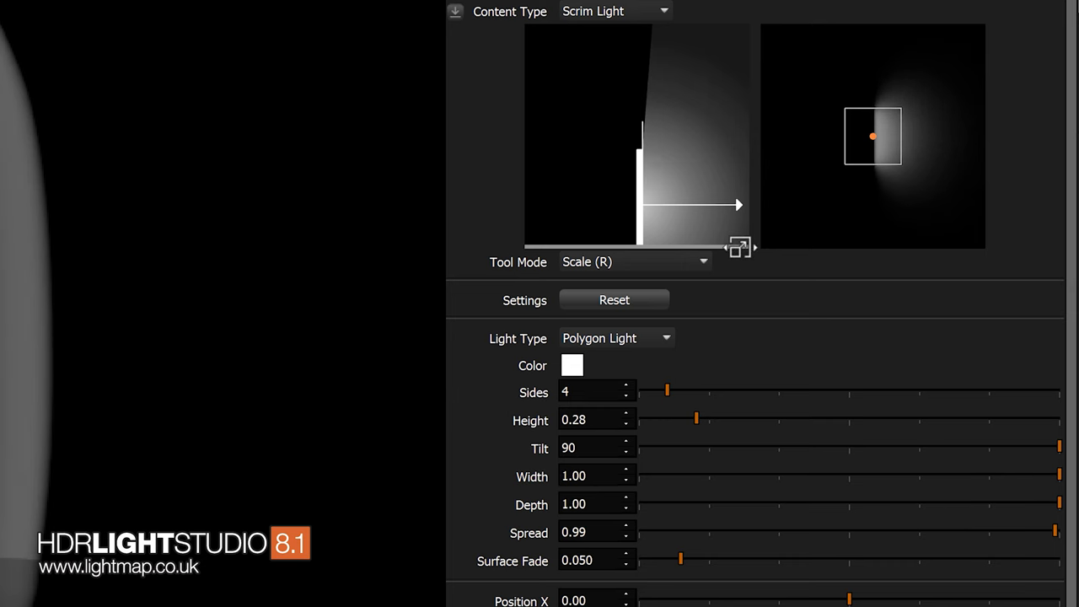
mouse_move(664, 157)
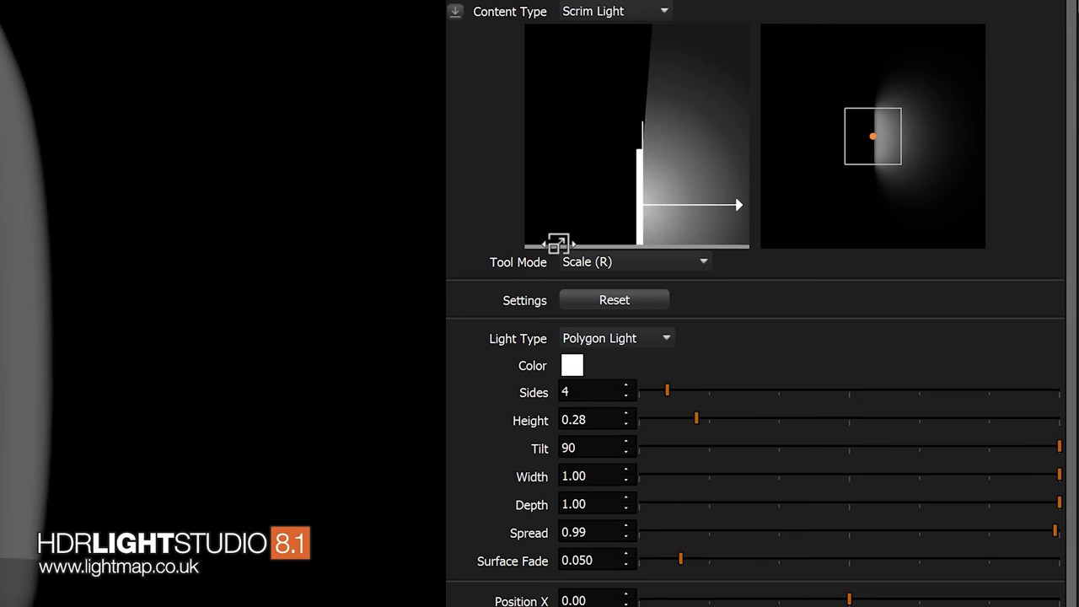
mouse_move(470, 580)
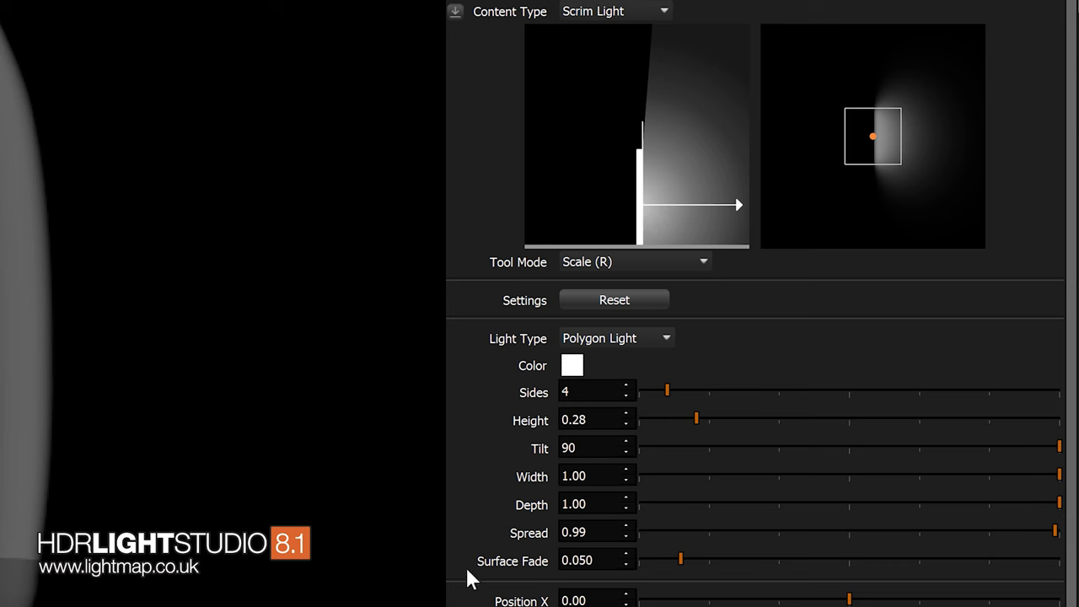
mouse_move(536, 573)
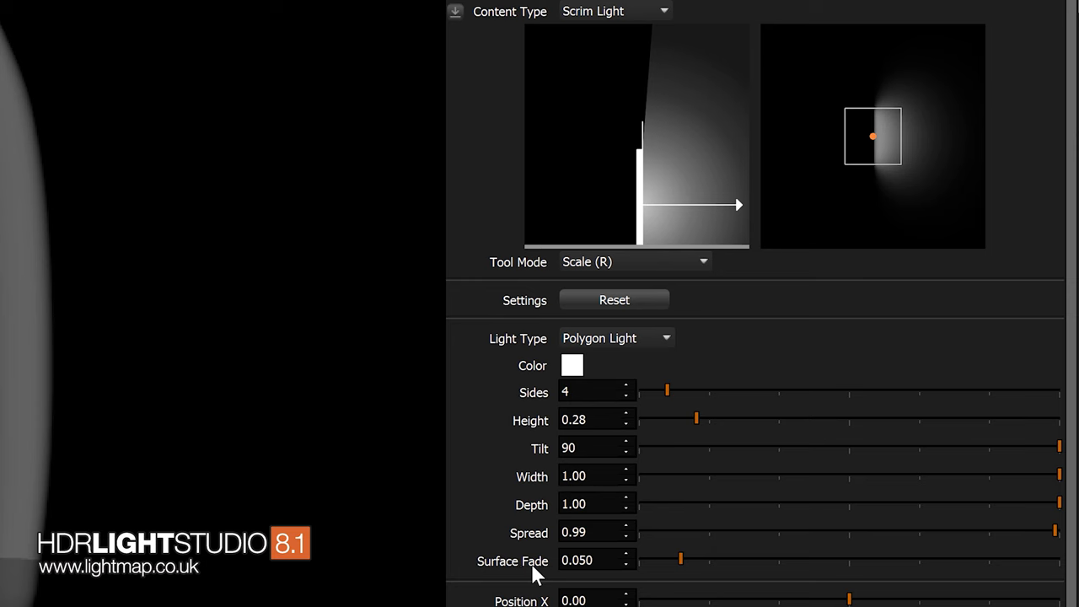
Step: Test lower and softer Surface Fade values, leave it at 0.050, then reset the scrim to defaults
left_click_drag(682, 560, 661, 560)
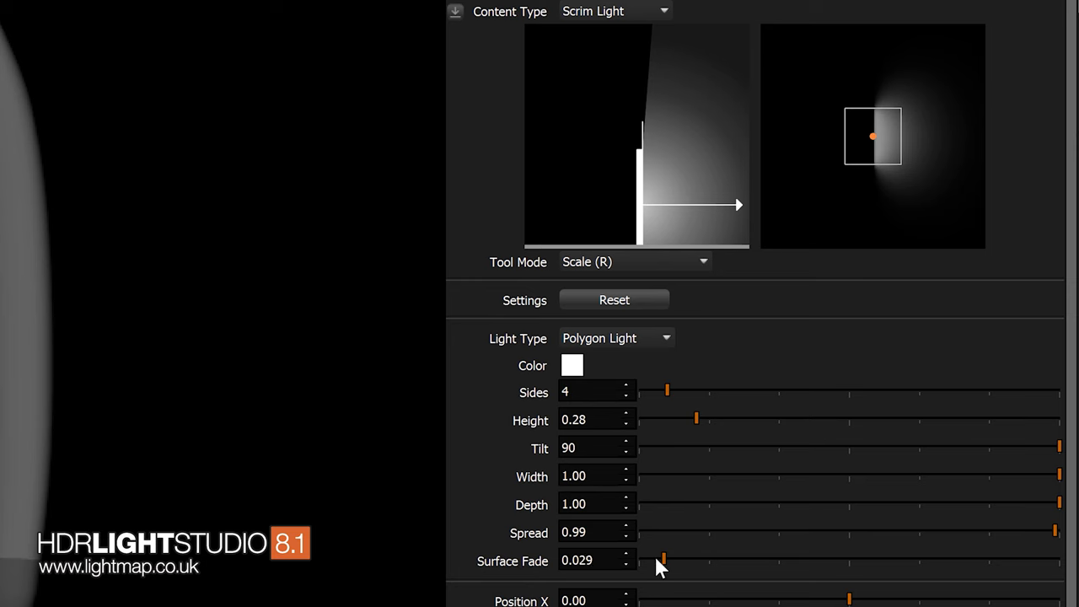
left_click_drag(666, 559, 638, 560)
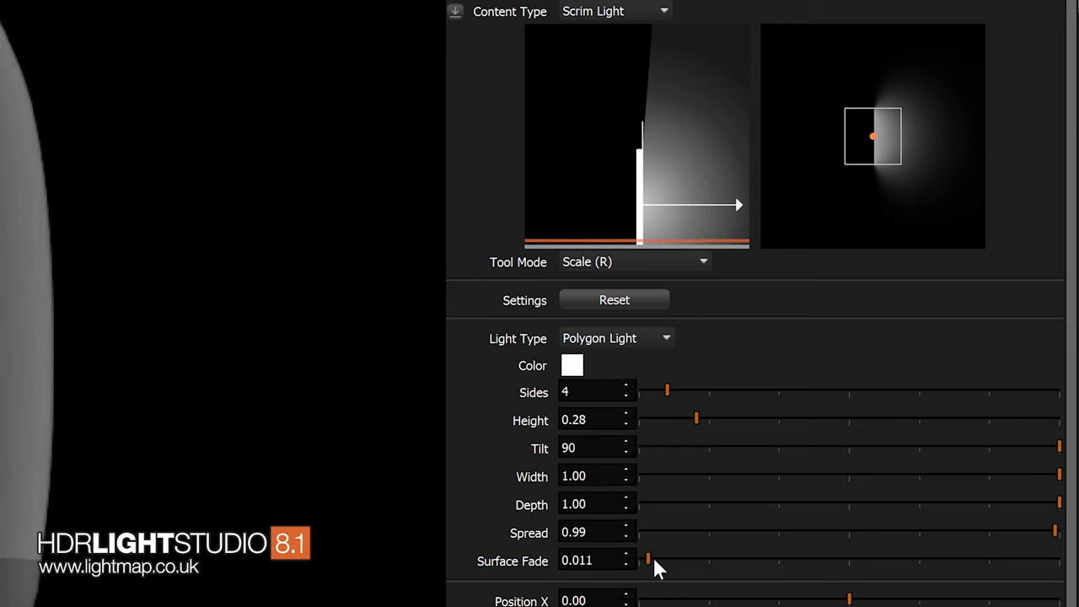
left_click_drag(648, 560, 732, 560)
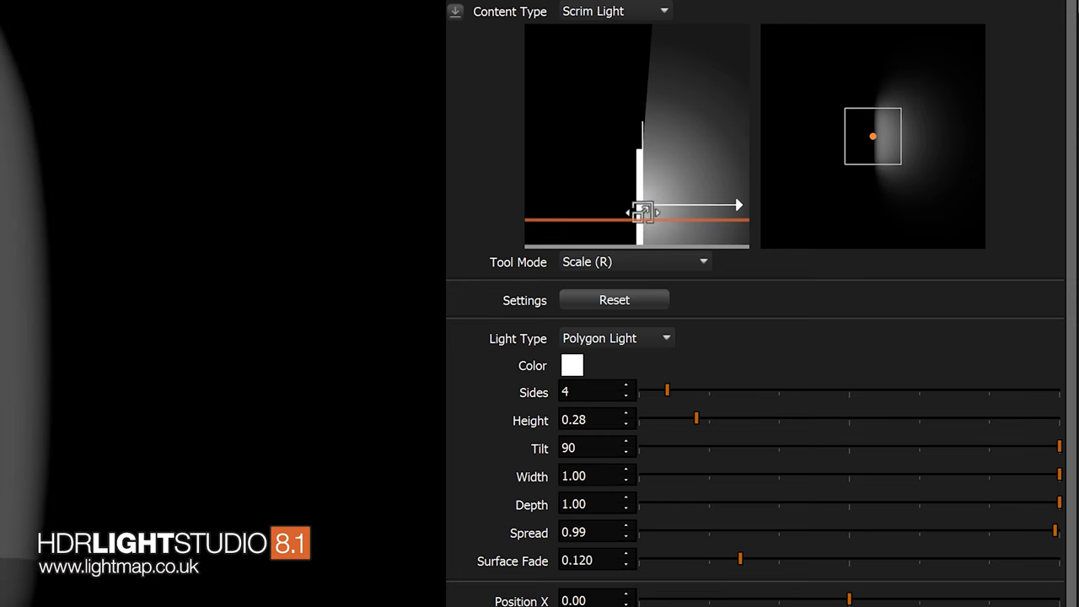
left_click_drag(738, 560, 682, 560)
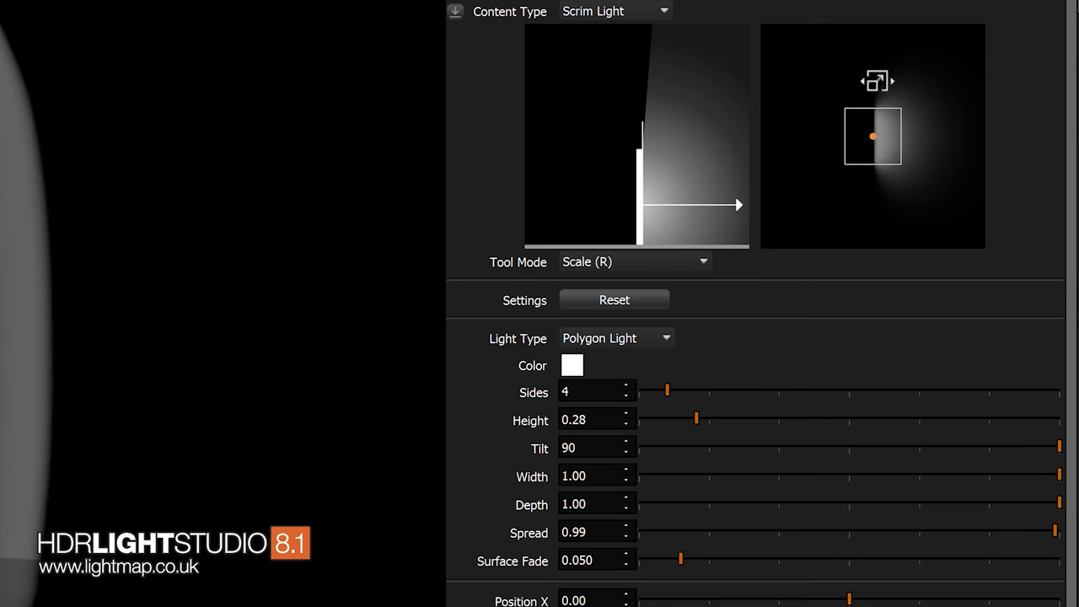
left_click_drag(877, 81, 840, 206)
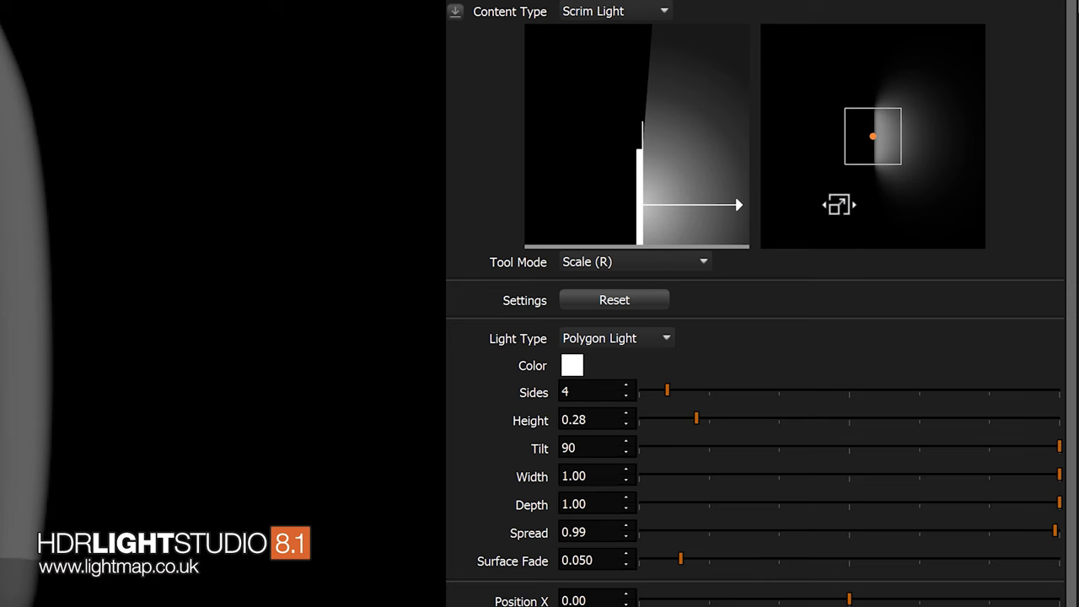
left_click(614, 300)
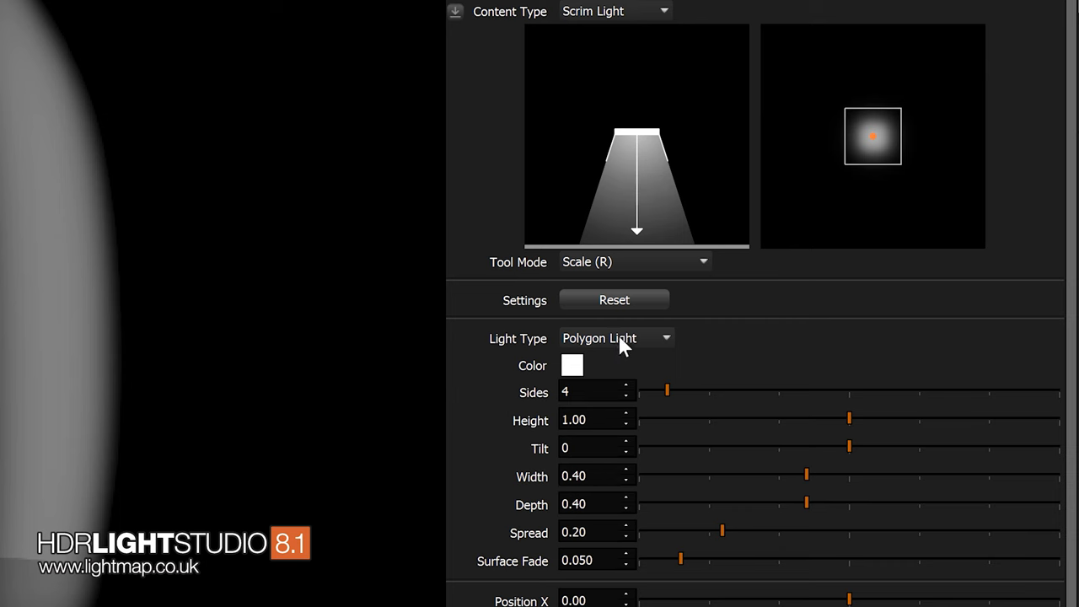
mouse_move(727, 337)
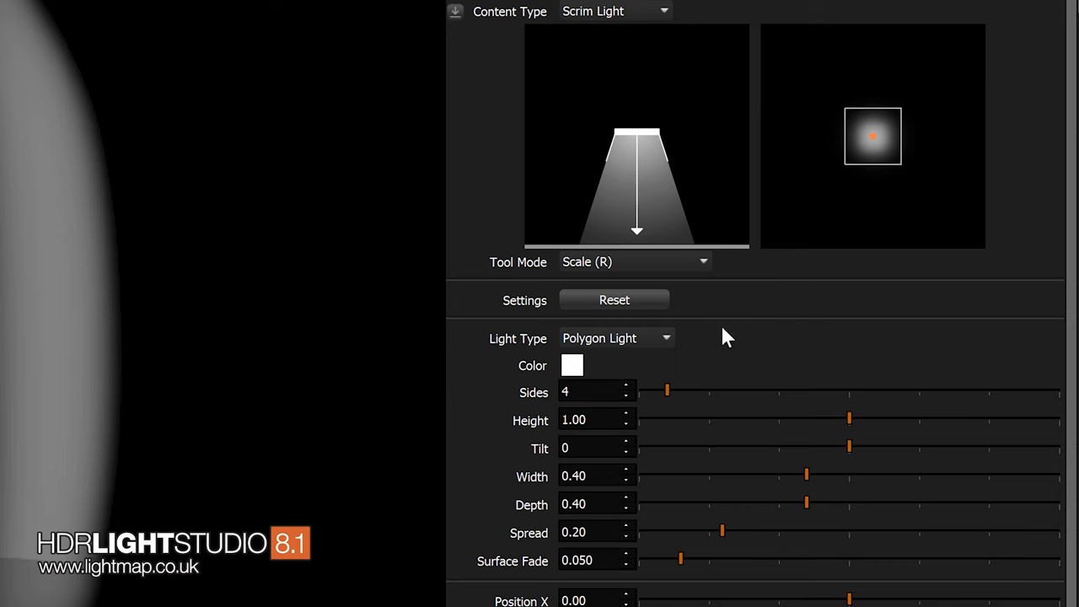
mouse_move(711, 398)
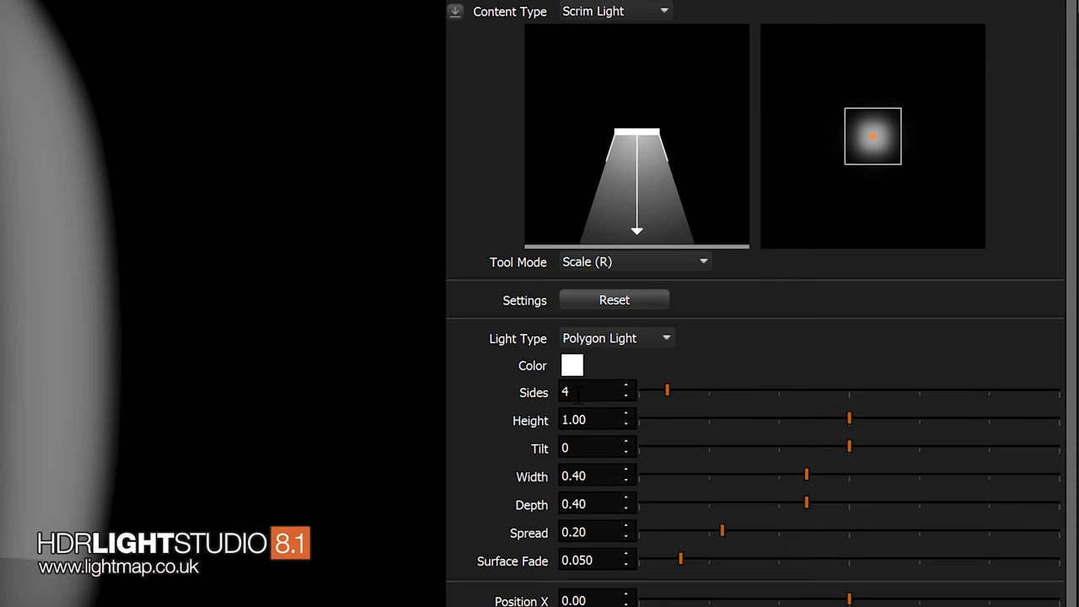
mouse_move(666, 369)
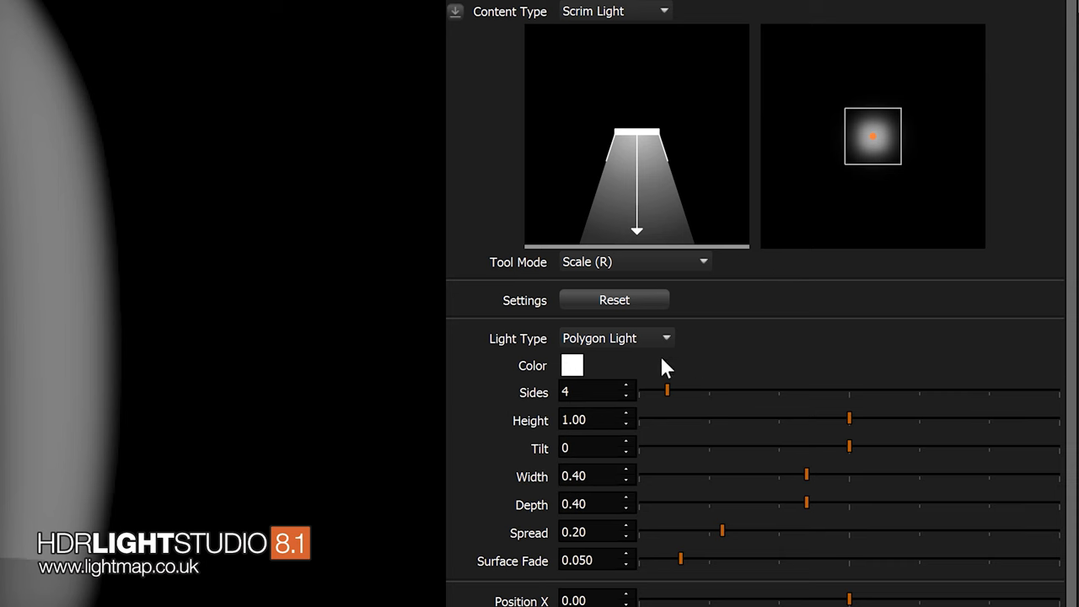
mouse_move(611, 272)
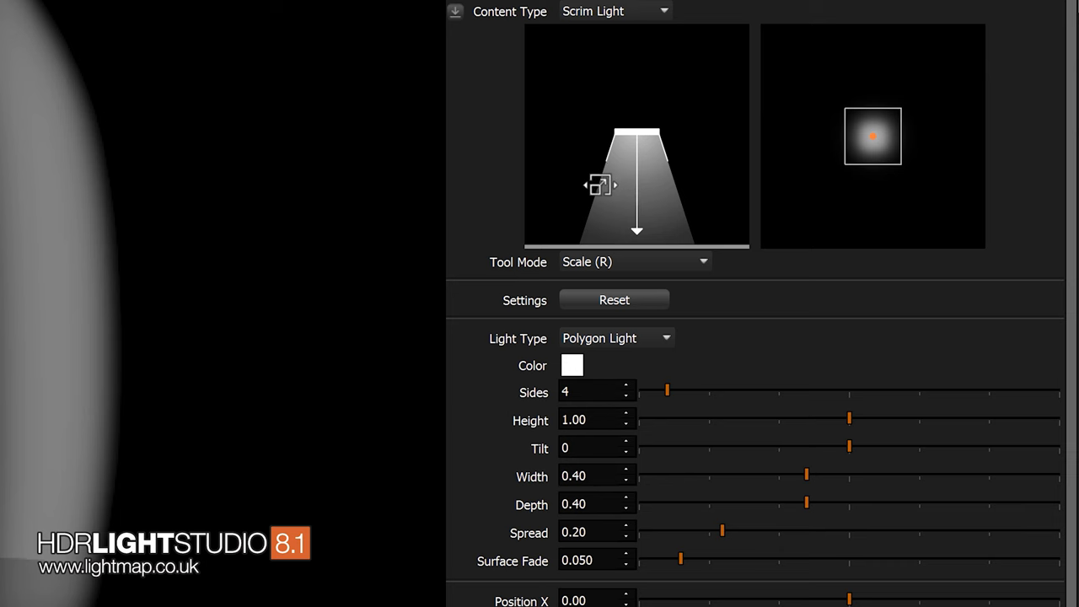
mouse_move(941, 177)
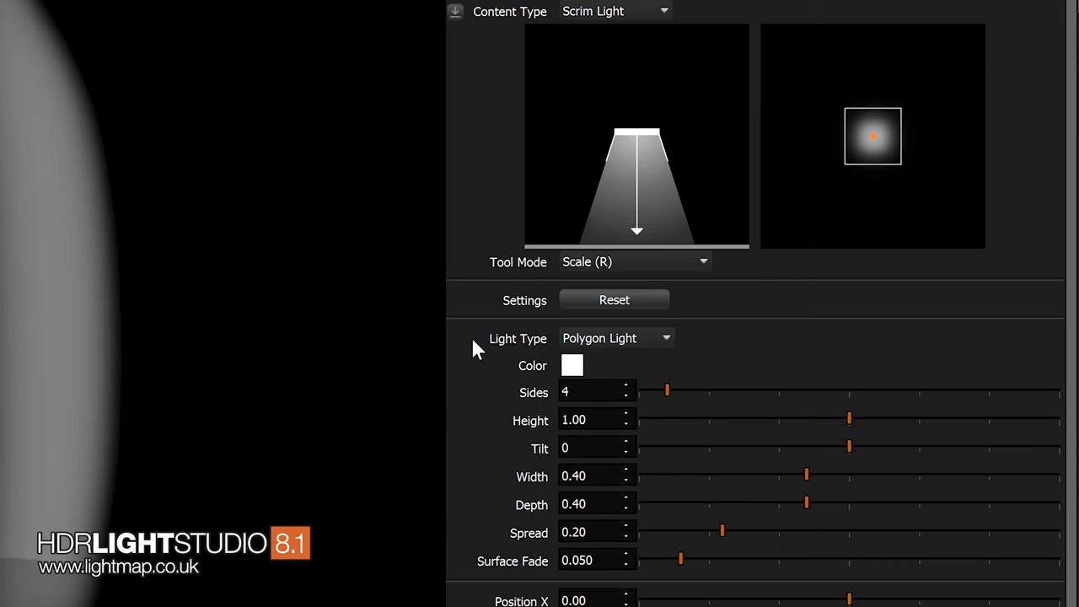
mouse_move(628, 349)
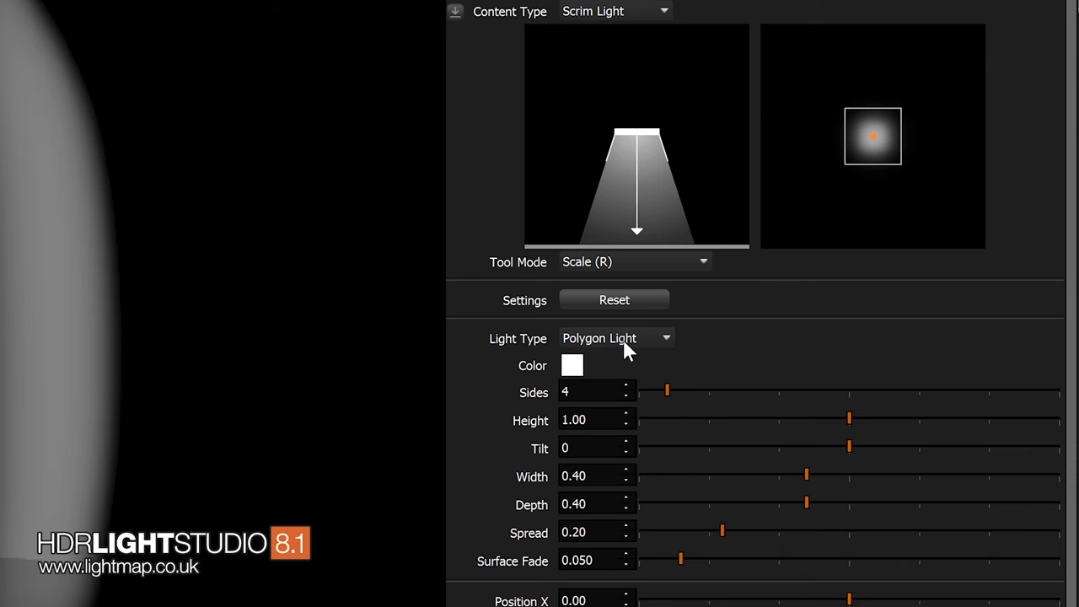
Step: Change the scrim to a Spot Light tilted 56 with 0.41 spread and shift it to the bottle's left
left_click(615, 337)
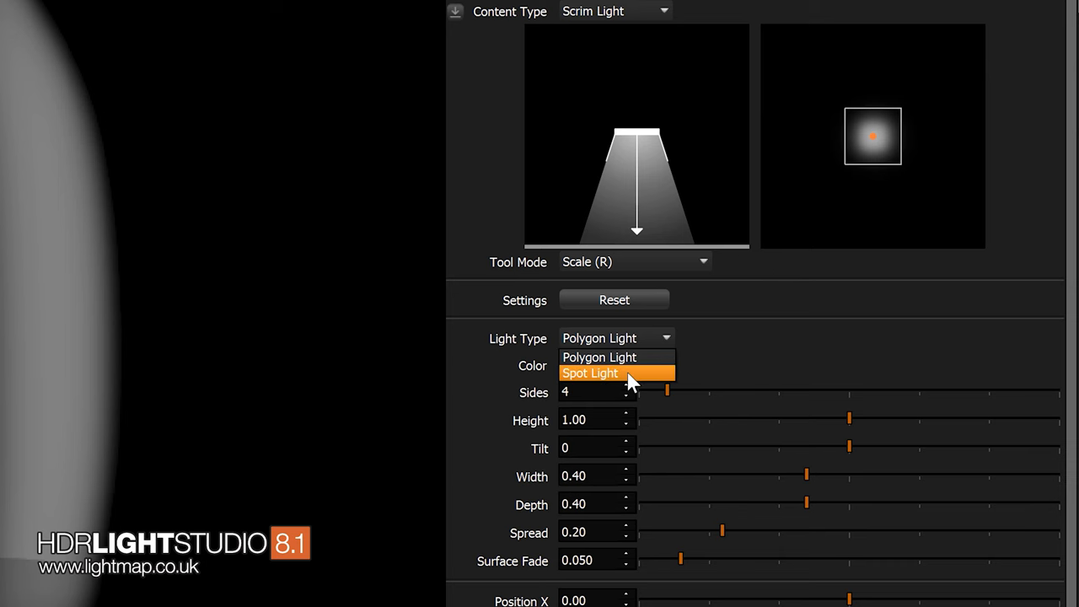
left_click(590, 373)
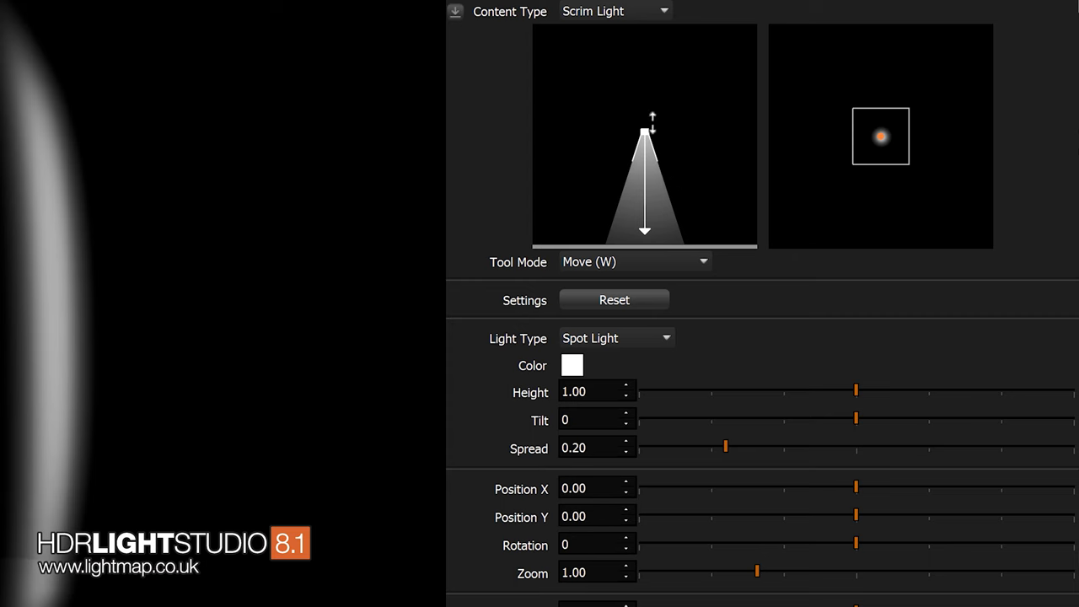
left_click_drag(856, 392, 988, 391)
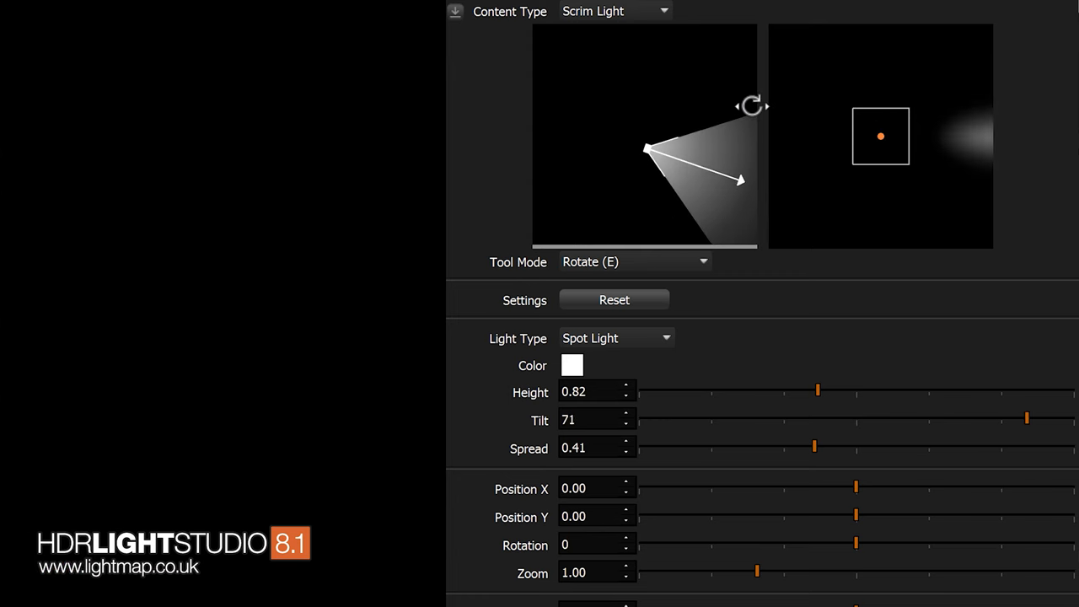
left_click_drag(742, 177, 725, 203)
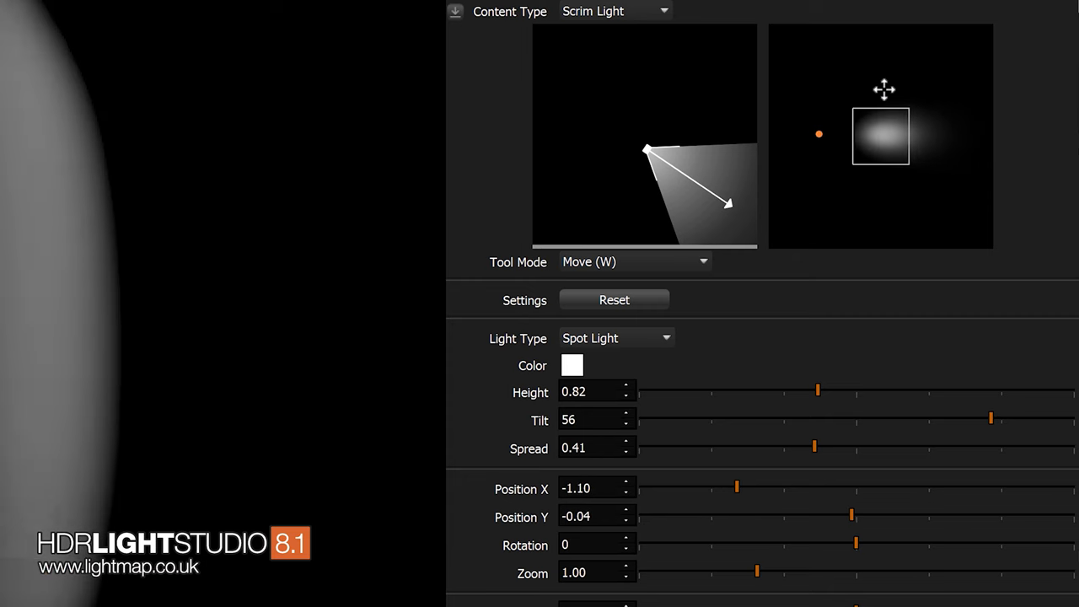
left_click_drag(880, 138, 881, 109)
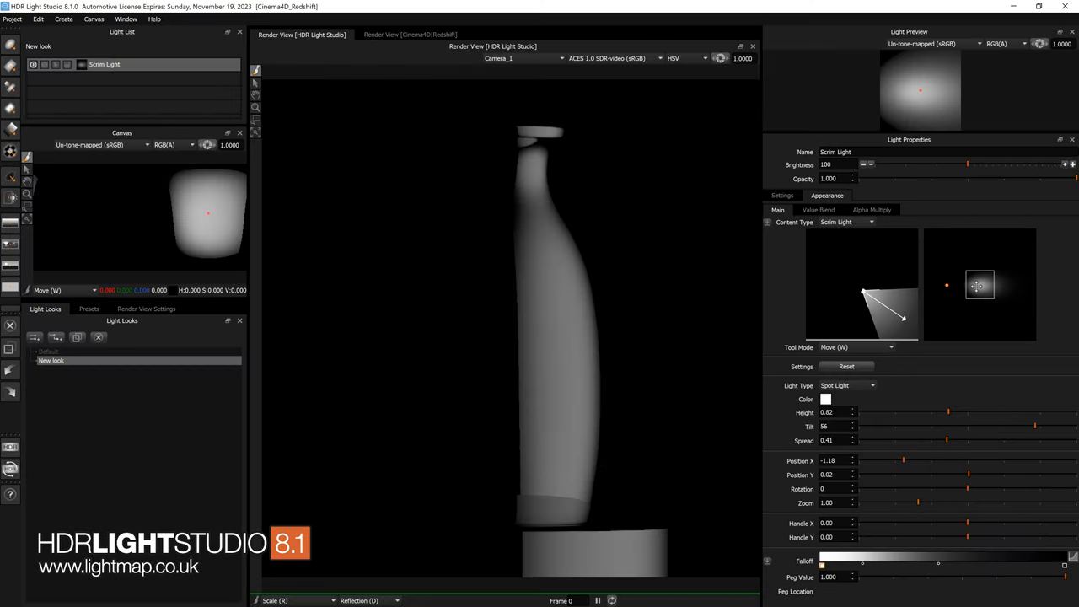
Step: Set Rotation 45 and Spread 0.55, give the spot a stepped custom falloff, and reposition it at height 0.21, tilt 77
key("e")
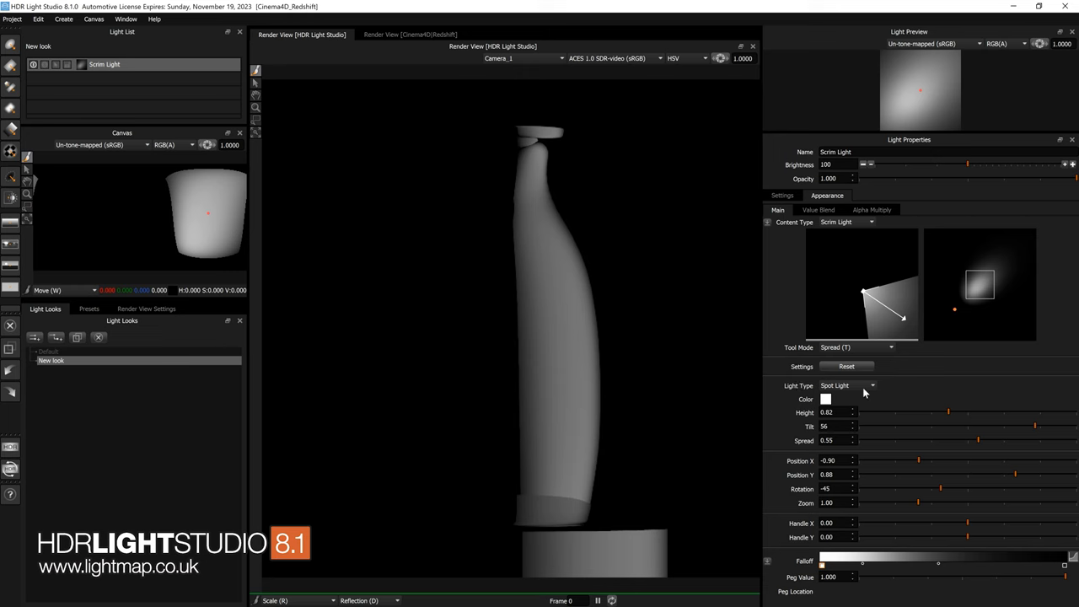
mouse_move(1035, 557)
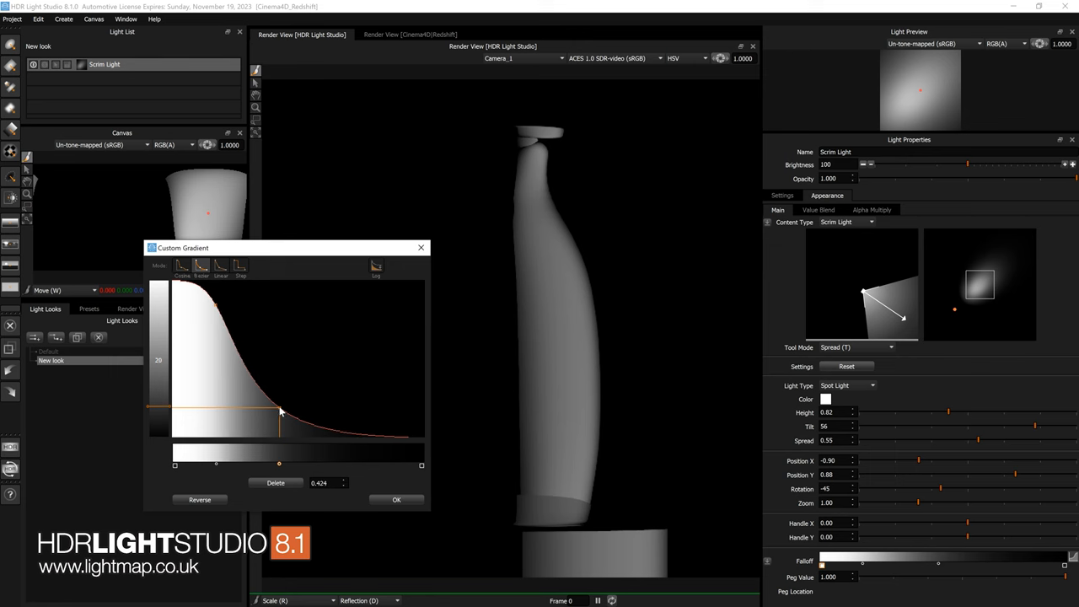
left_click_drag(280, 413, 270, 413)
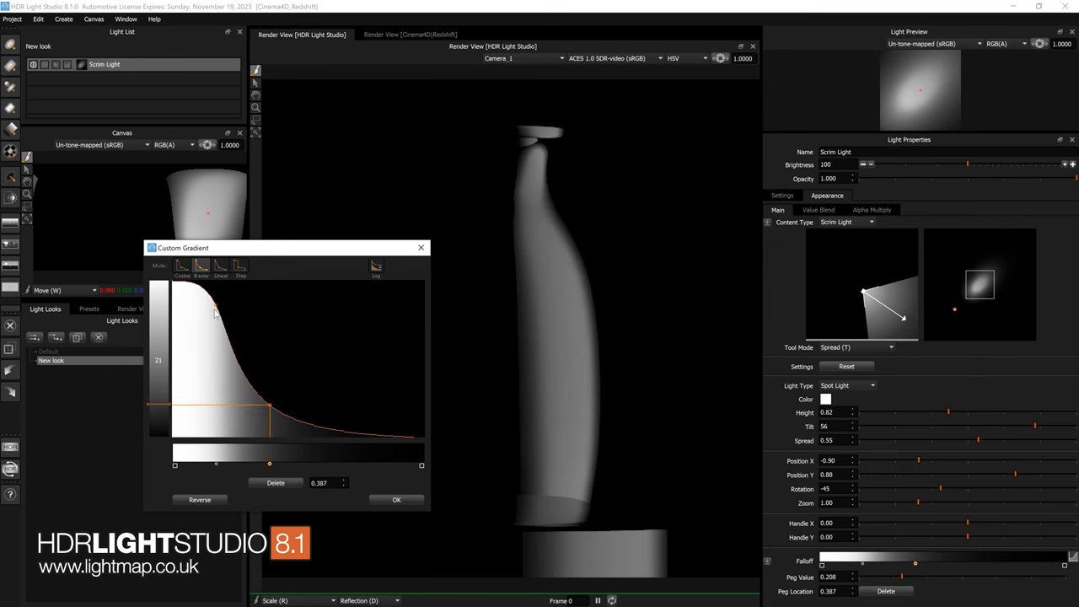
left_click_drag(216, 320, 206, 317)
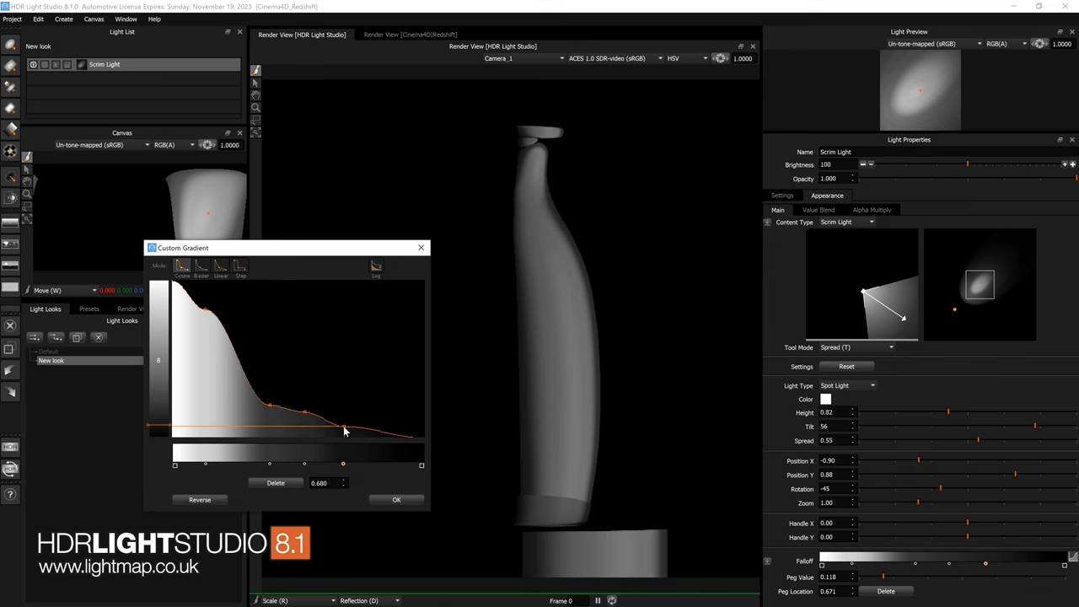
left_click_drag(344, 430, 344, 430)
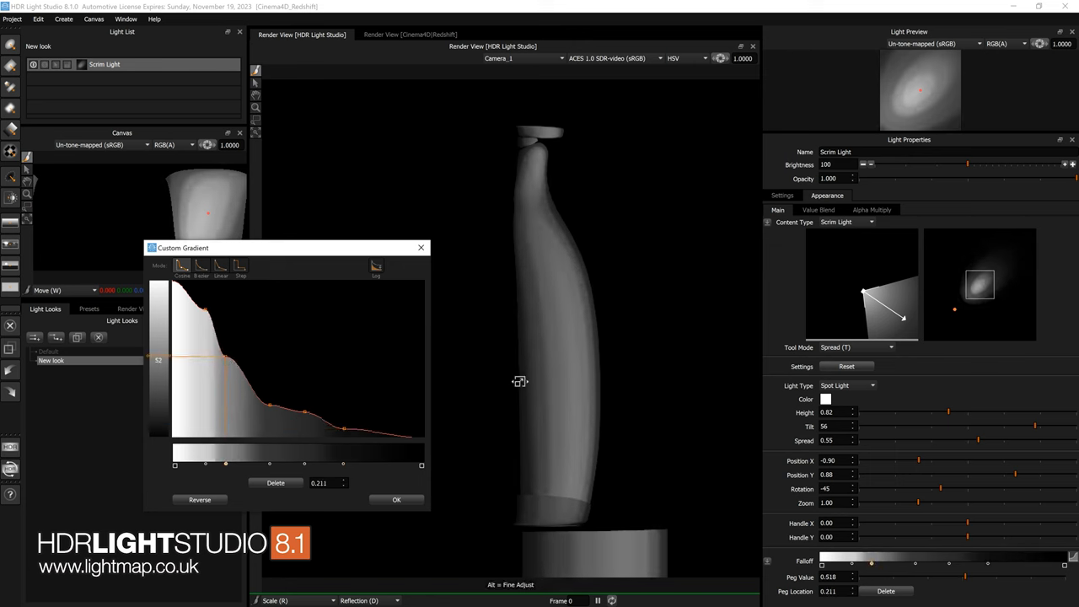
left_click(397, 499)
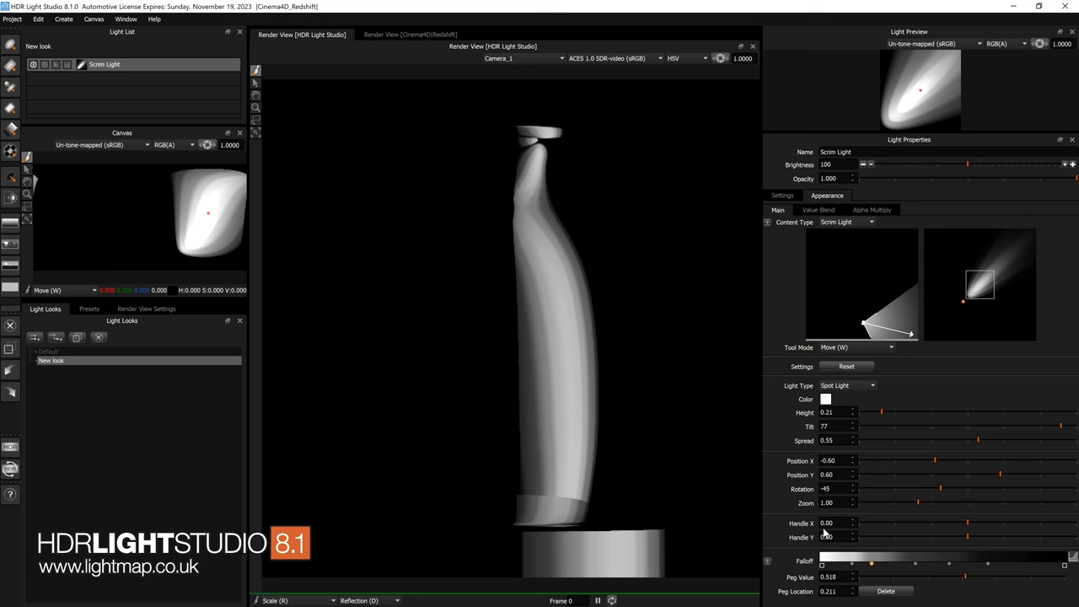
mouse_move(826, 530)
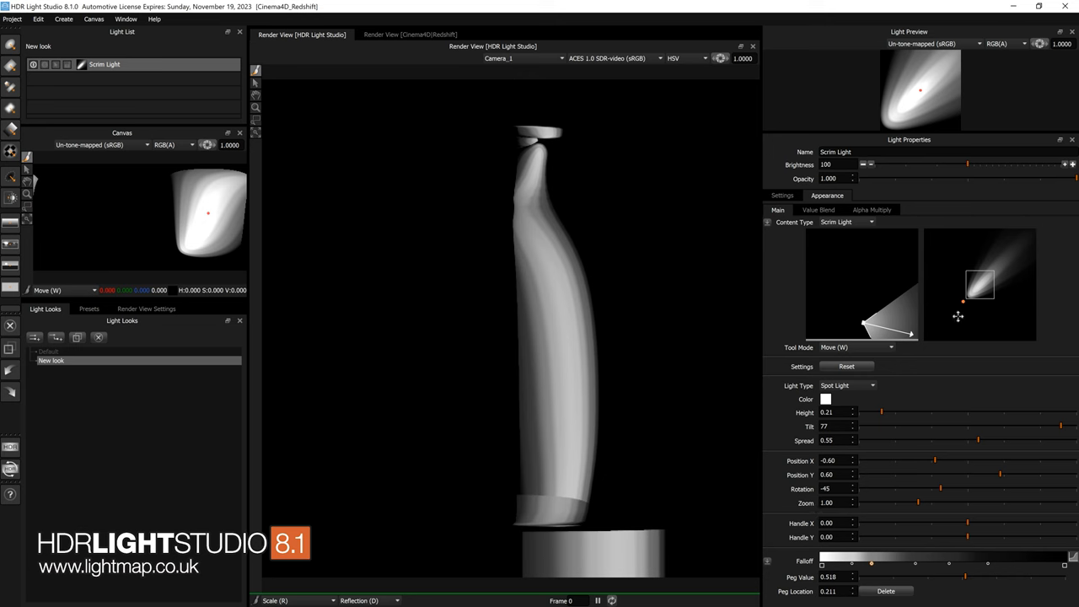
mouse_move(997, 290)
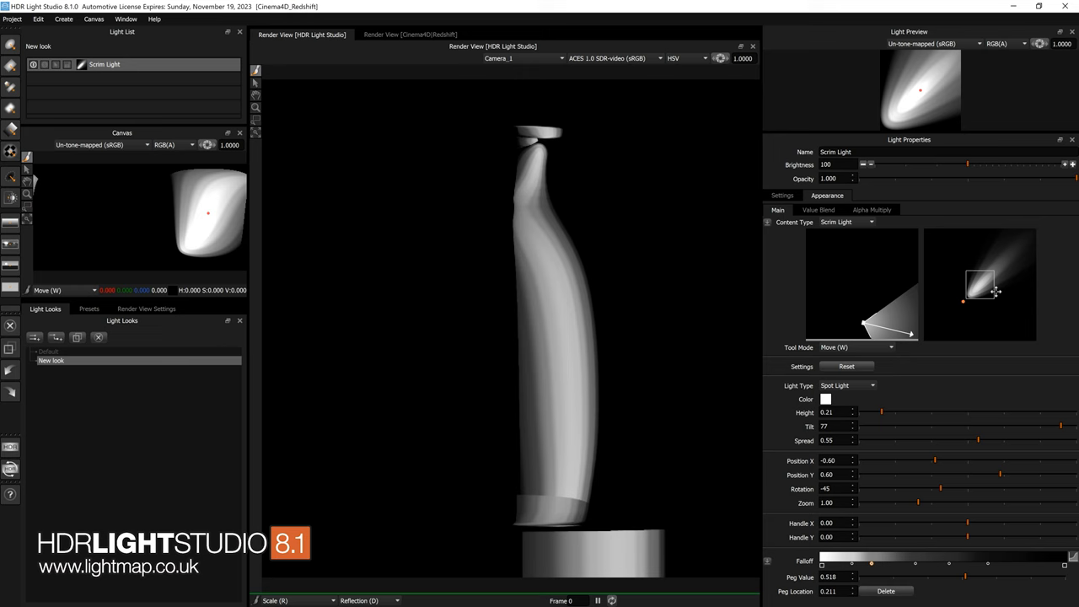
mouse_move(958, 303)
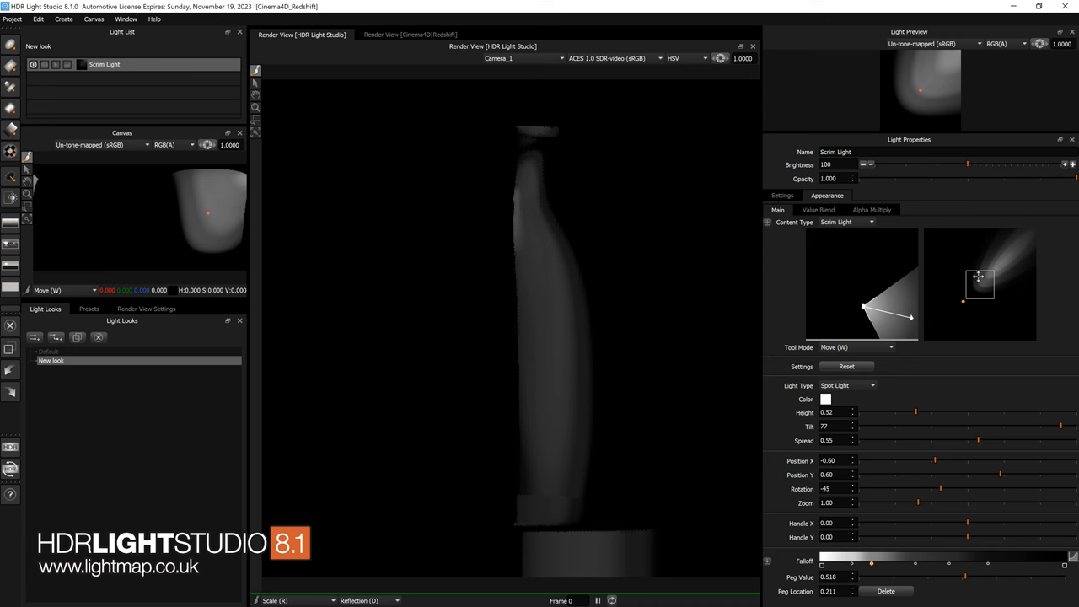
Step: Nudge the spot light across and back to the bottle's edge, enlarging its zoom then restoring it to 1.00
left_click_drag(982, 284, 968, 300)
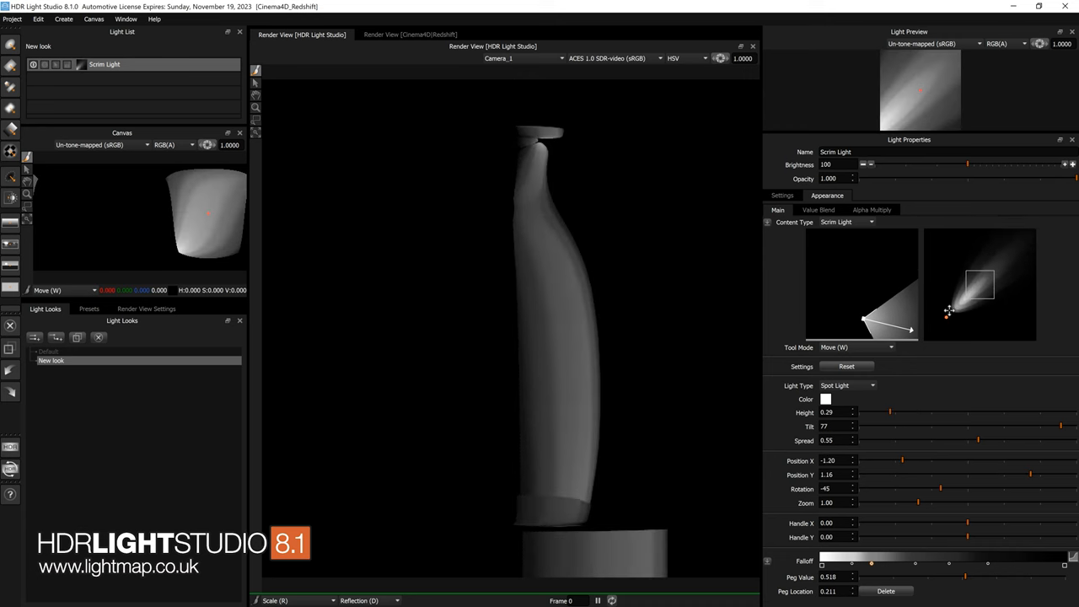
left_click_drag(948, 312, 978, 284)
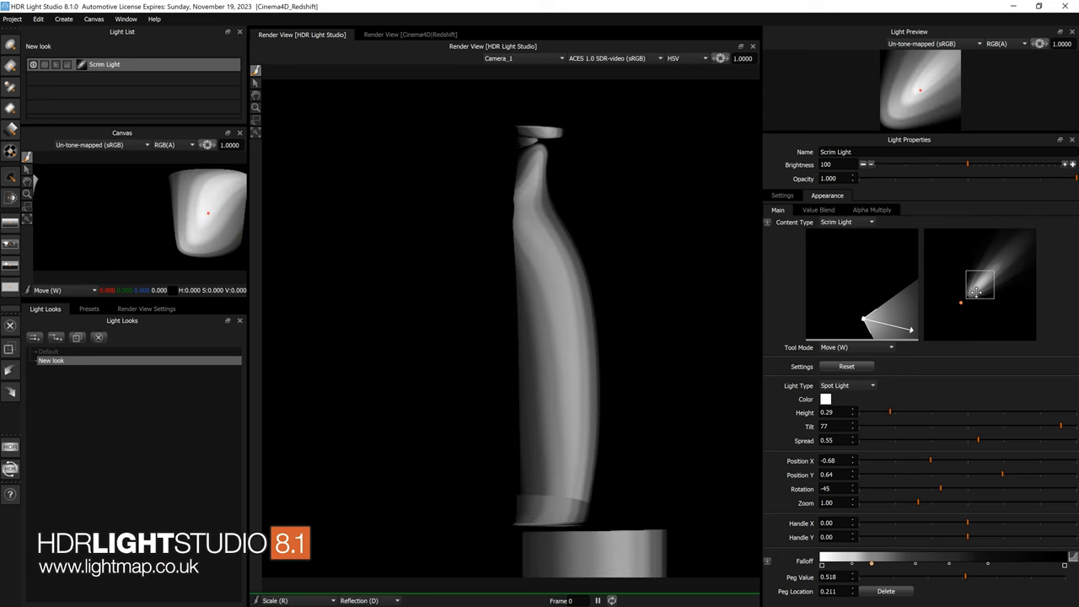
mouse_move(962, 293)
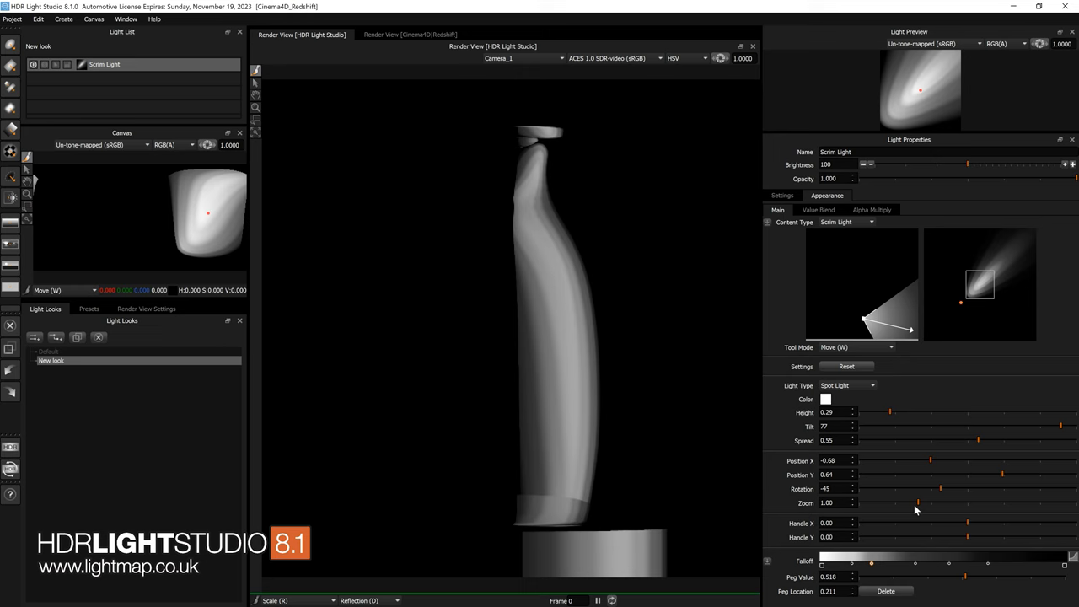
left_click_drag(918, 503, 969, 503)
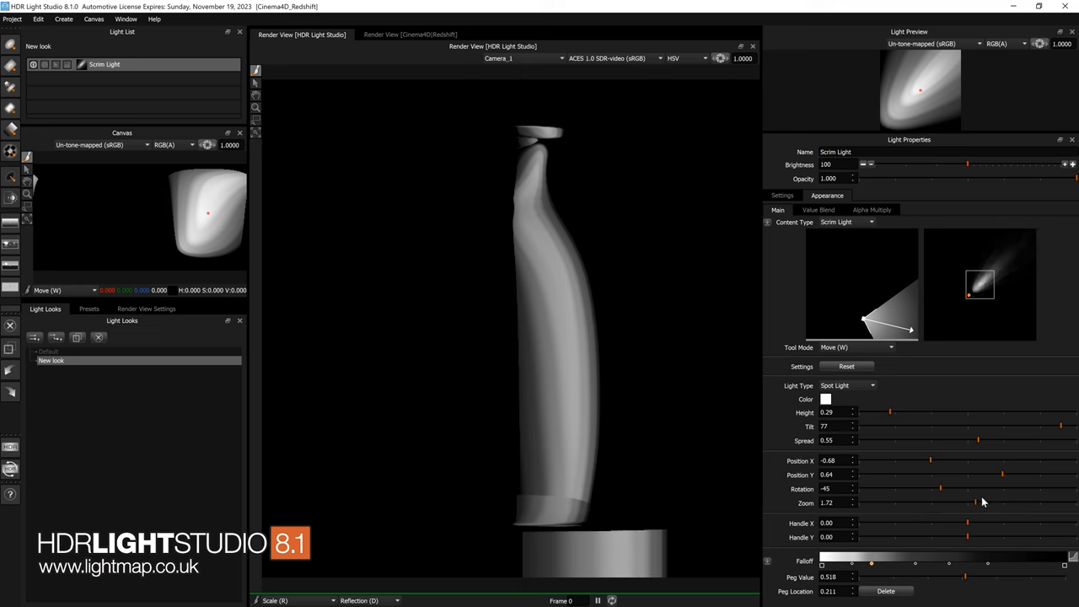
left_click_drag(968, 503, 1032, 503)
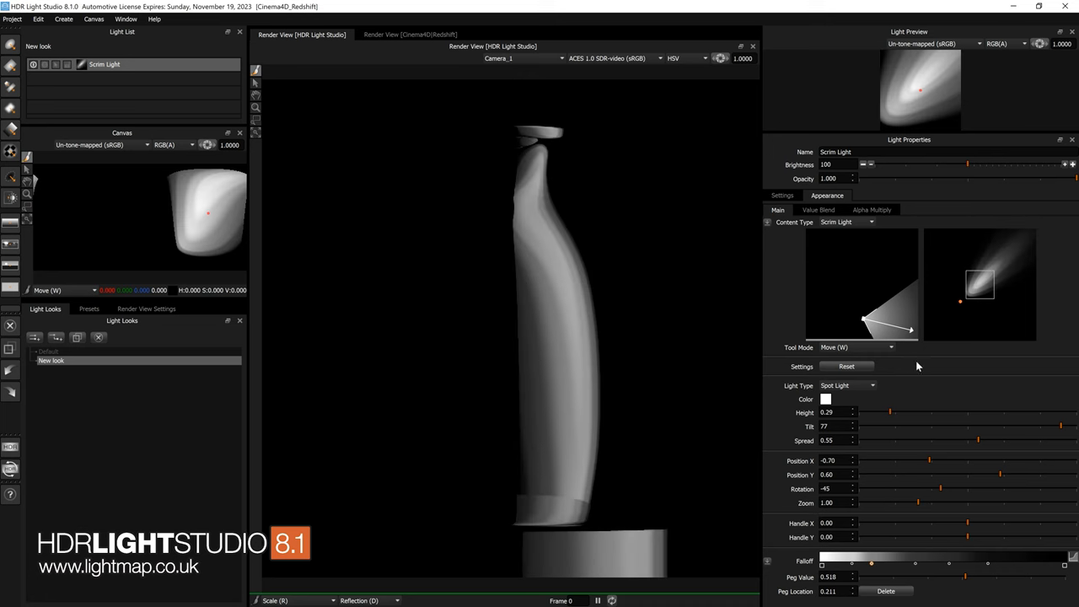
mouse_move(958, 293)
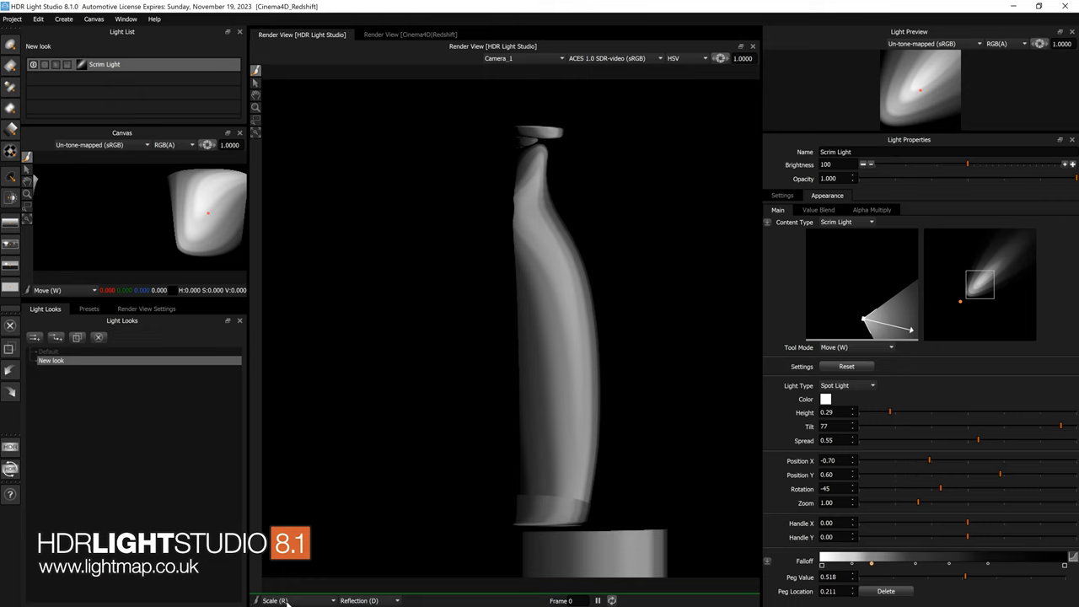
Step: Switch the render view mode to Scrim Light Position to place the scrim effect on the bottle
left_click(278, 600)
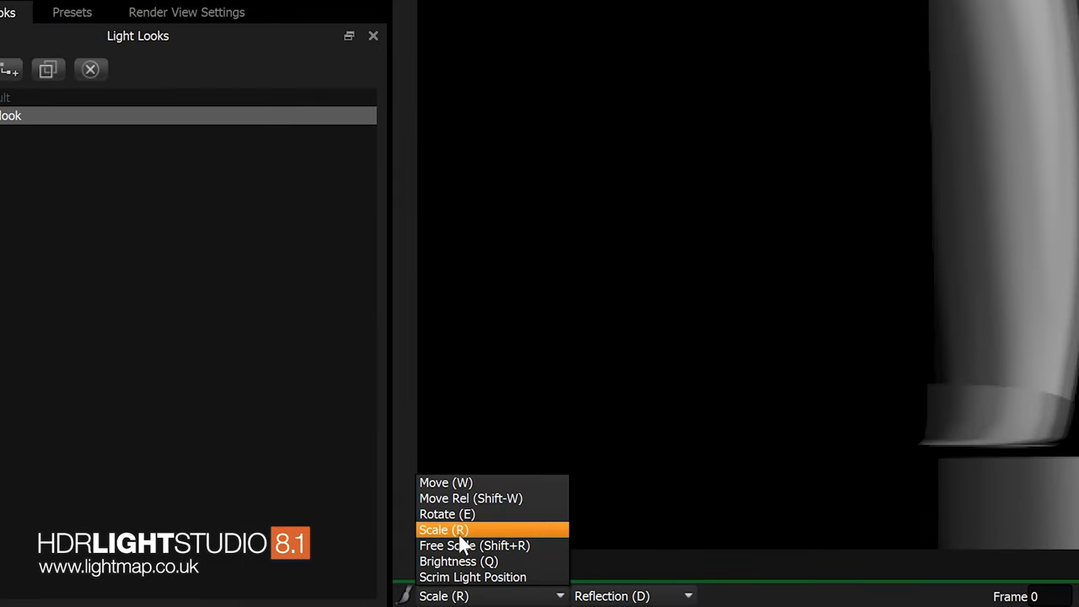
mouse_move(473, 561)
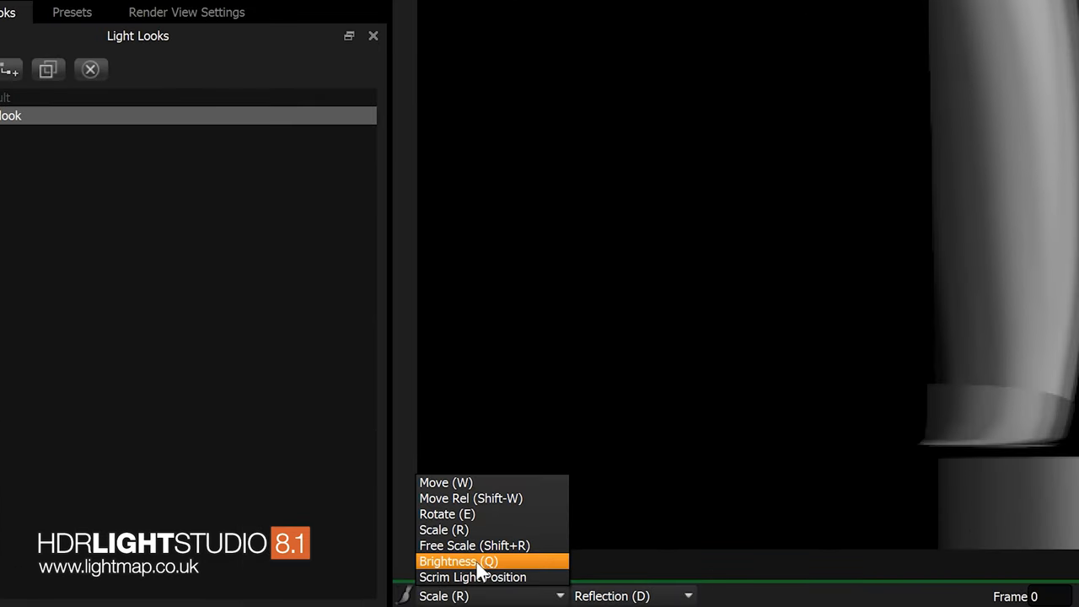
mouse_move(503, 577)
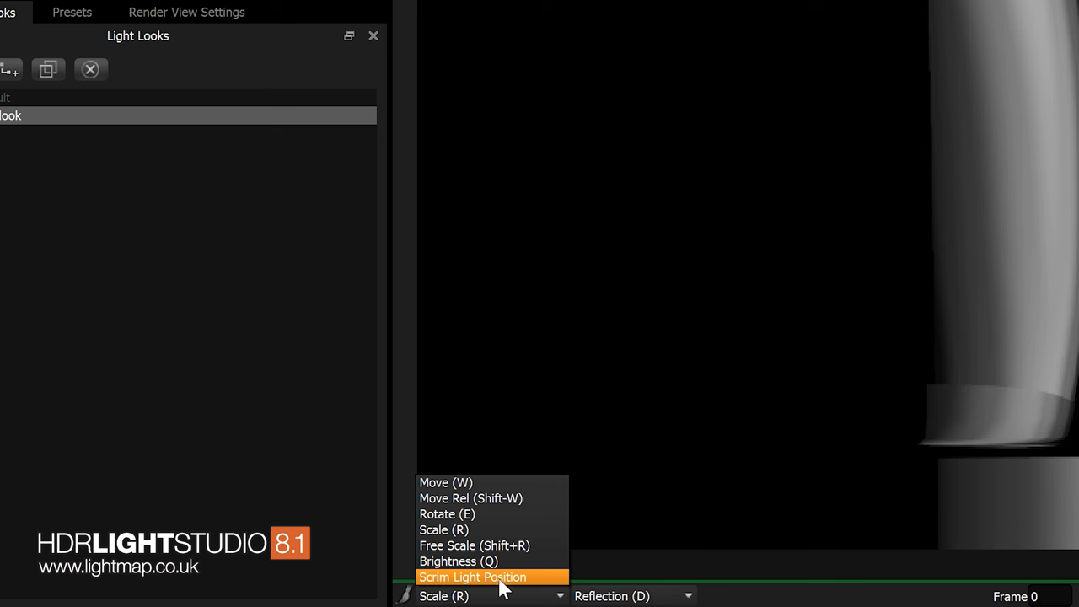
left_click(472, 577)
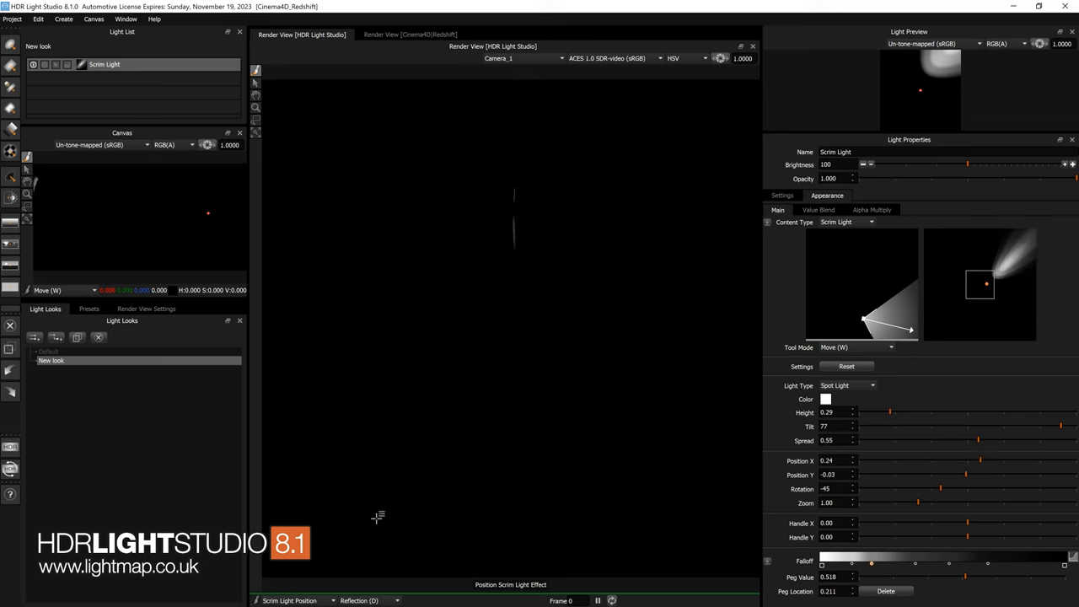
mouse_move(545, 282)
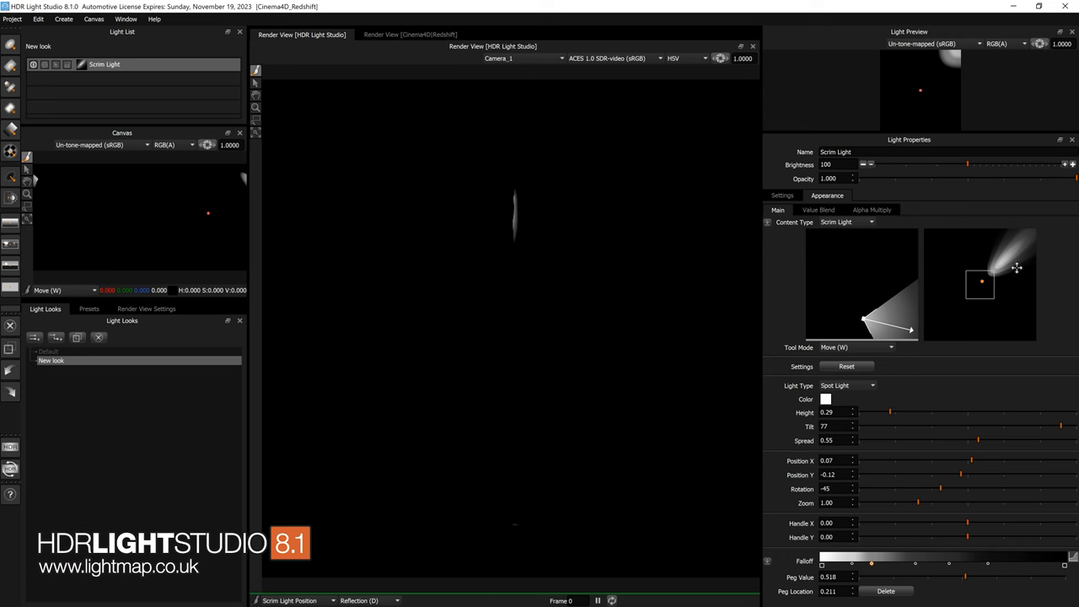
mouse_move(1019, 256)
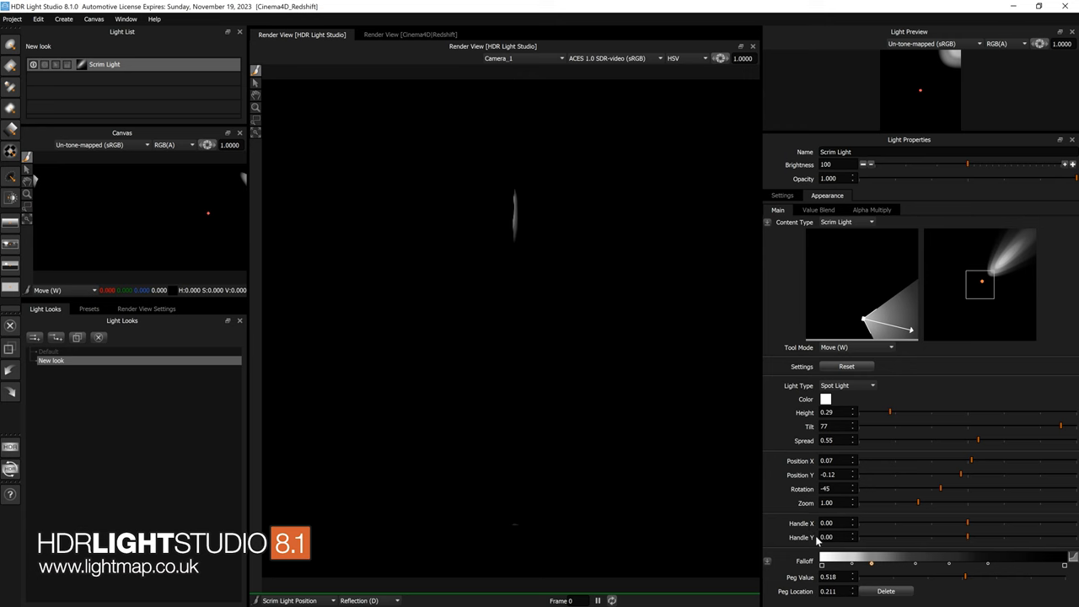
mouse_move(827, 536)
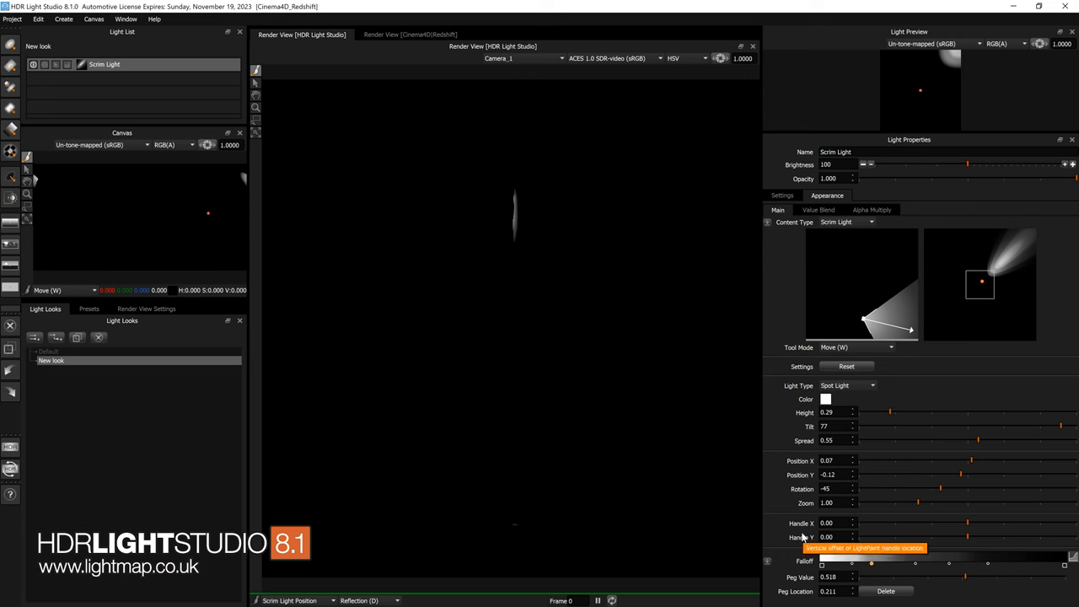
Step: Set the scrim tool mode to Handle and paint the spot scrim highlight down the bottle's side
left_click(857, 347)
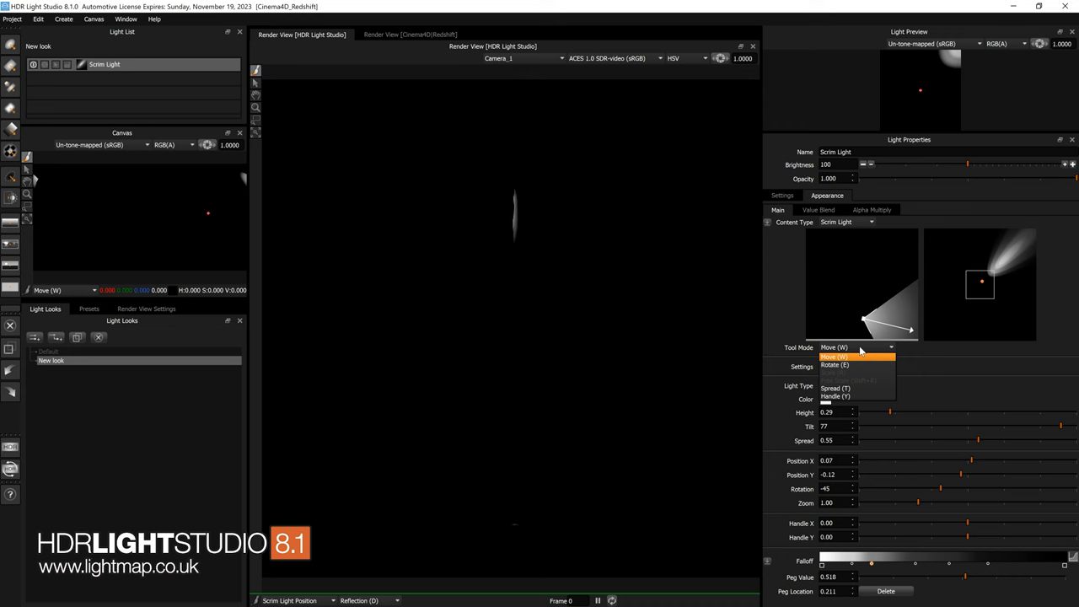
mouse_move(835, 396)
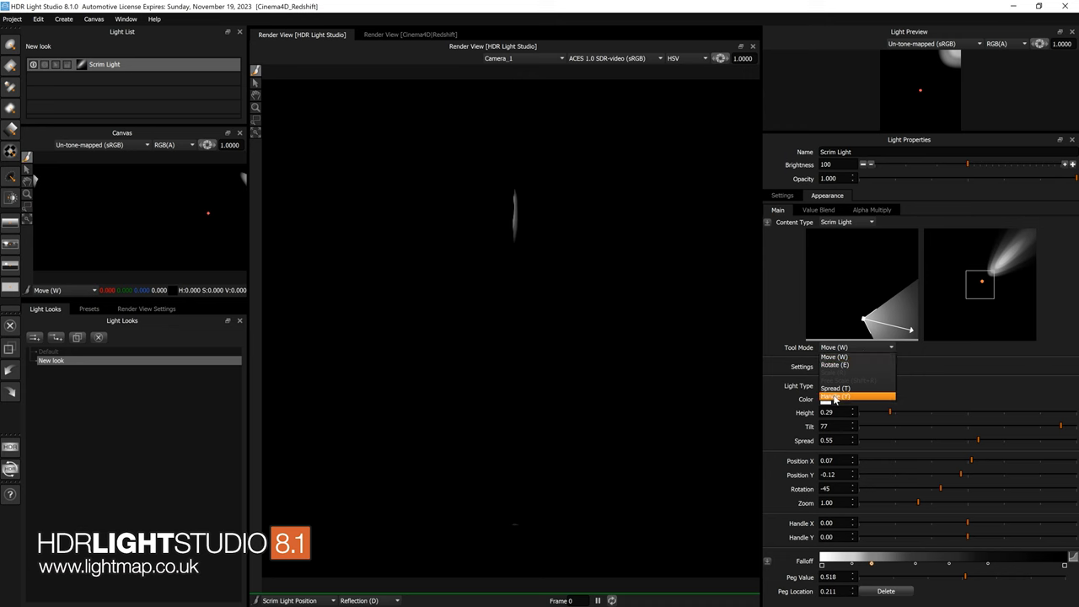
left_click(835, 397)
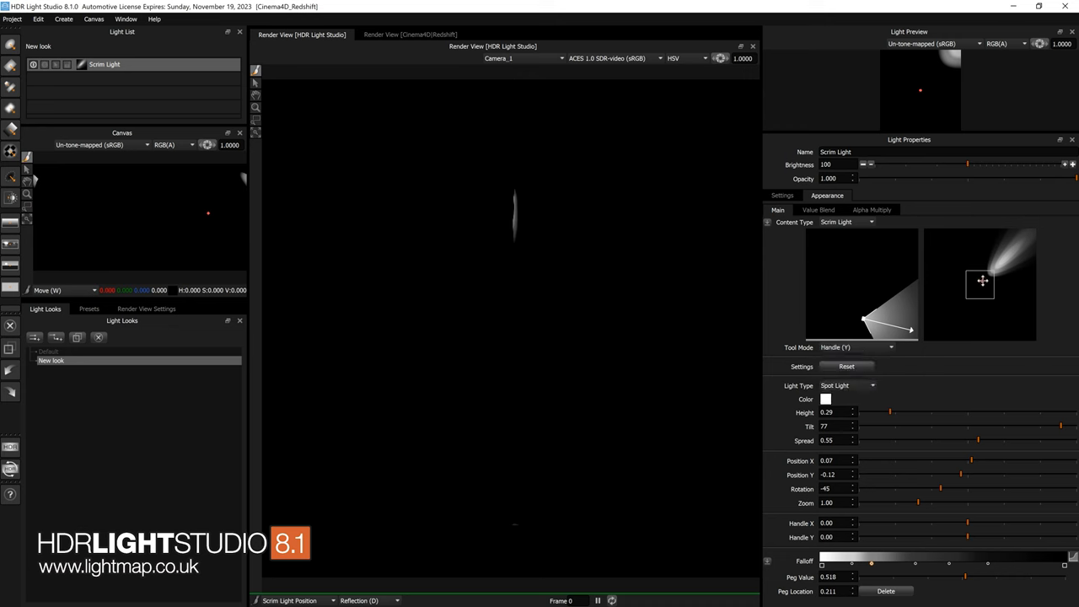
left_click_drag(982, 280, 1004, 260)
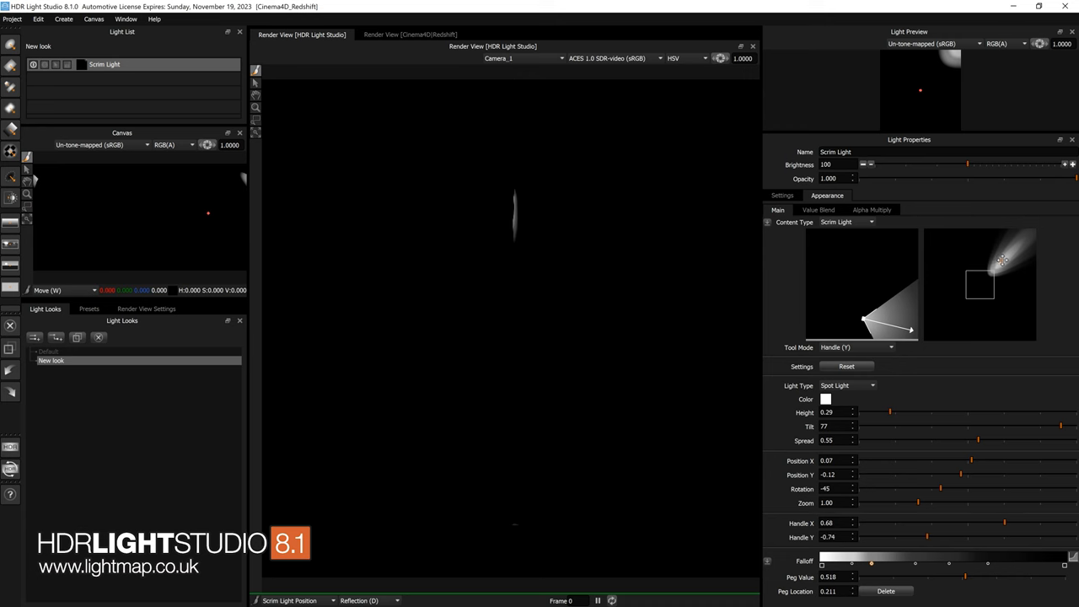
left_click_drag(1004, 259, 1004, 280)
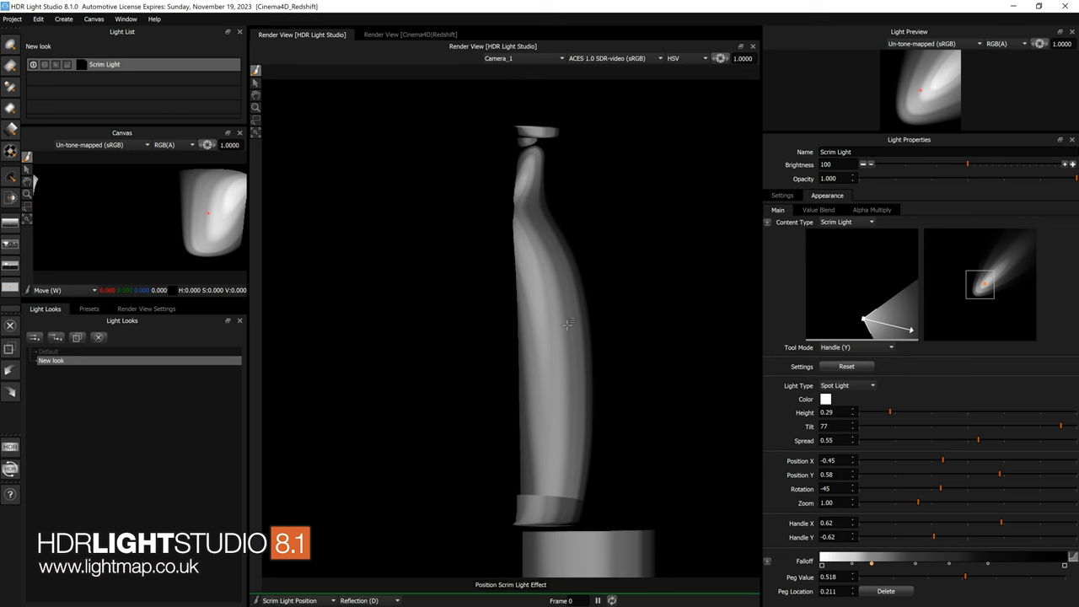
left_click_drag(570, 323, 550, 337)
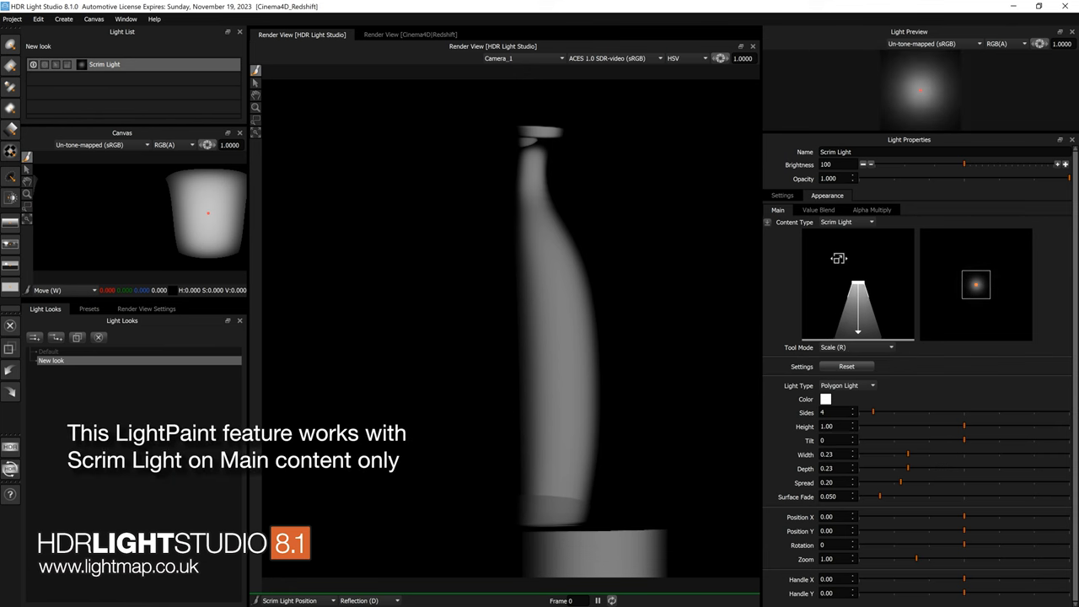
Step: Move the narrow polygon scrim highlight lower along the bottle's edge with the Move tool (W)
key("w")
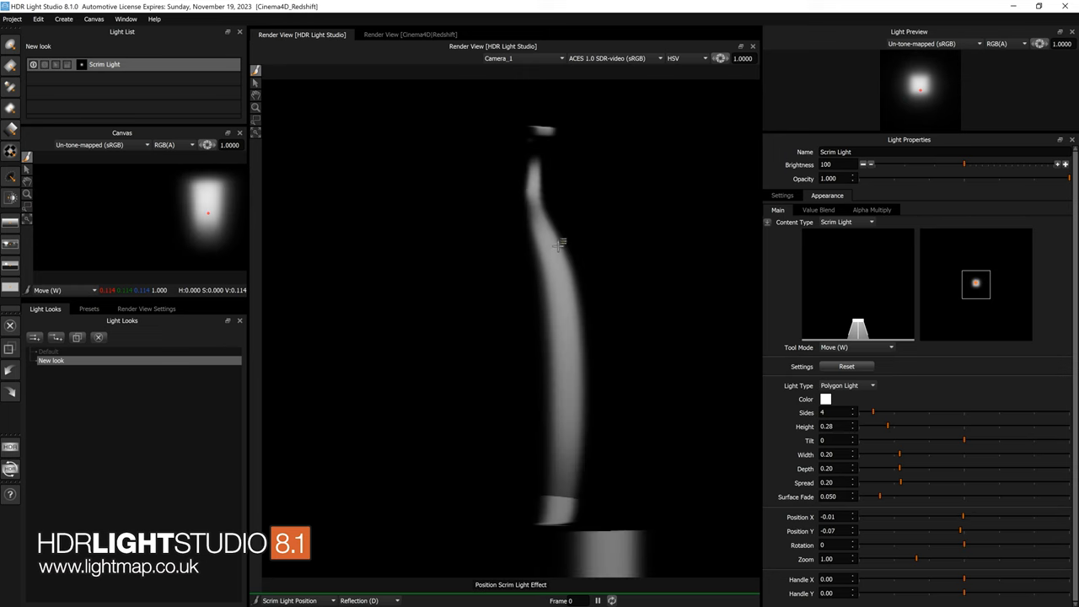
left_click_drag(557, 244, 540, 203)
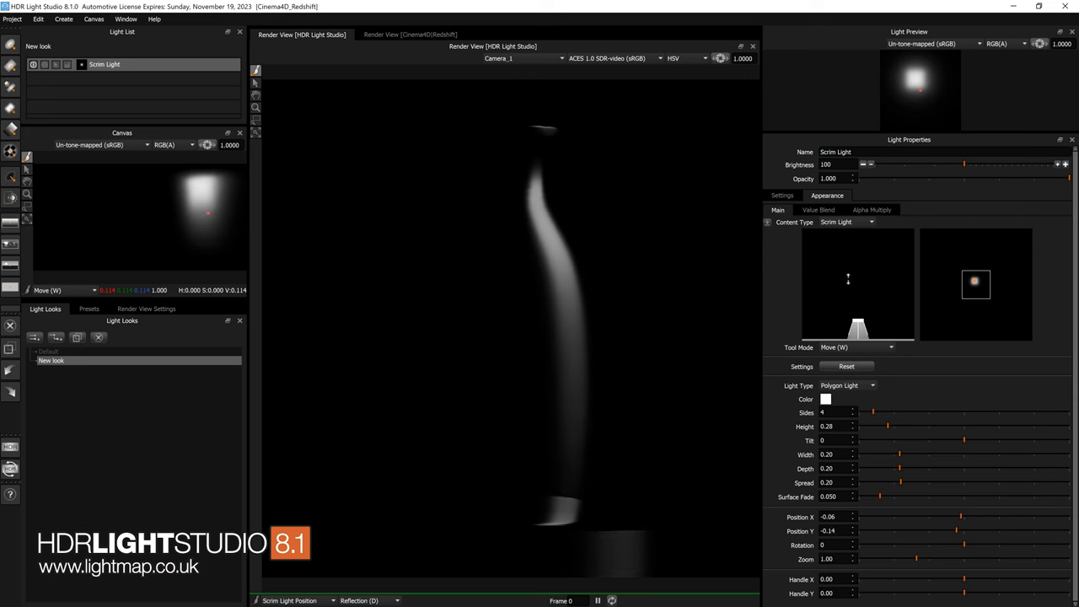
key("r")
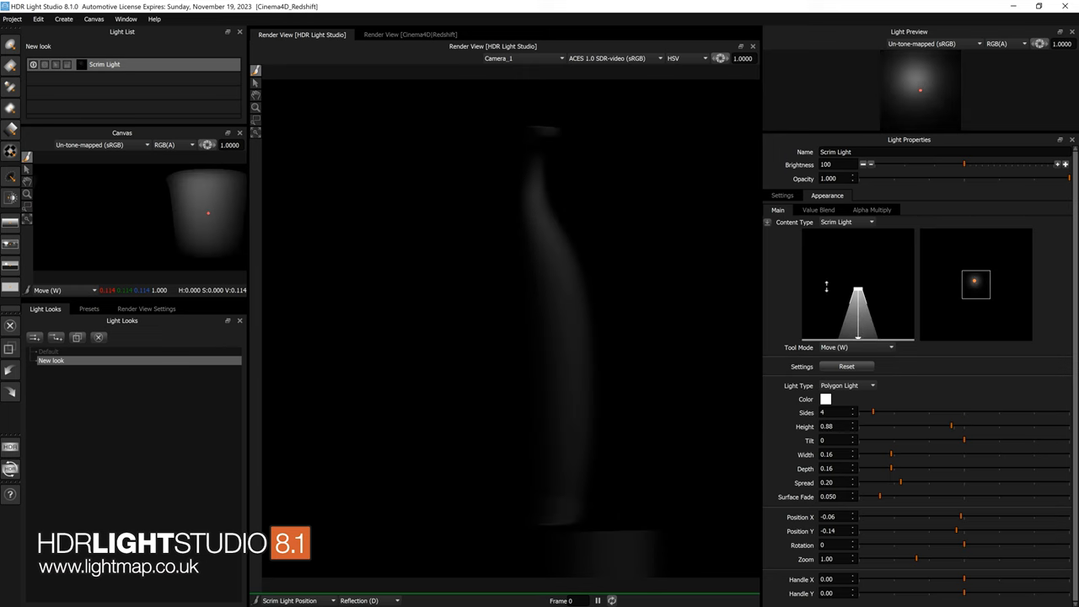
Step: Scale the polygon scrim up to about 0.43 wide and shift it to one side of the bottle
key("r")
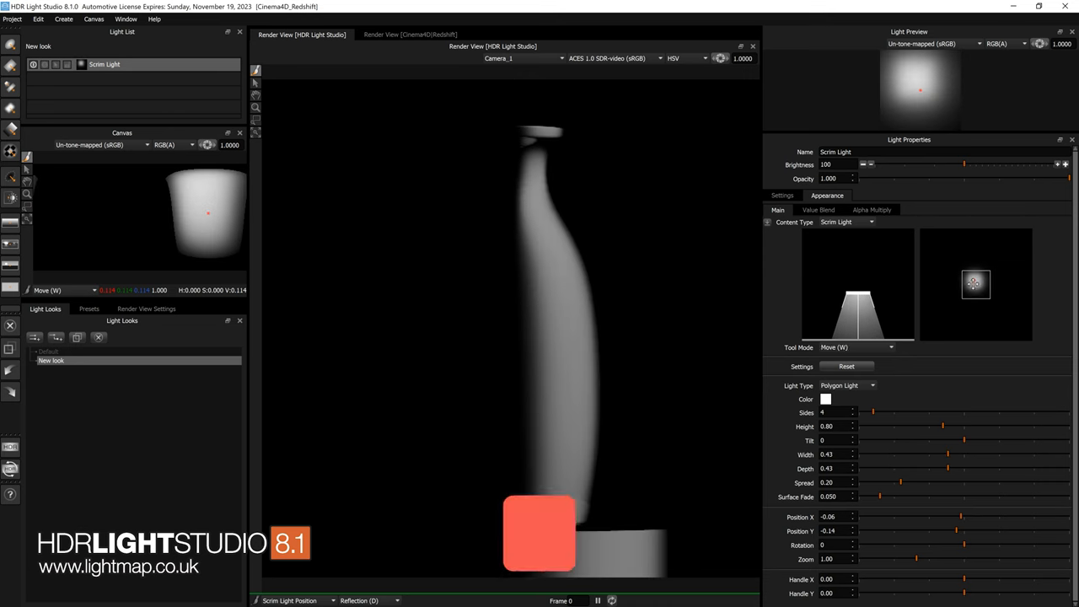
left_click_drag(975, 283, 978, 274)
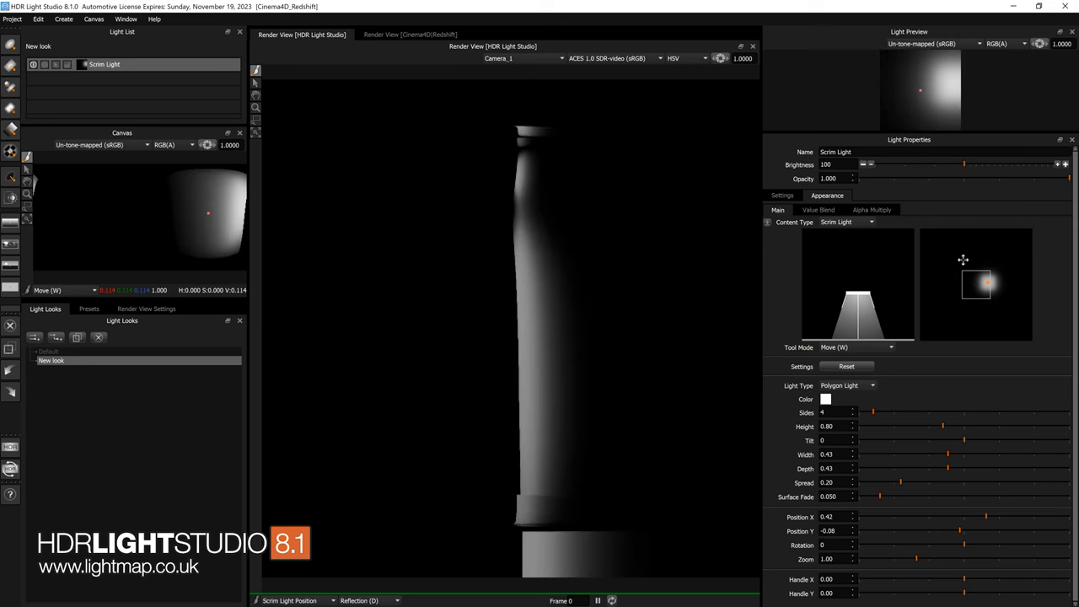
Step: Filter Presets to Scrim Light content and apply two scrim presets to the current light
left_click(88, 308)
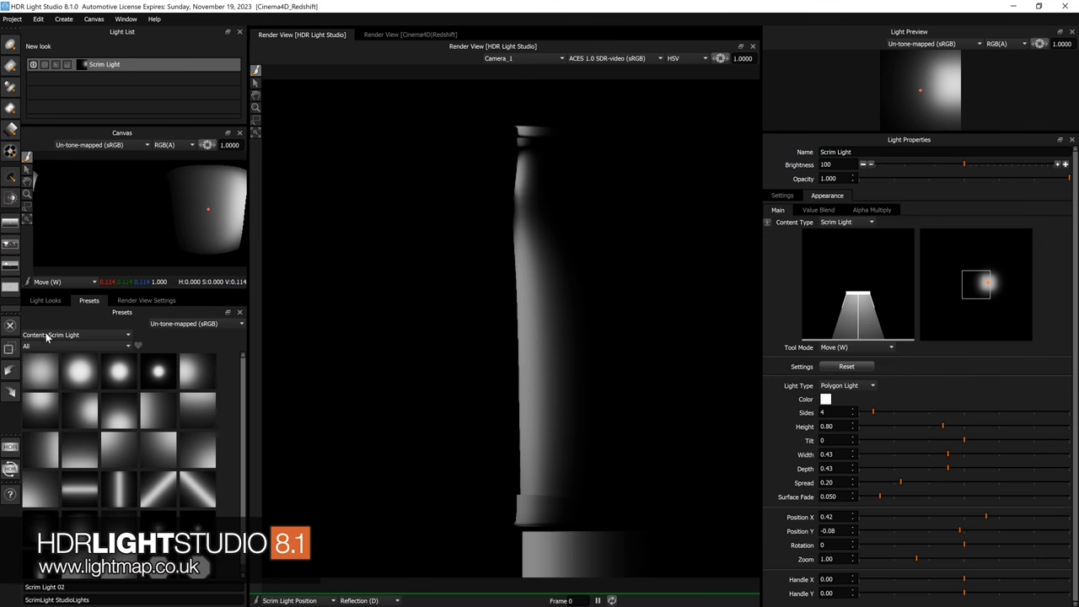
left_click(76, 334)
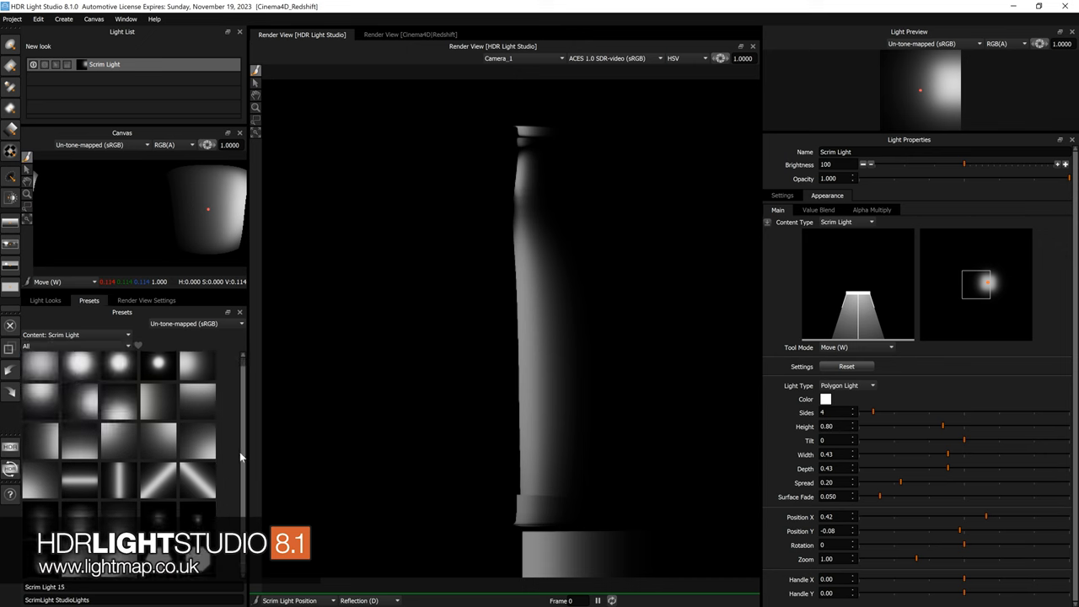
left_click(118, 442)
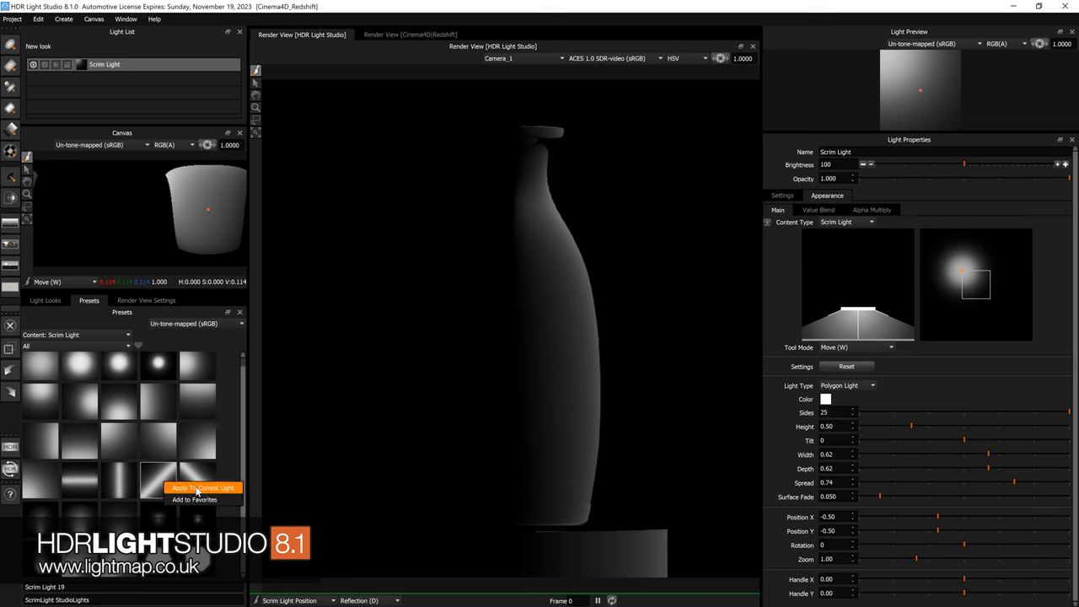
left_click(196, 489)
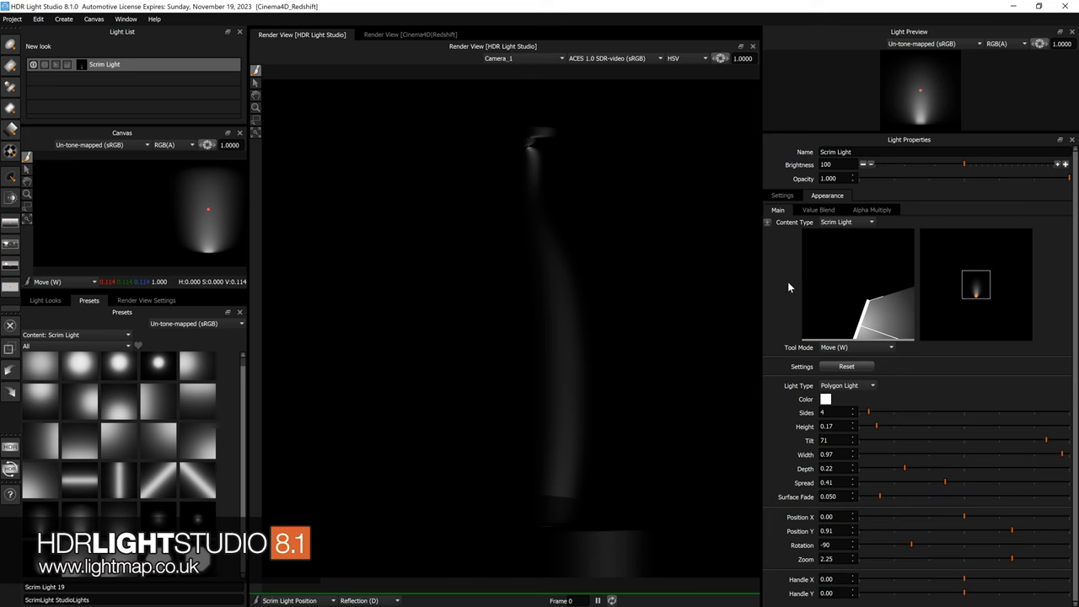
left_click(118, 364)
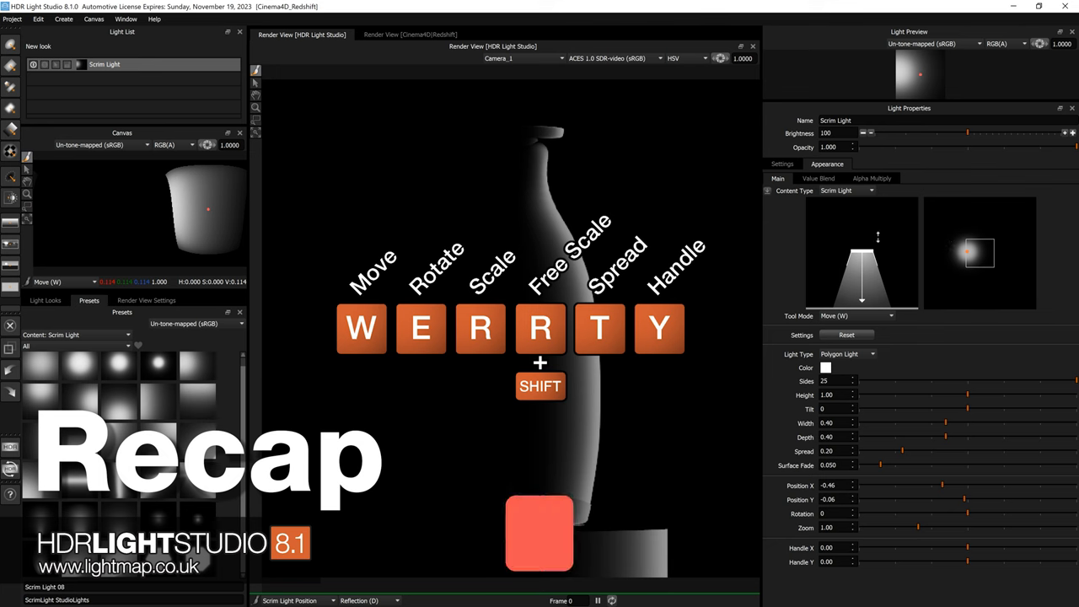
Step: Cycle through Rotate, Spread and Scale modes to resize the scrim to roughly 0.87 high by 0.44 wide
key("e")
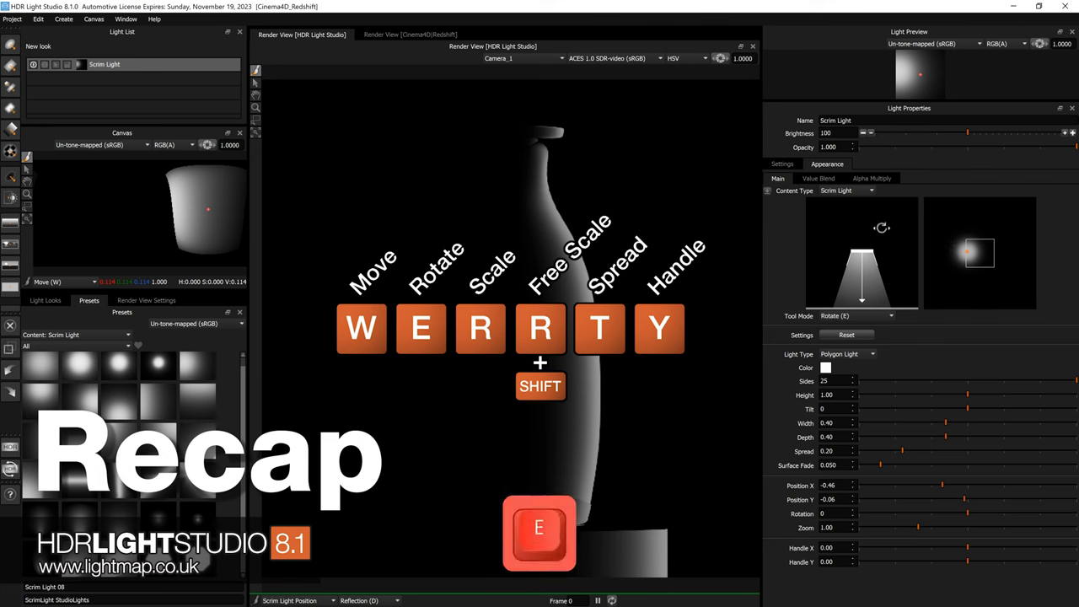
key("t")
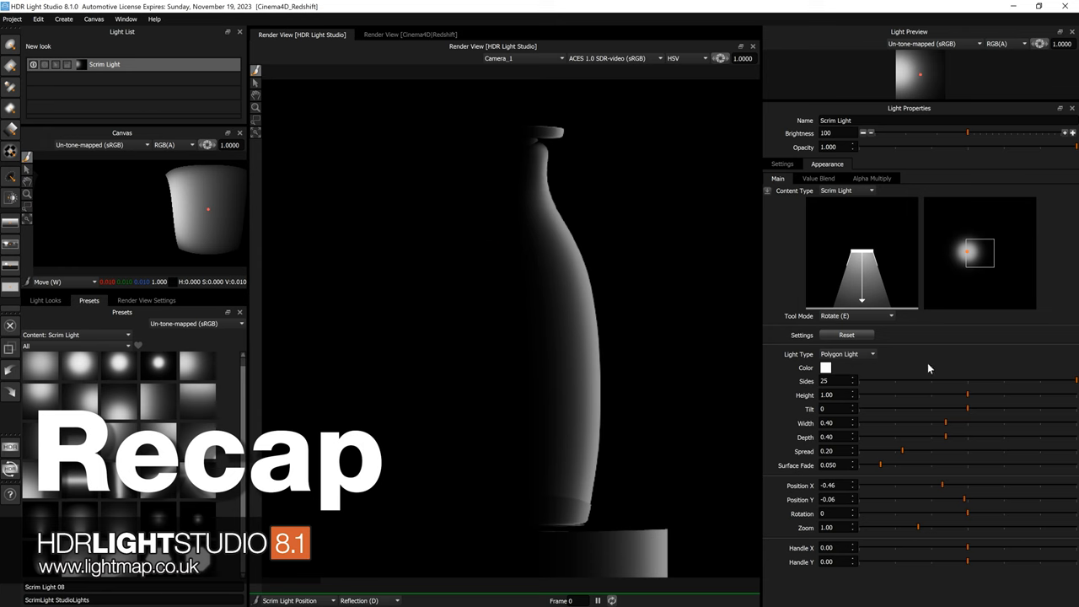
mouse_move(951, 587)
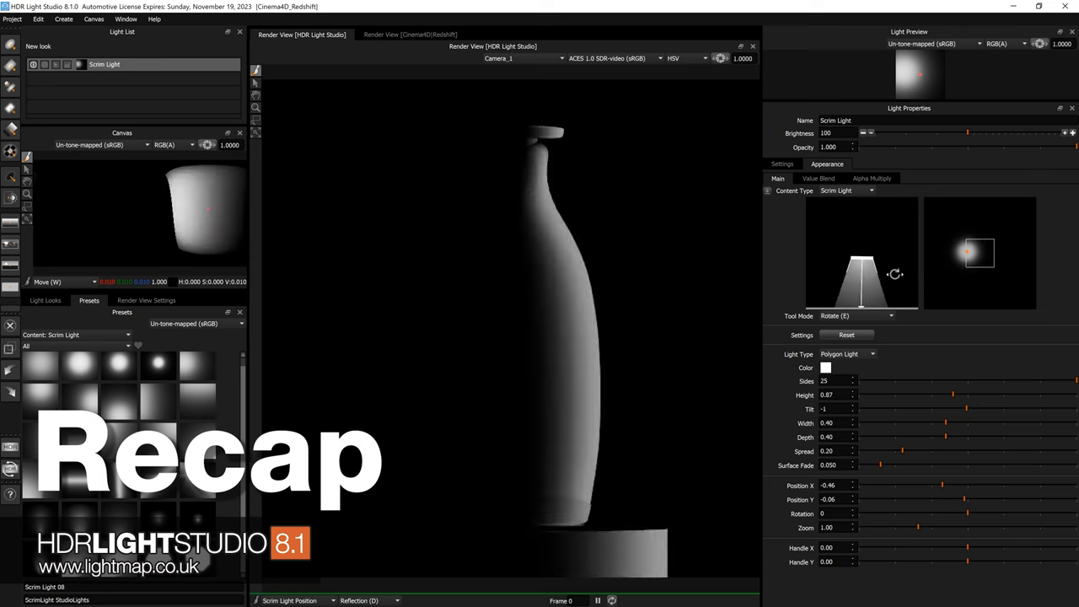
key("r")
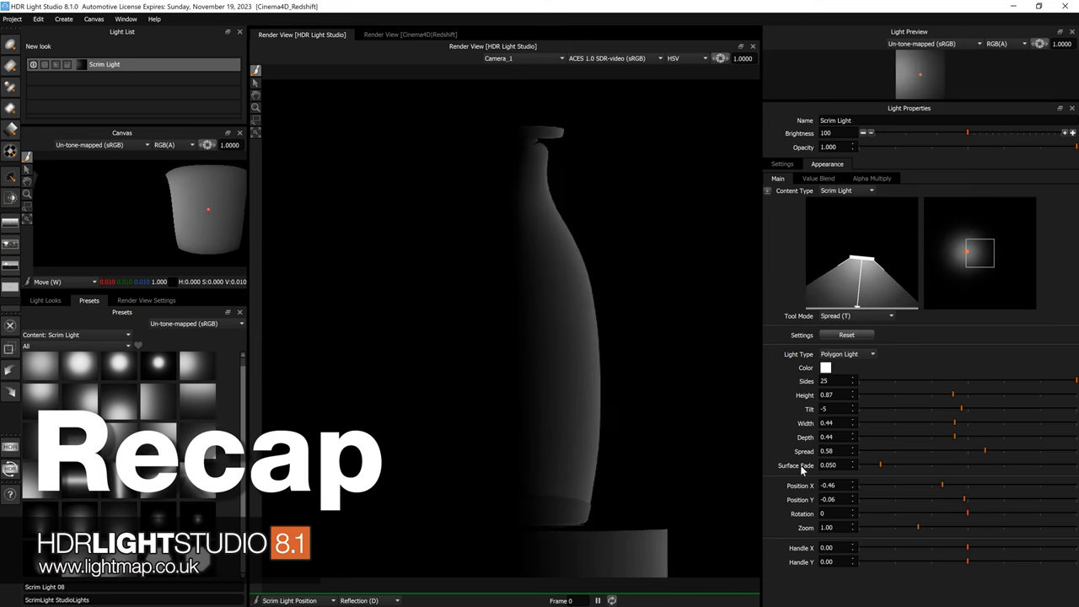
mouse_move(803, 466)
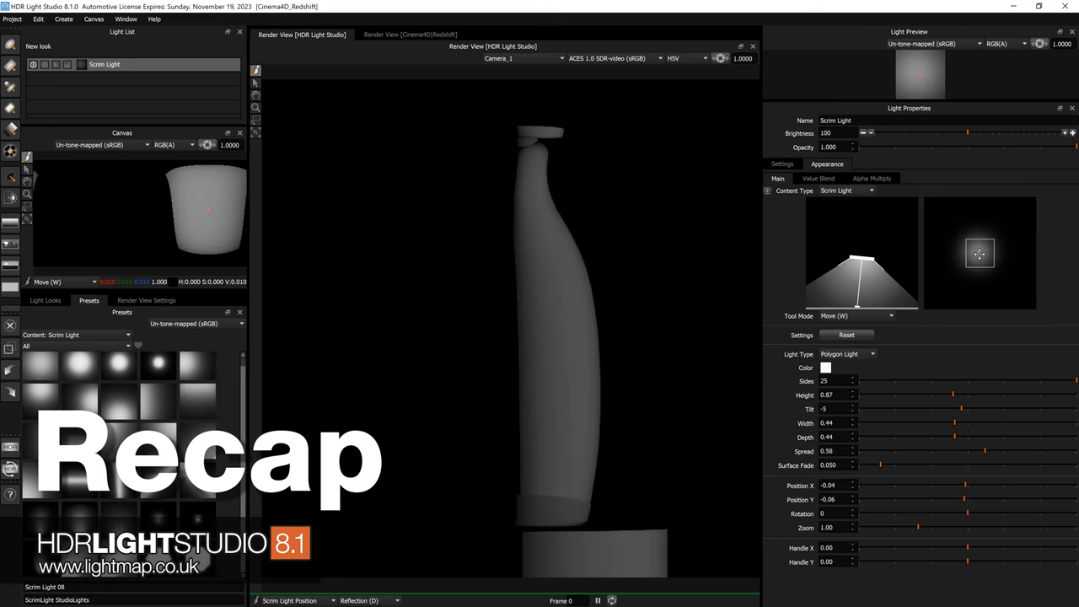
Step: Rotate the scrim to about 37, tweak its content zoom, and switch to Handle mode to shift its focus right
key("e")
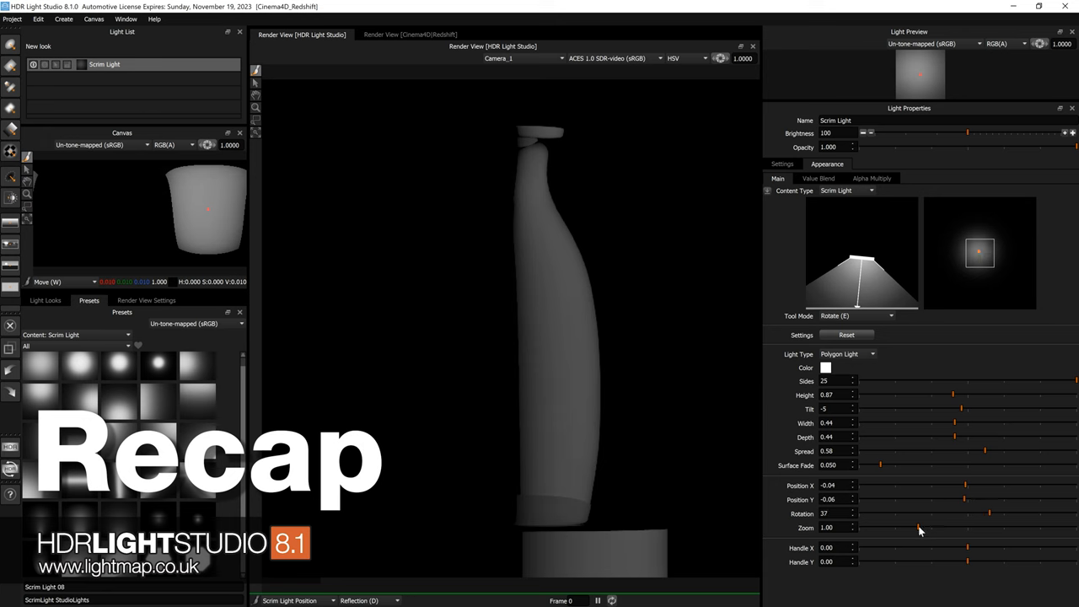
left_click_drag(921, 526, 995, 526)
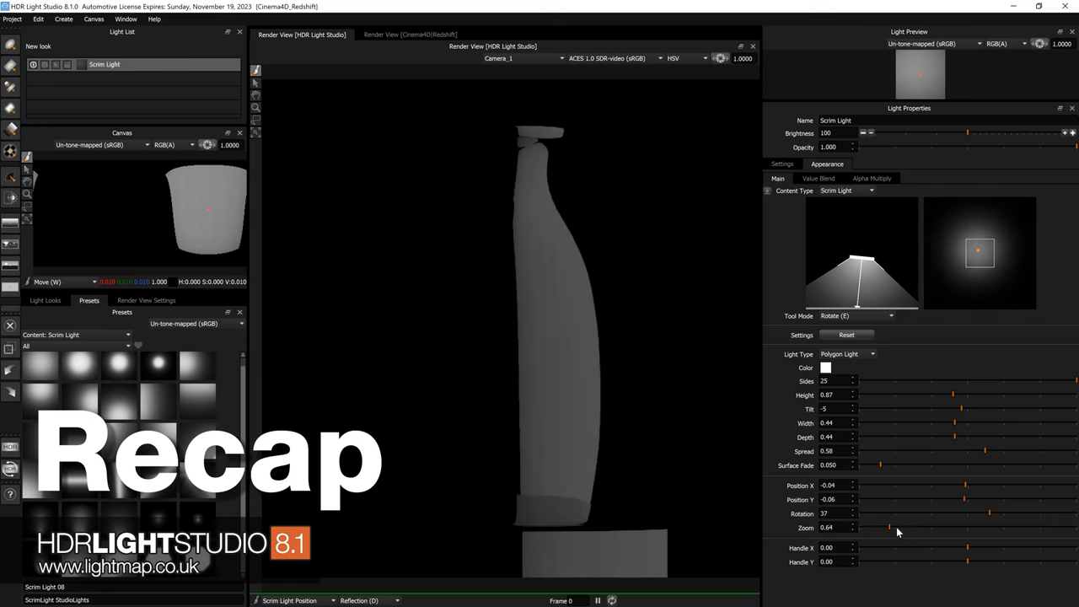
left_click_drag(880, 528, 947, 528)
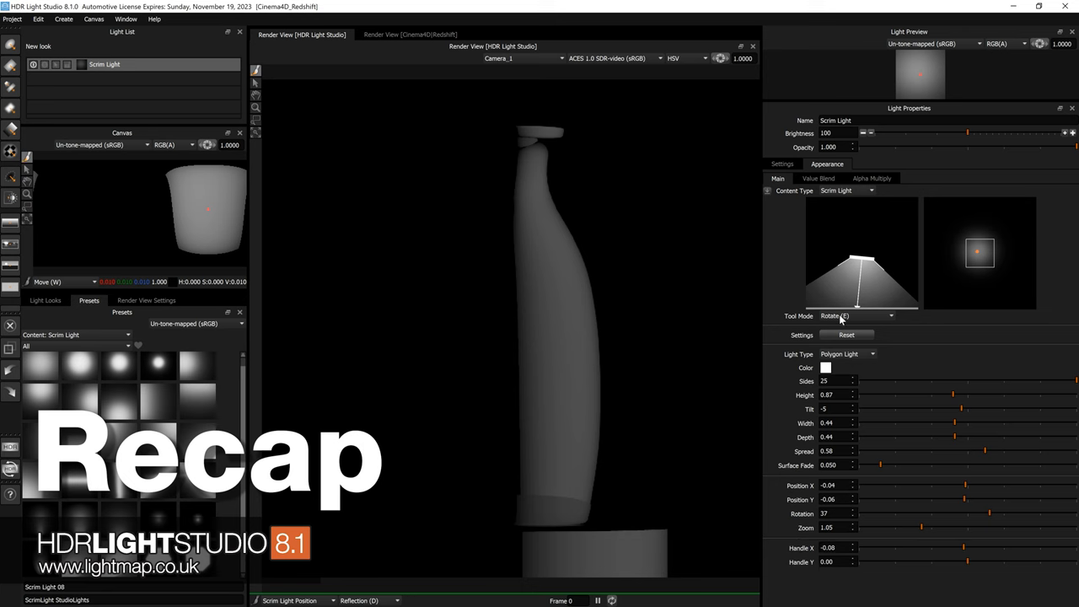
left_click(852, 315)
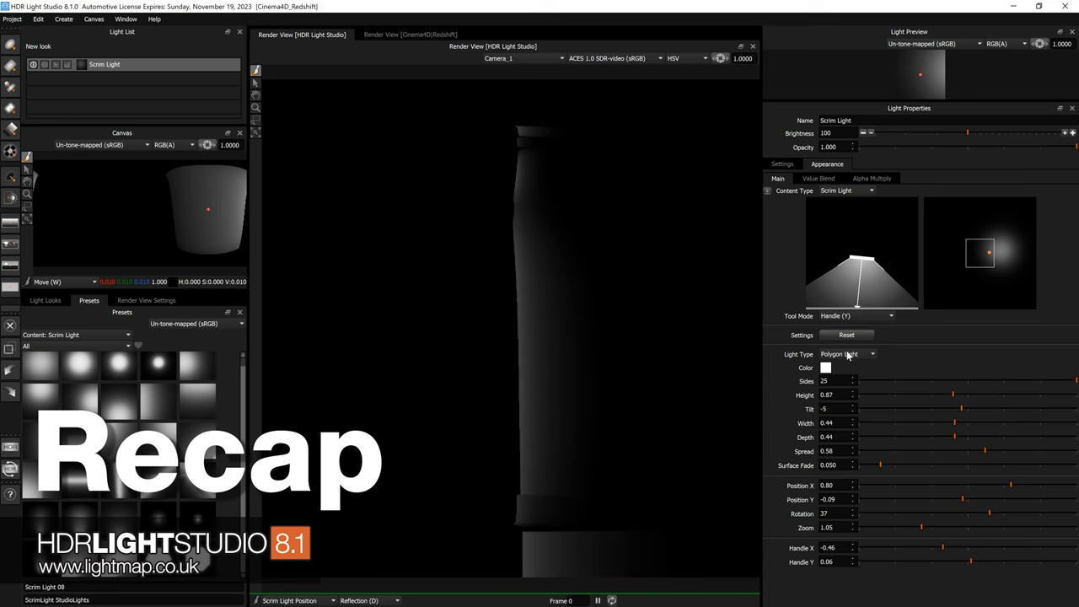
Step: Change the light to a Spot Light and bend its falloff gradient downward with an added curve point
left_click(846, 354)
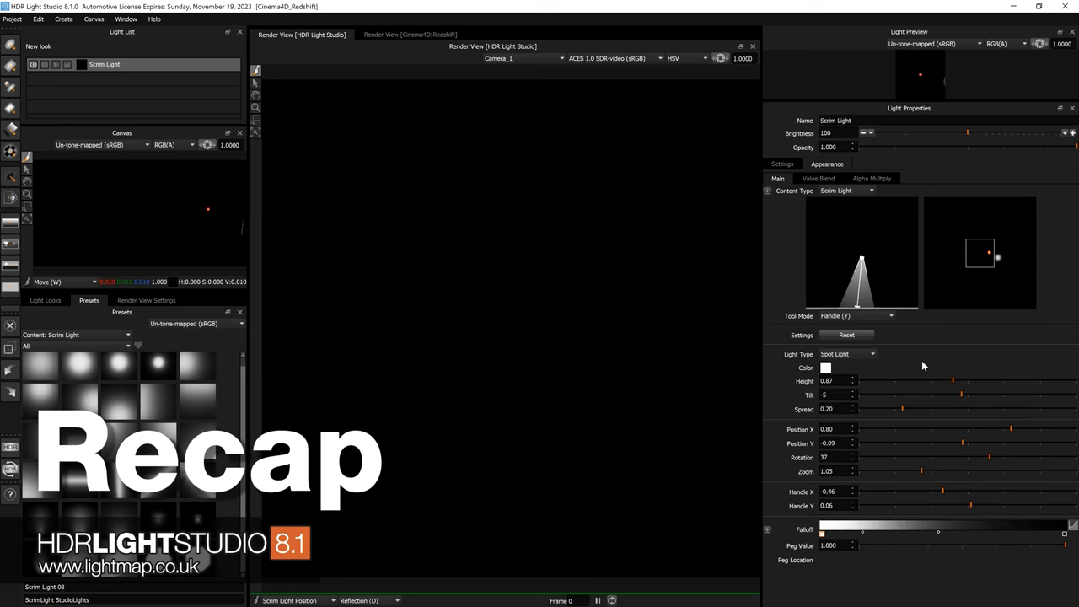
mouse_move(791, 540)
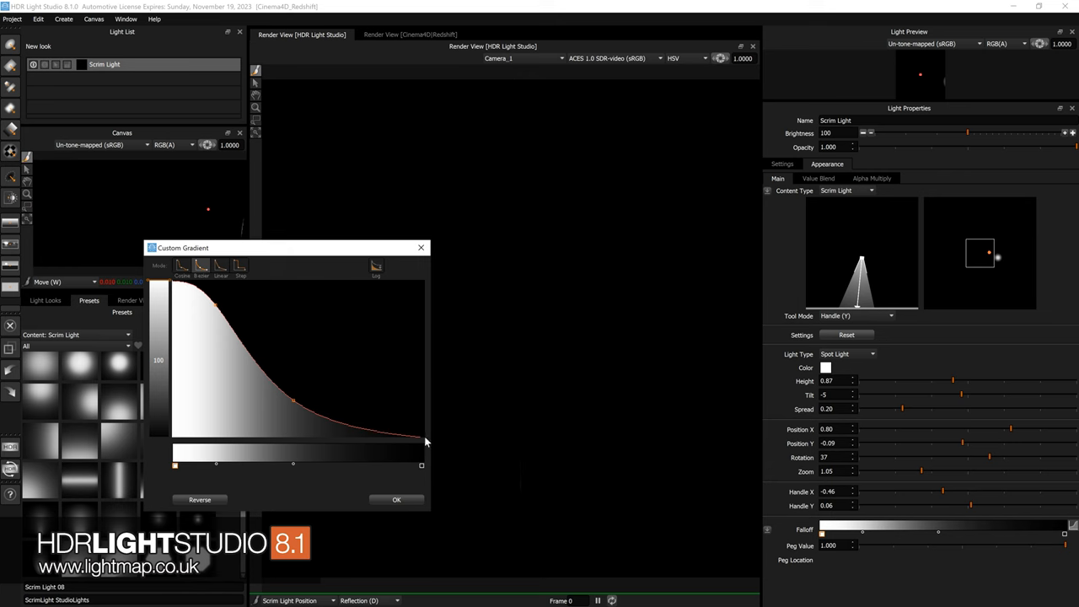
left_click(286, 405)
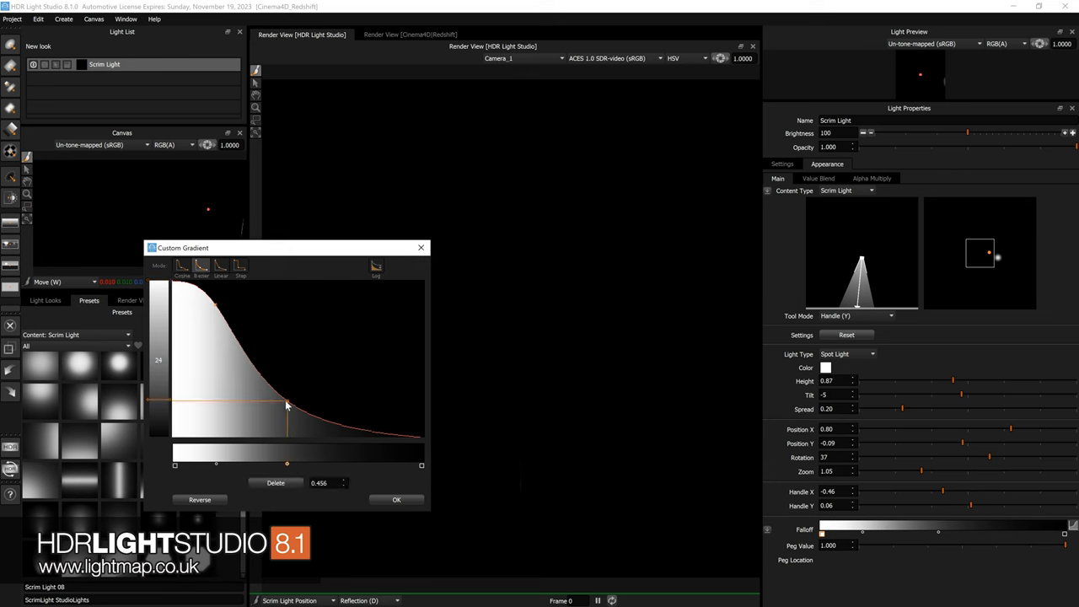
left_click_drag(287, 405, 270, 406)
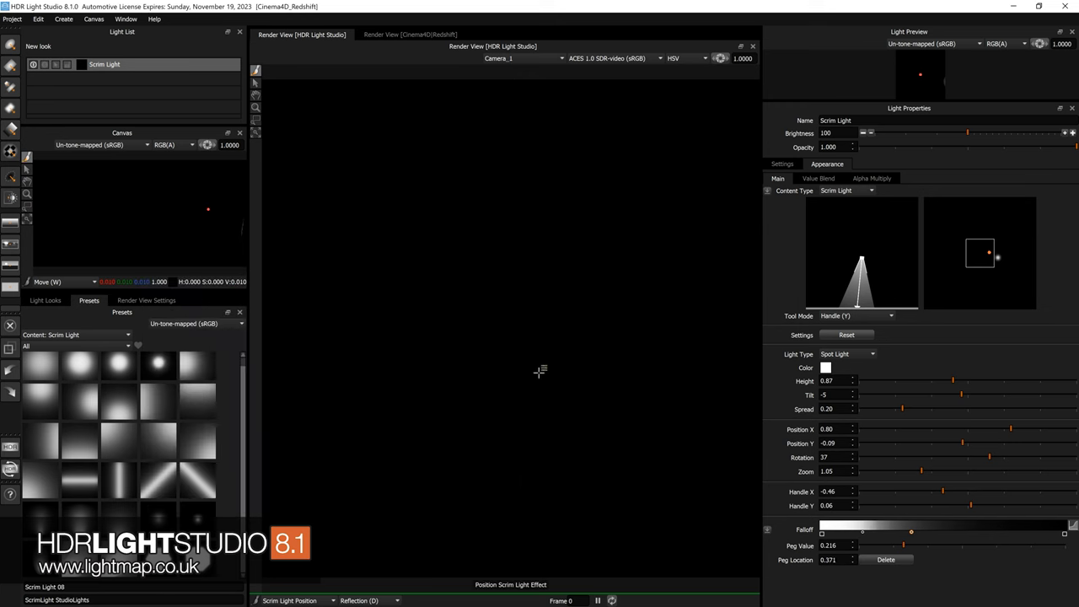
left_click(45, 300)
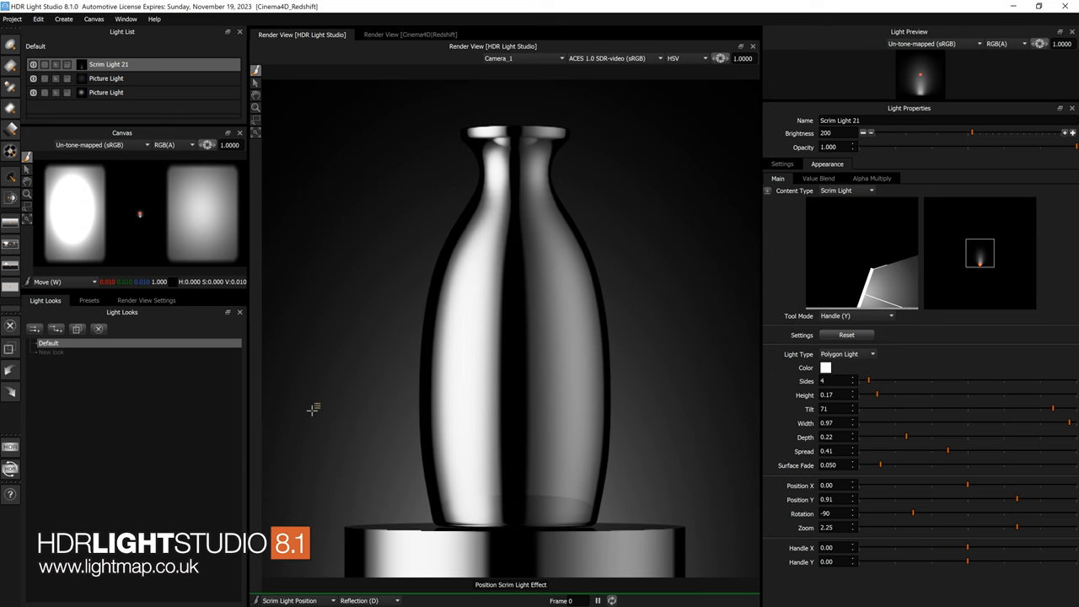
mouse_move(317, 260)
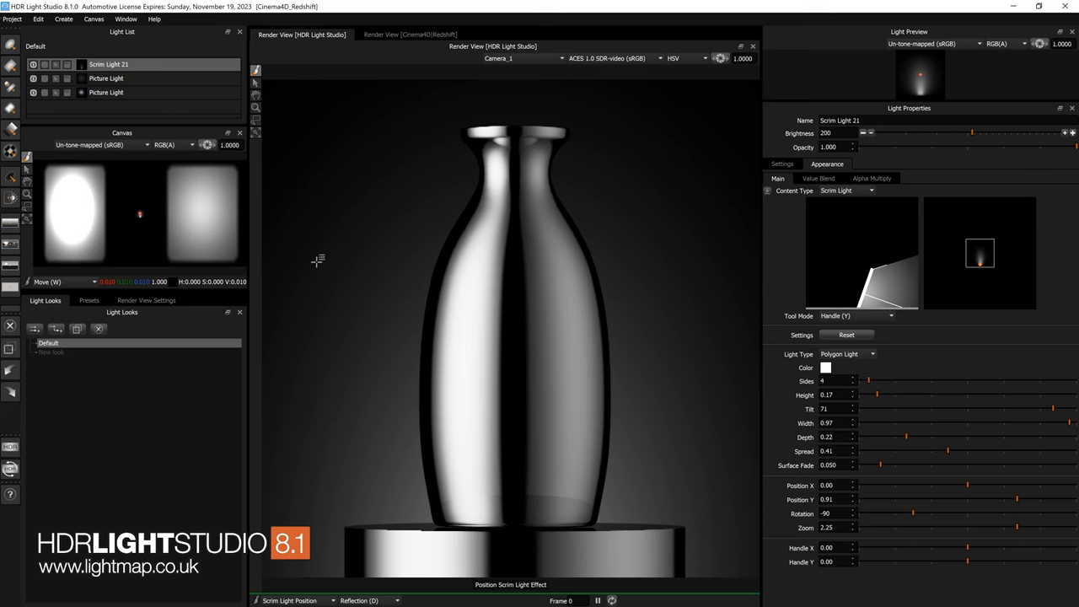
mouse_move(651, 288)
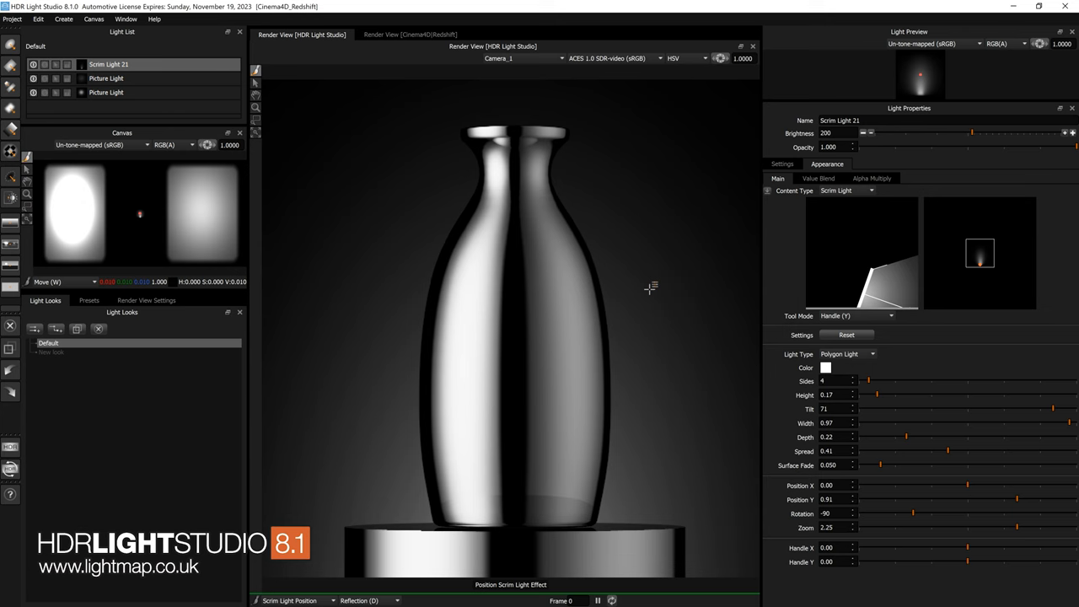
mouse_move(445, 339)
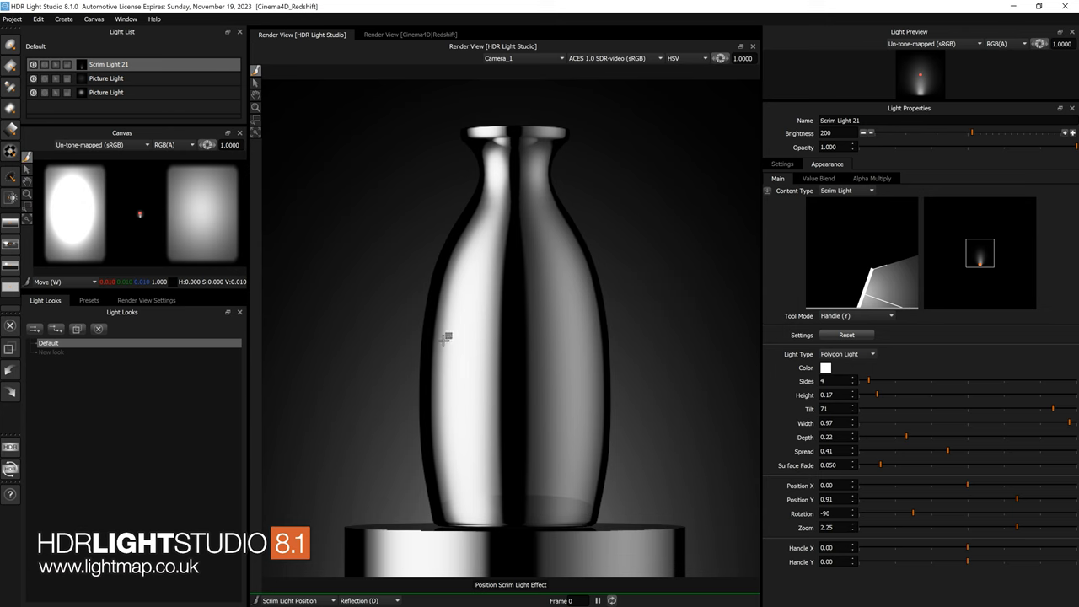